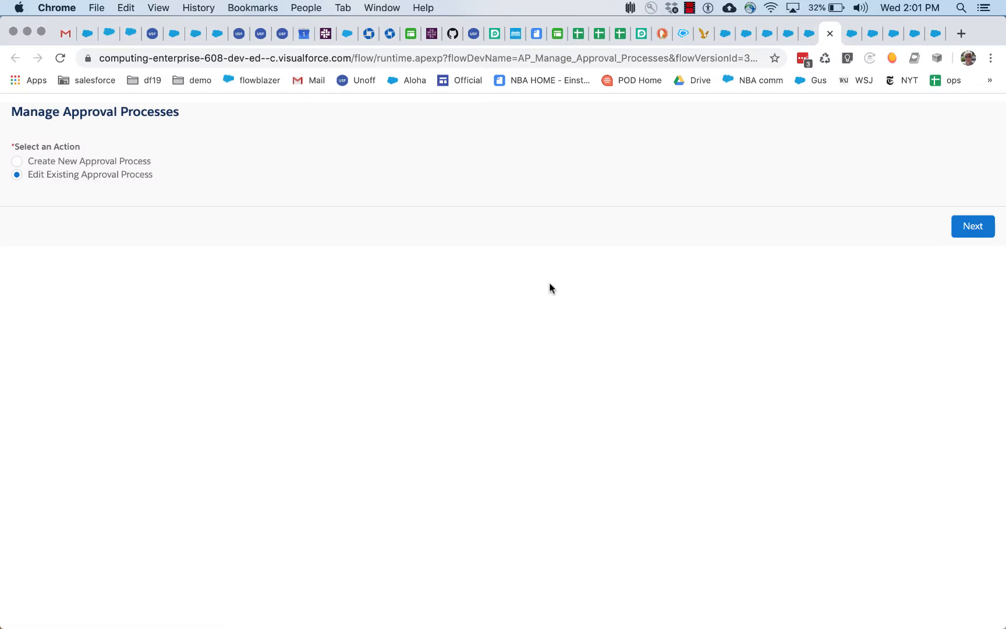
mouse_move(551, 288)
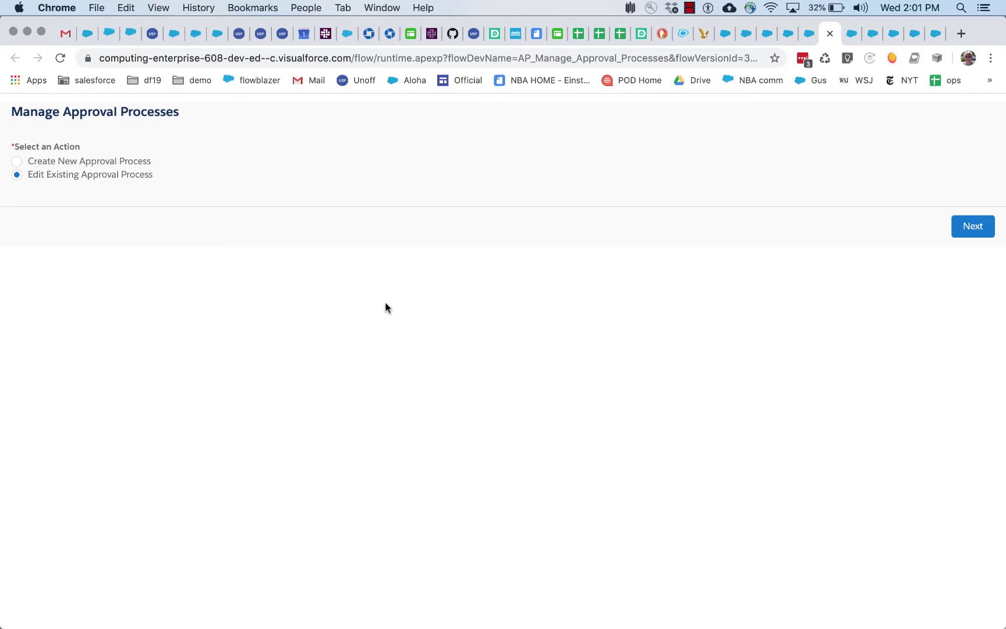
mouse_move(732, 207)
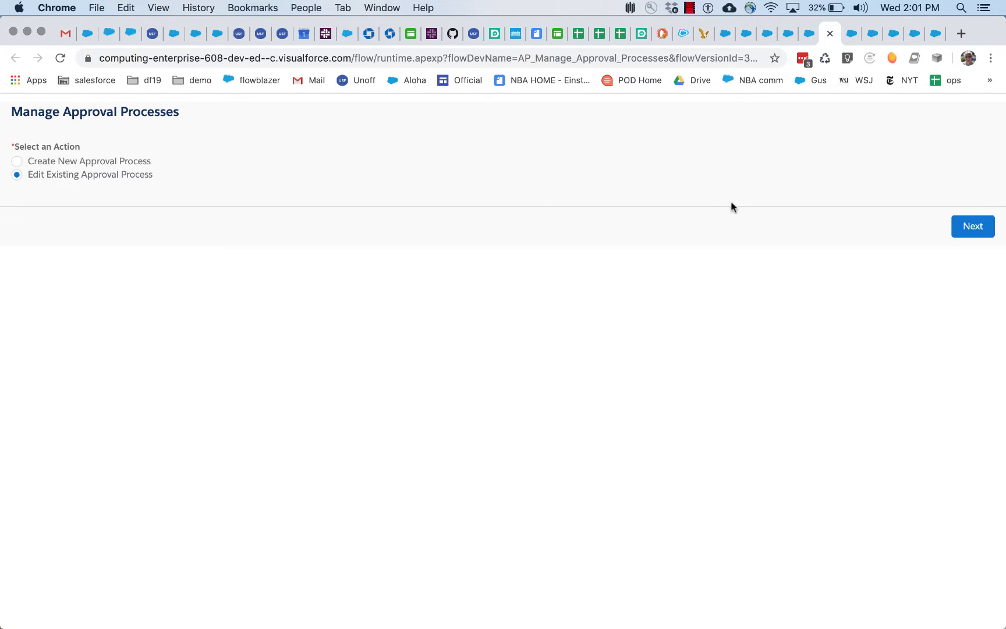
mouse_move(973, 226)
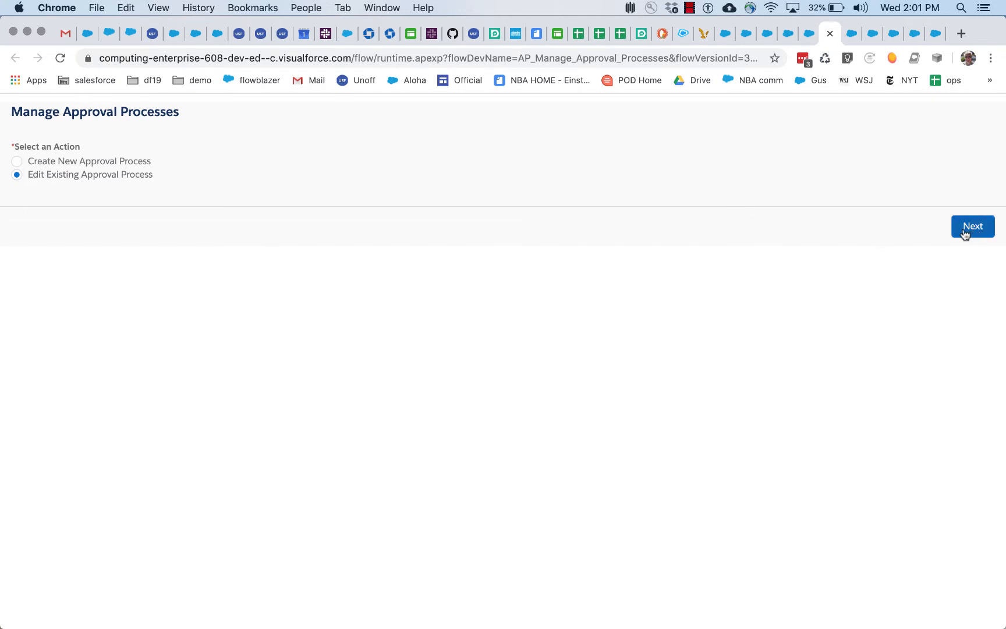
mouse_move(968, 250)
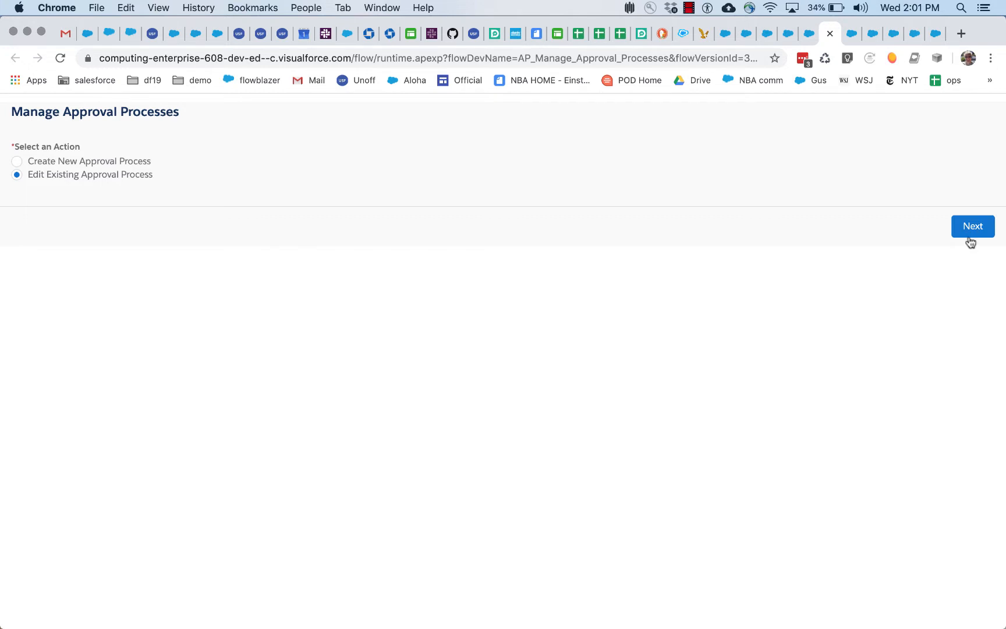
Choose ap1 and advance past its step criteria, submitter, routing and page layout screens
left_click(973, 226)
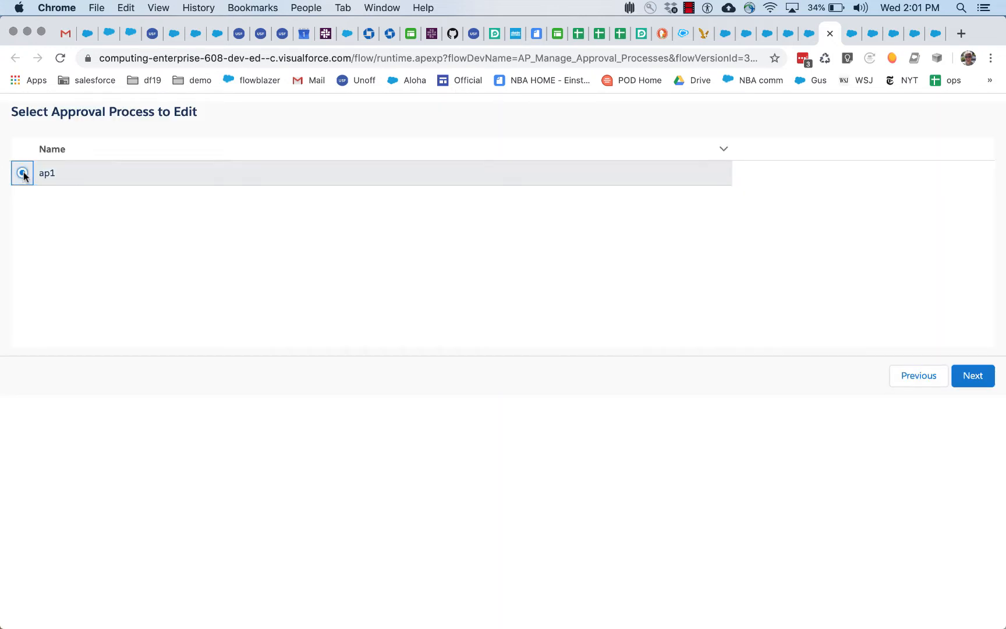
left_click(973, 376)
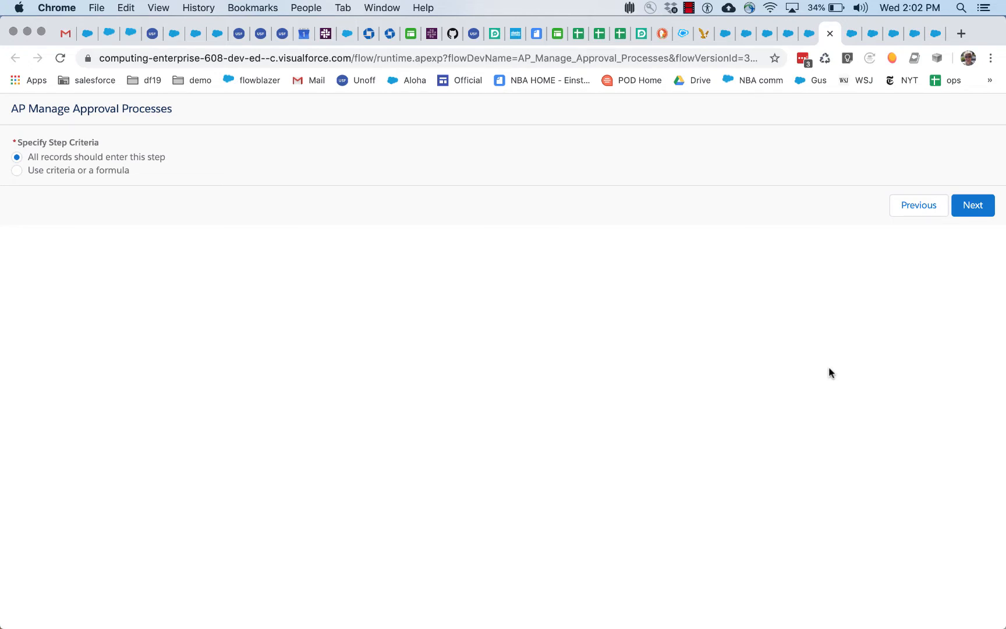
mouse_move(616, 179)
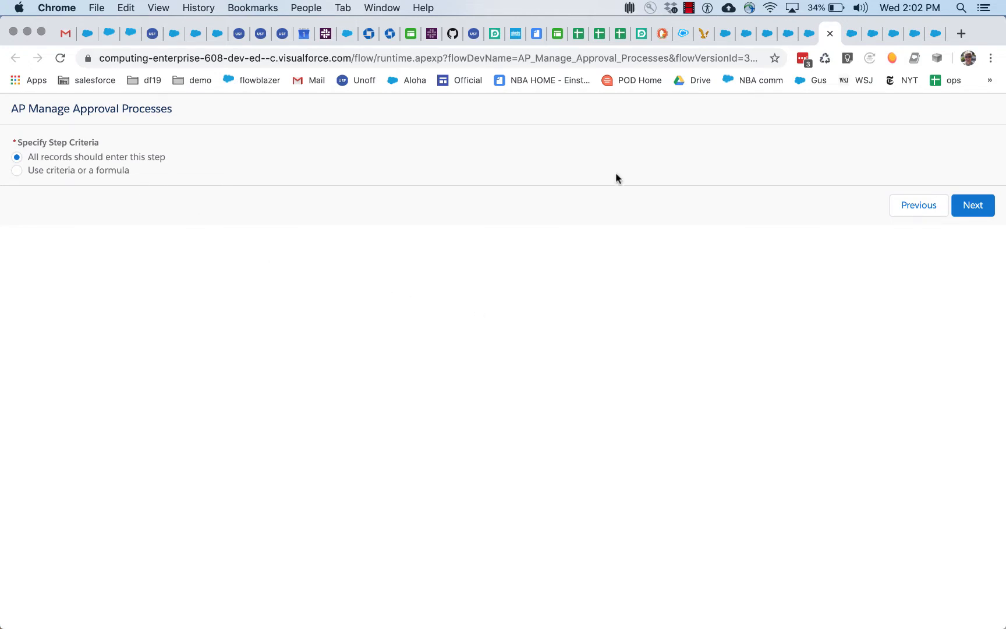
left_click(973, 205)
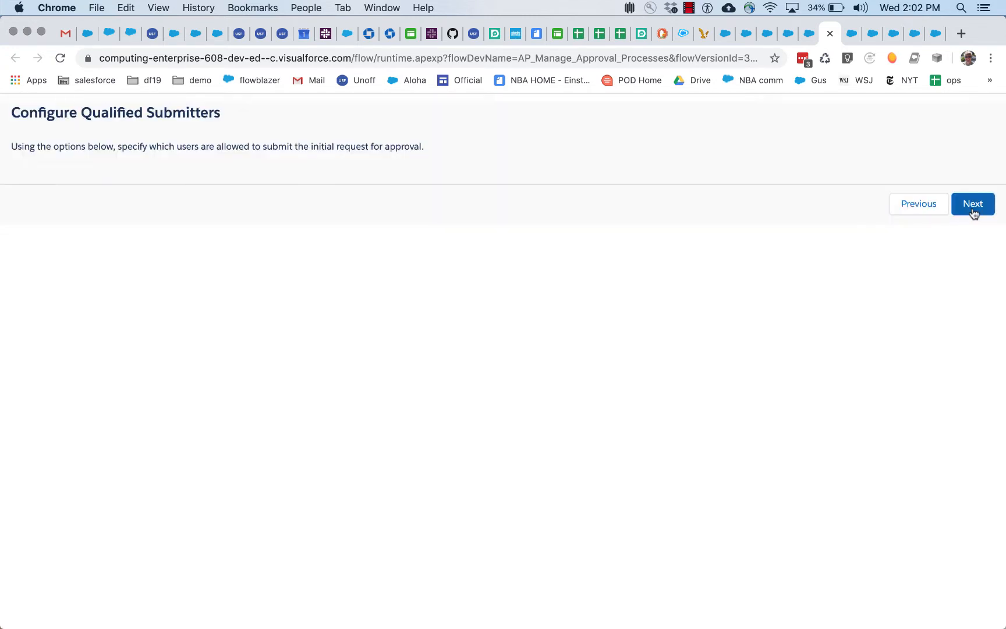
left_click(973, 203)
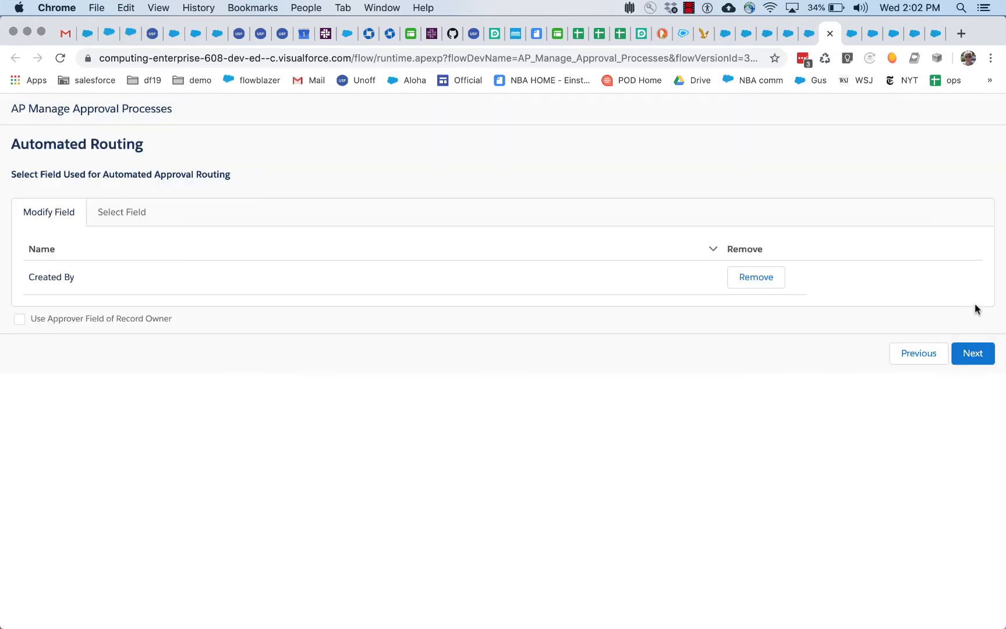
left_click(973, 368)
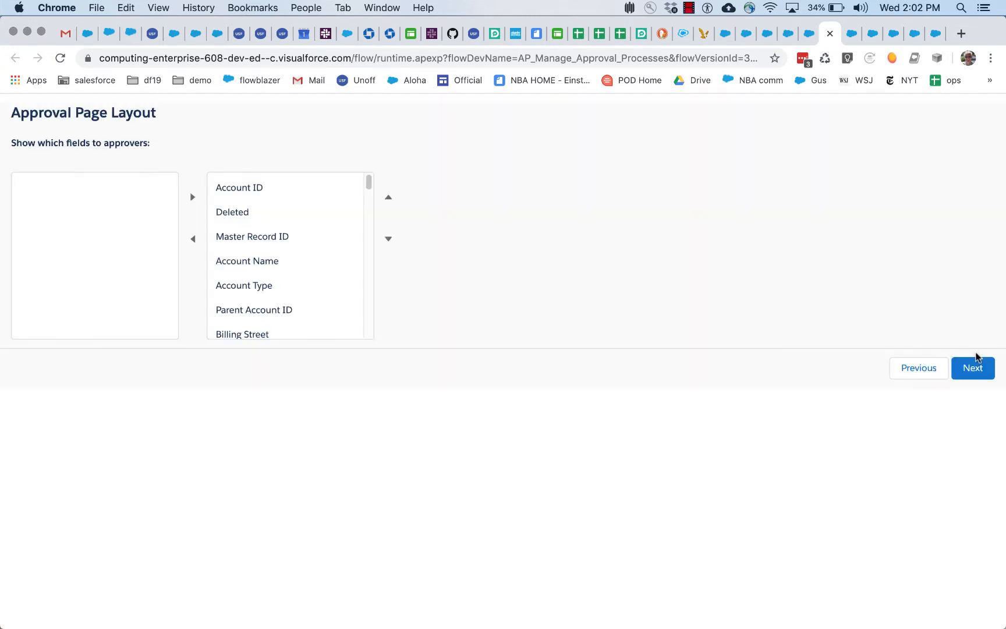
left_click(973, 368)
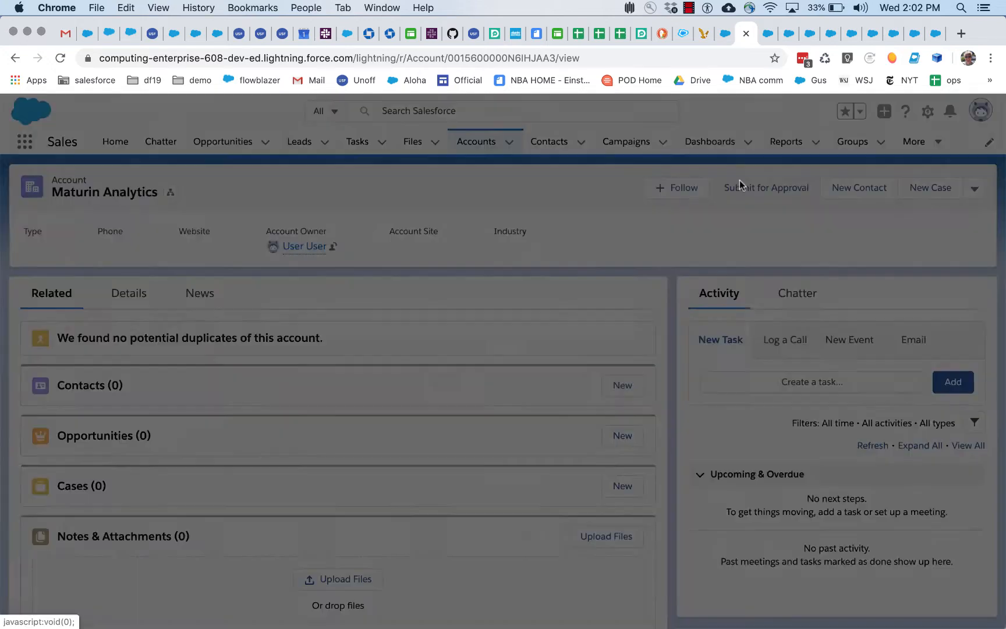
Submit the Maturin Analytics account for approval and dismiss the confirmation
left_click(766, 187)
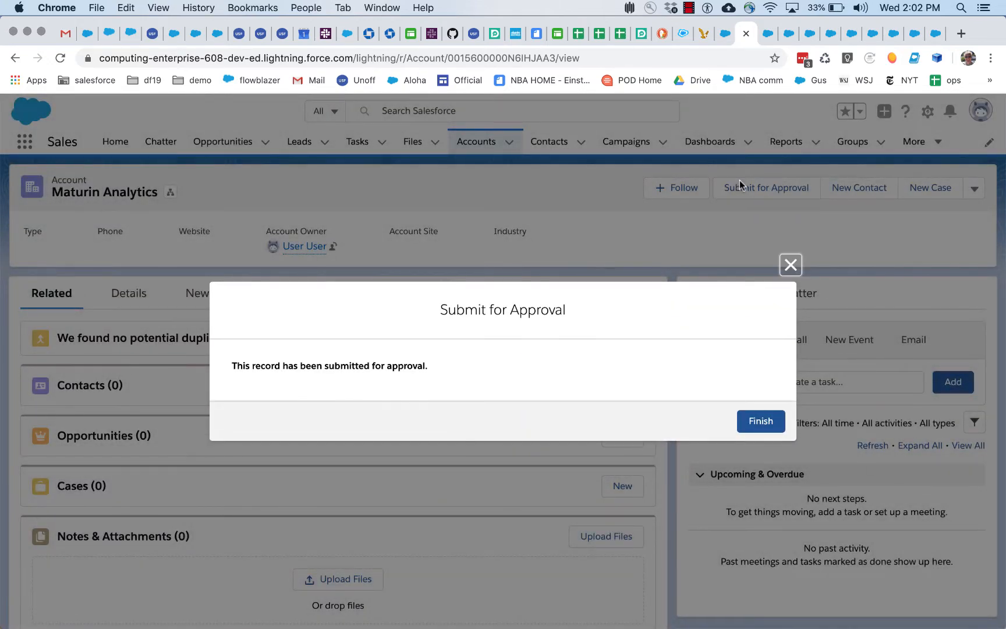
mouse_move(785, 254)
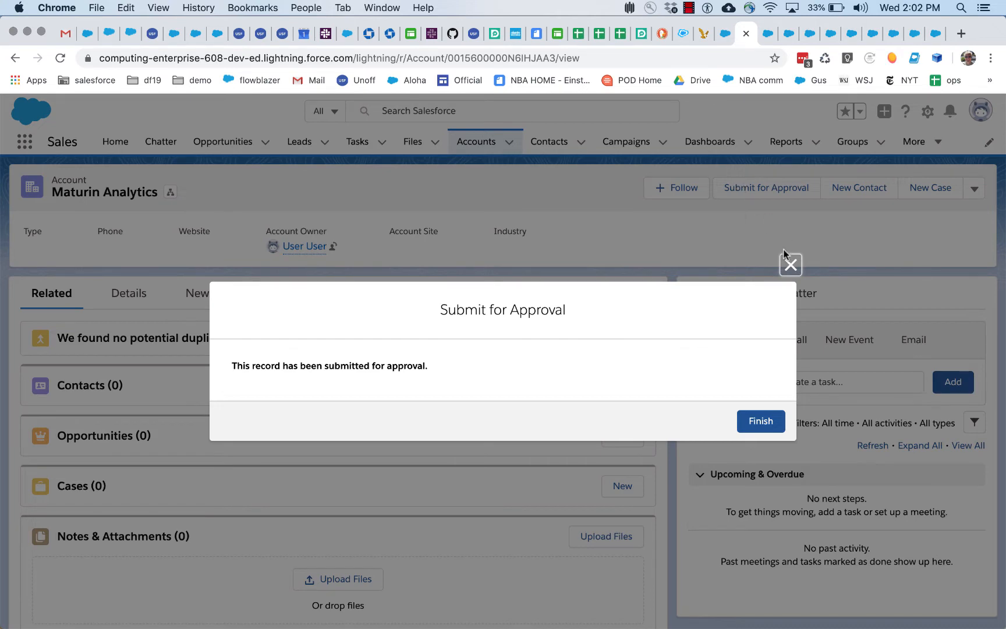
left_click(761, 421)
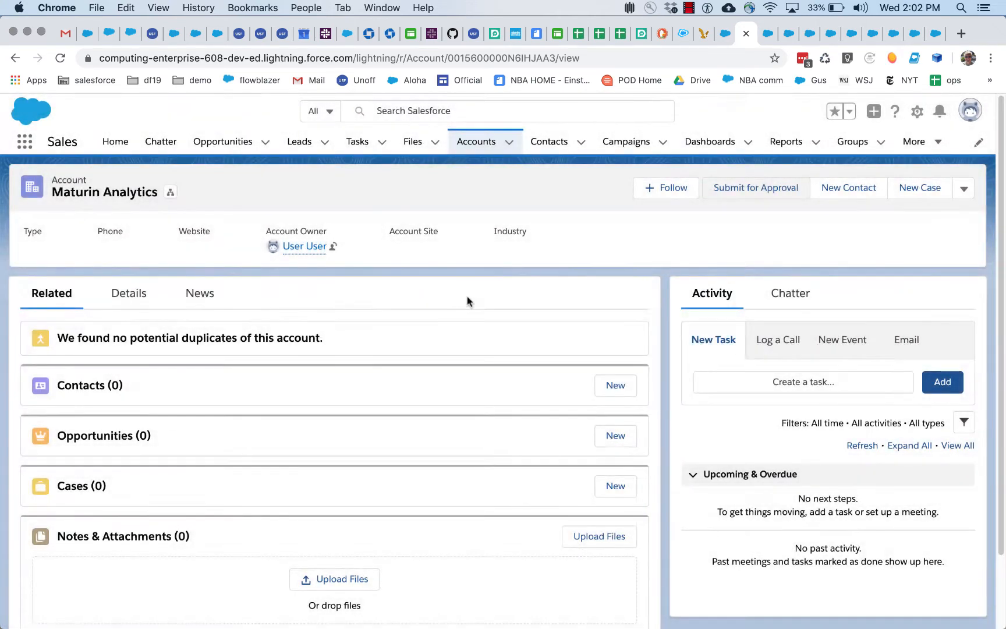
mouse_move(376, 237)
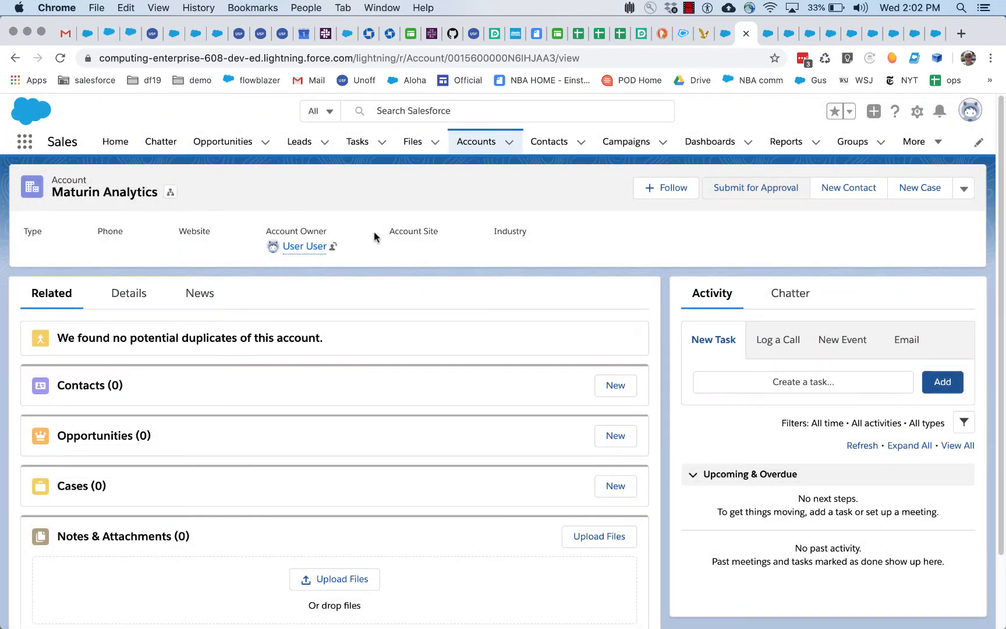
mouse_move(985, 26)
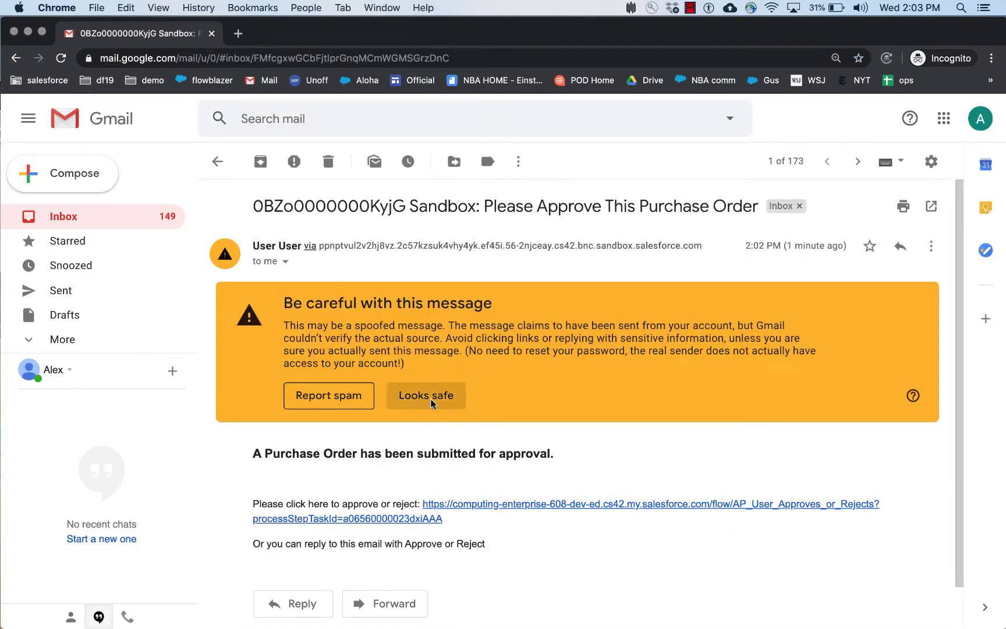
Mark the 'Please Approve This Purchase Order' email as safe
left_click(425, 396)
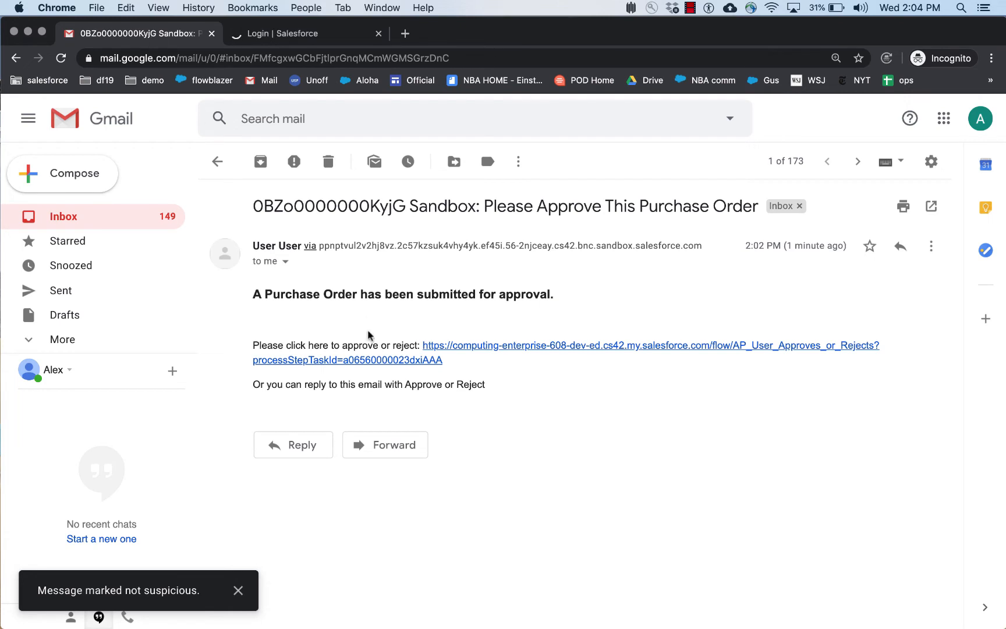
mouse_move(358, 315)
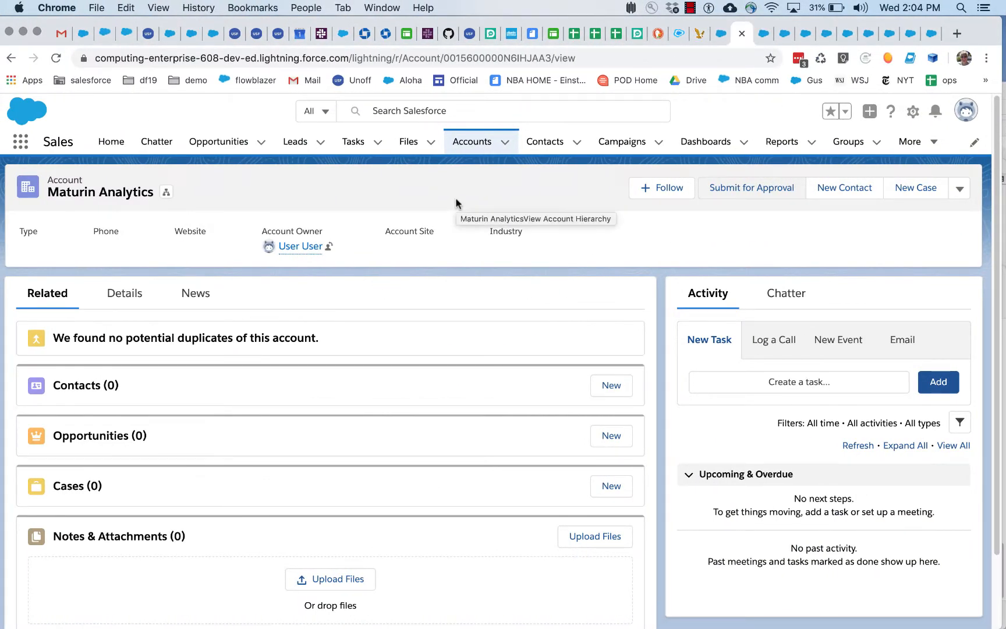
Show the Maturin Analytics details and start editing its Rating, leaving it Warm
left_click(123, 294)
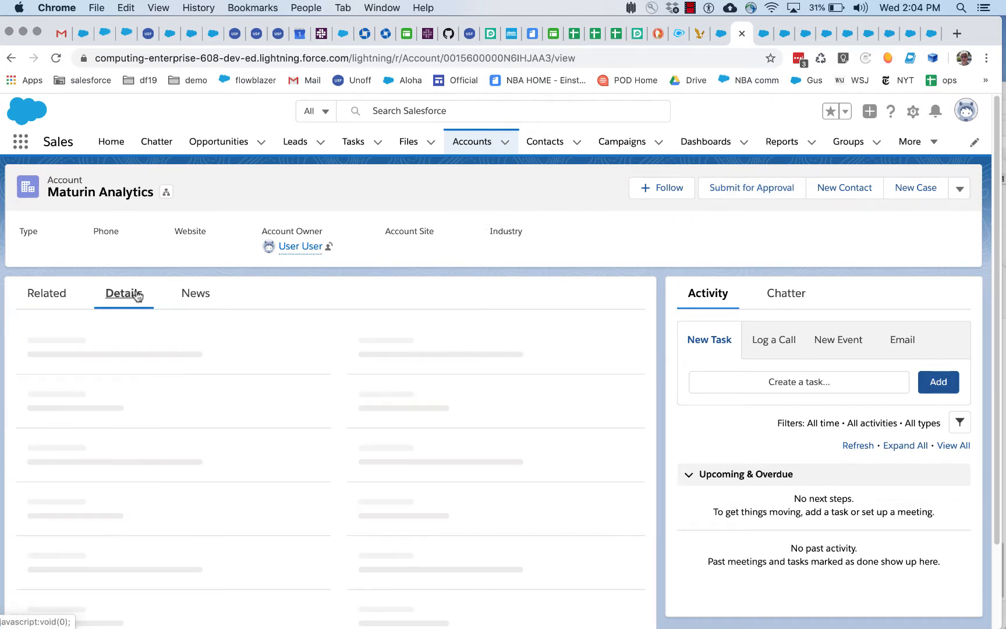
left_click(121, 293)
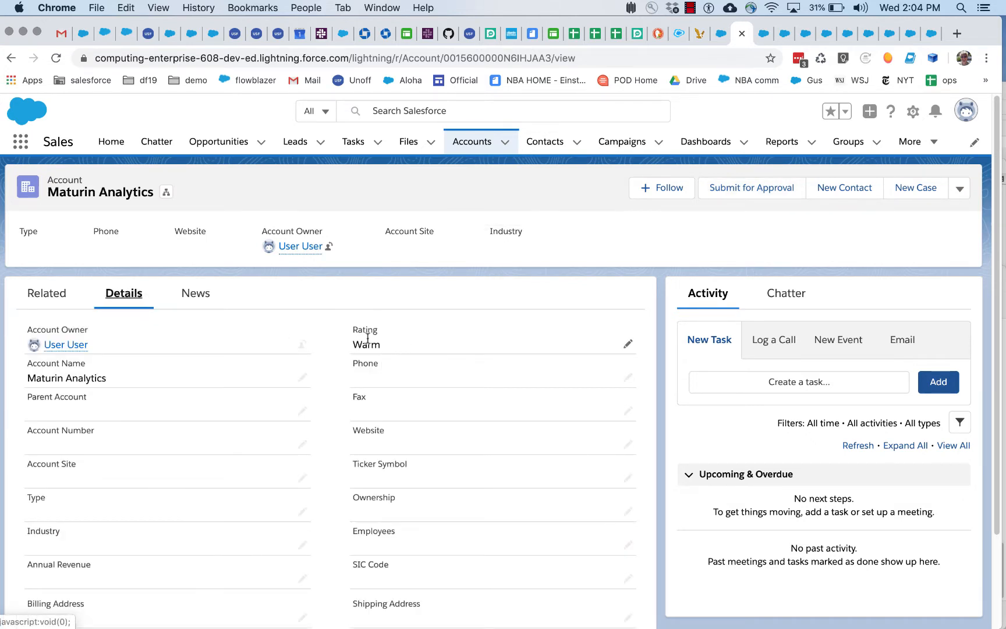
left_click(628, 344)
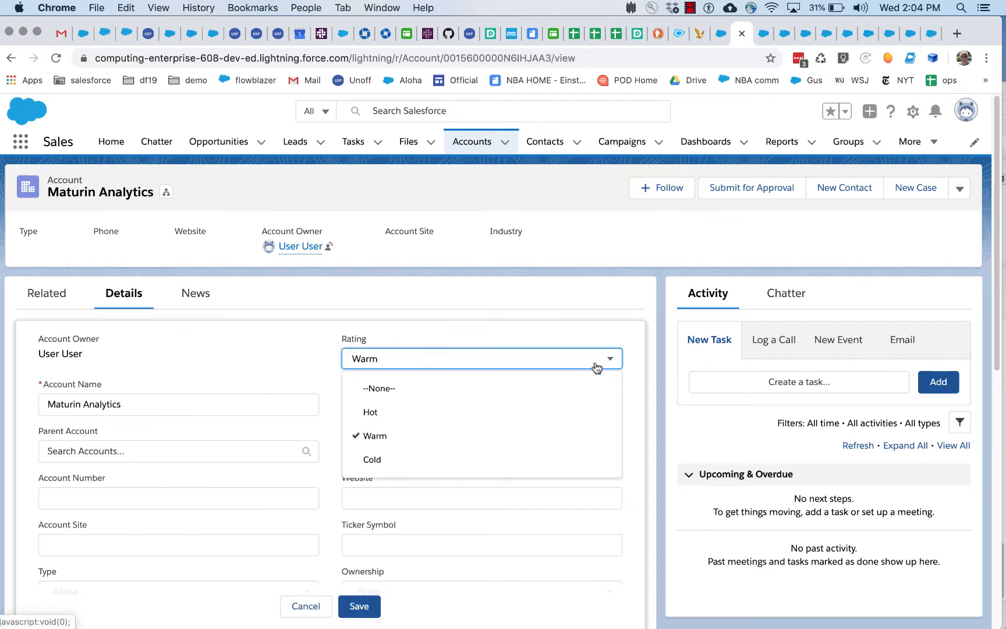
mouse_move(633, 303)
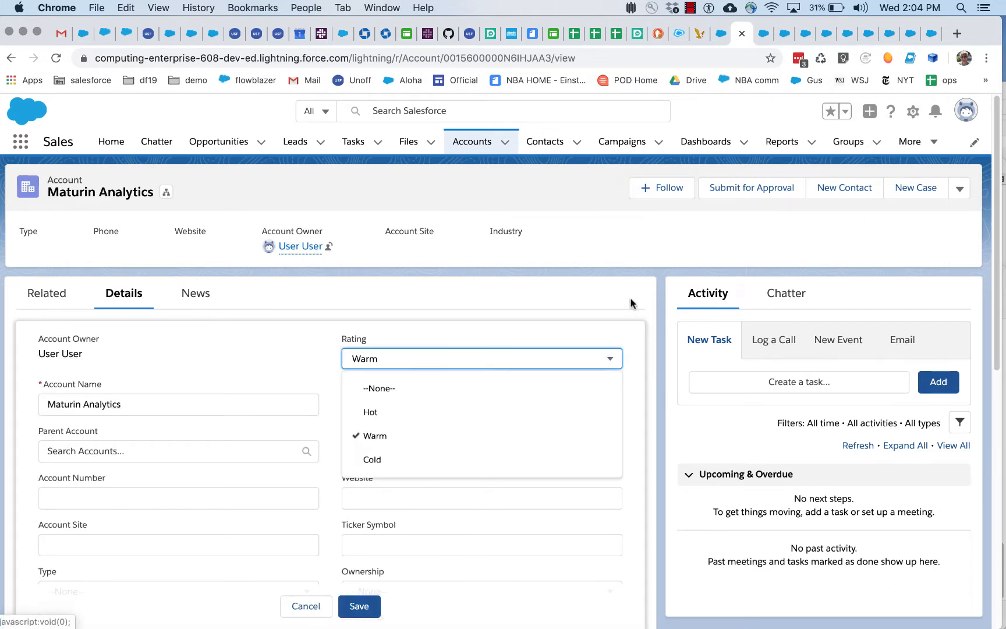
mouse_move(619, 295)
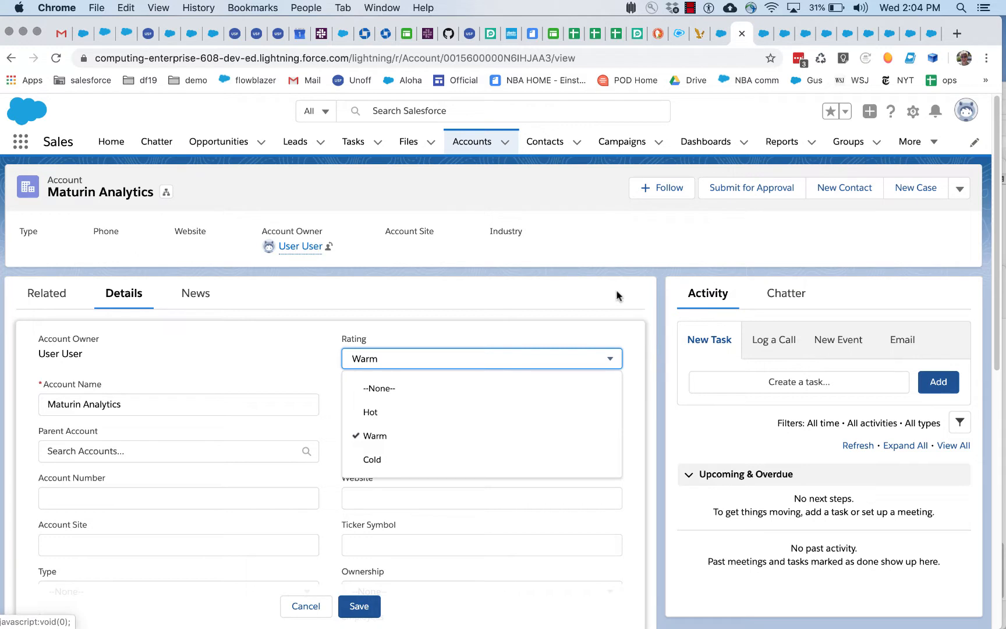
mouse_move(599, 305)
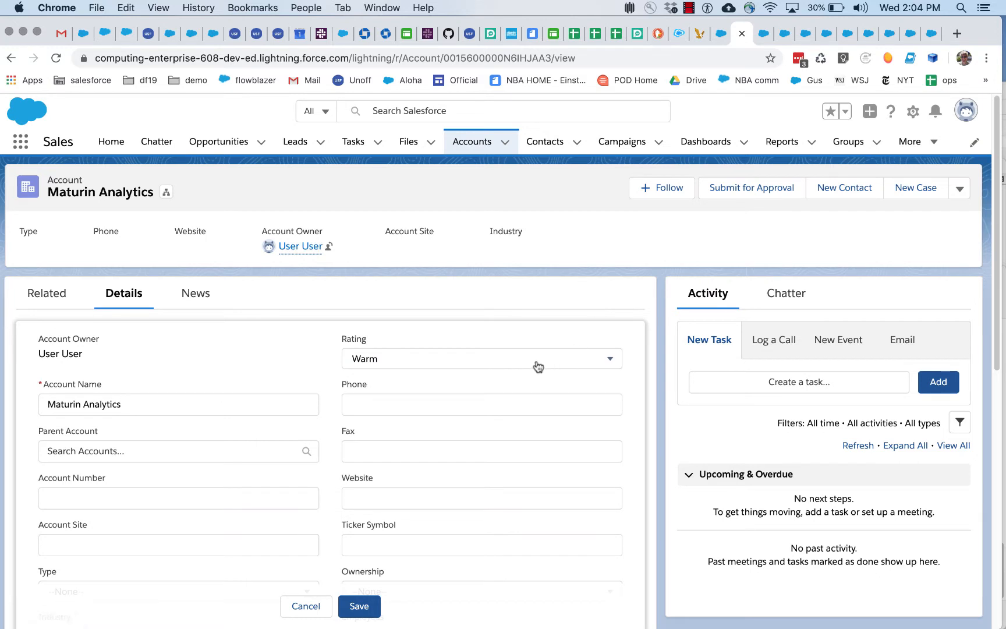
mouse_move(747, 114)
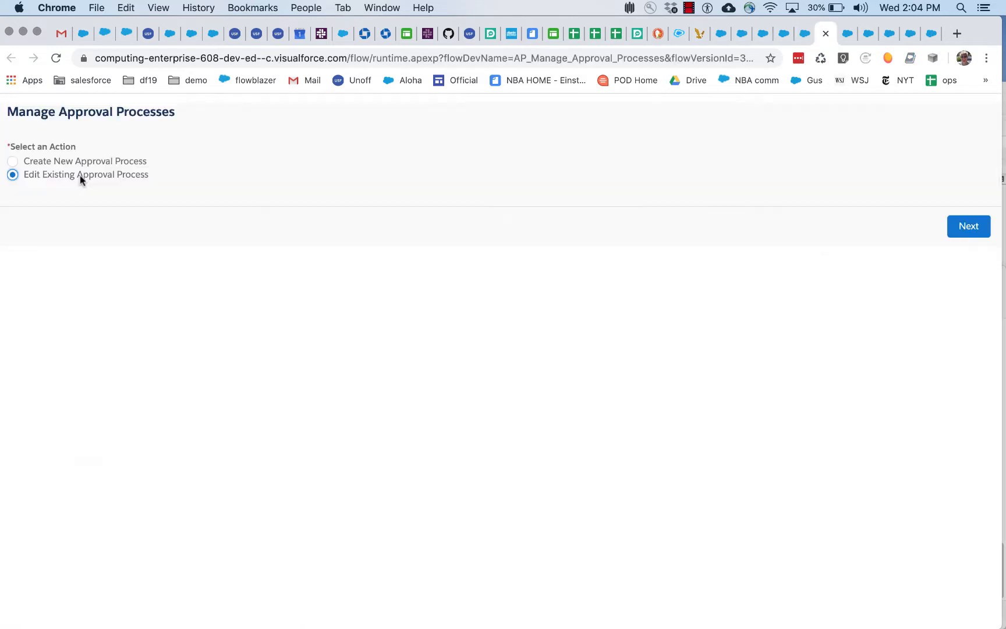
Select ap1 and switch its step criteria to evaluating the $Account.Rating = "Hot" formula
left_click(968, 226)
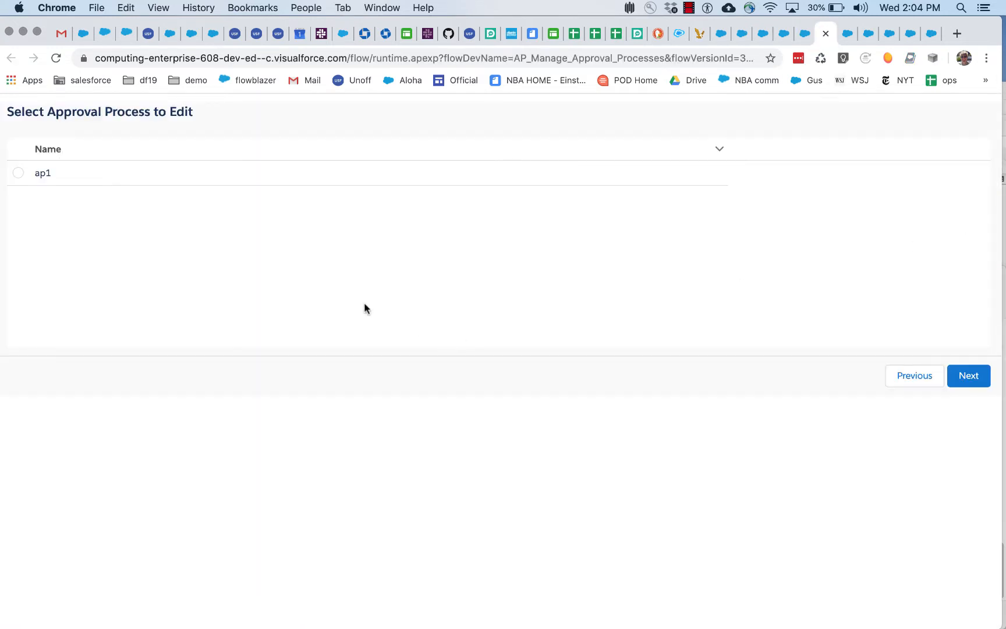
left_click(17, 173)
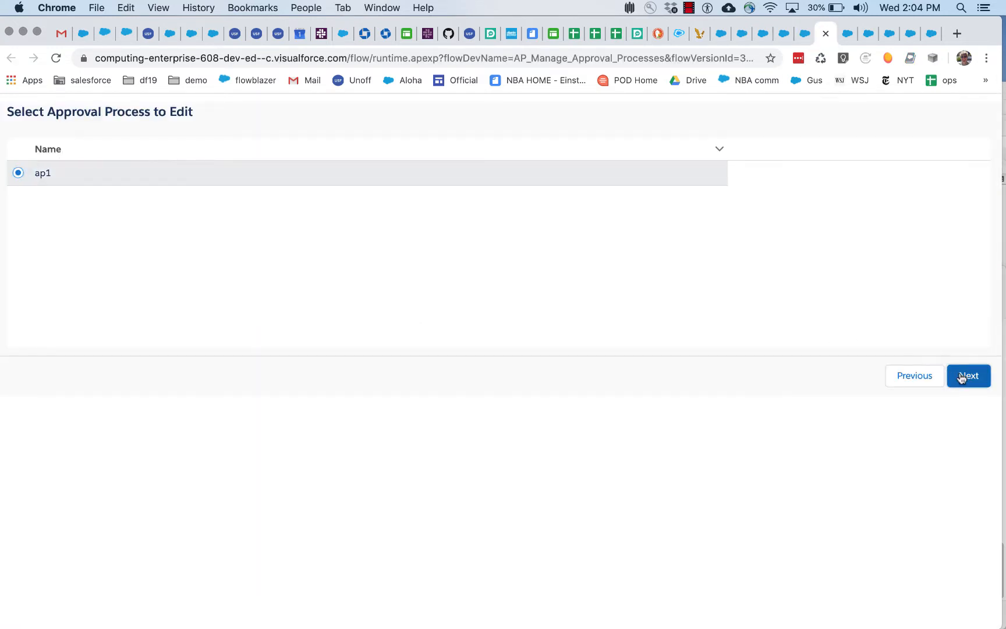
left_click(968, 375)
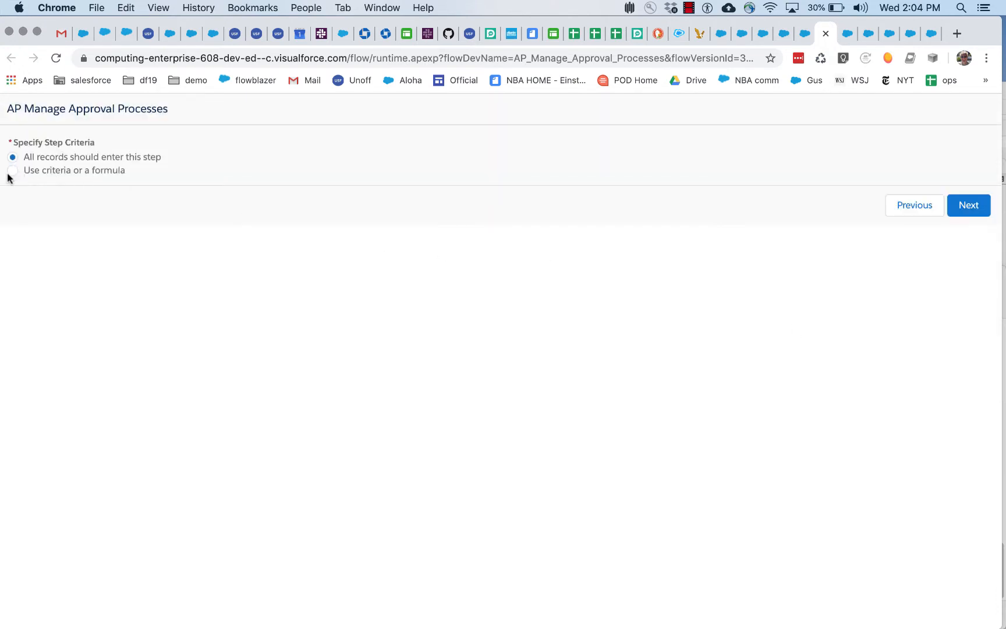
left_click(12, 170)
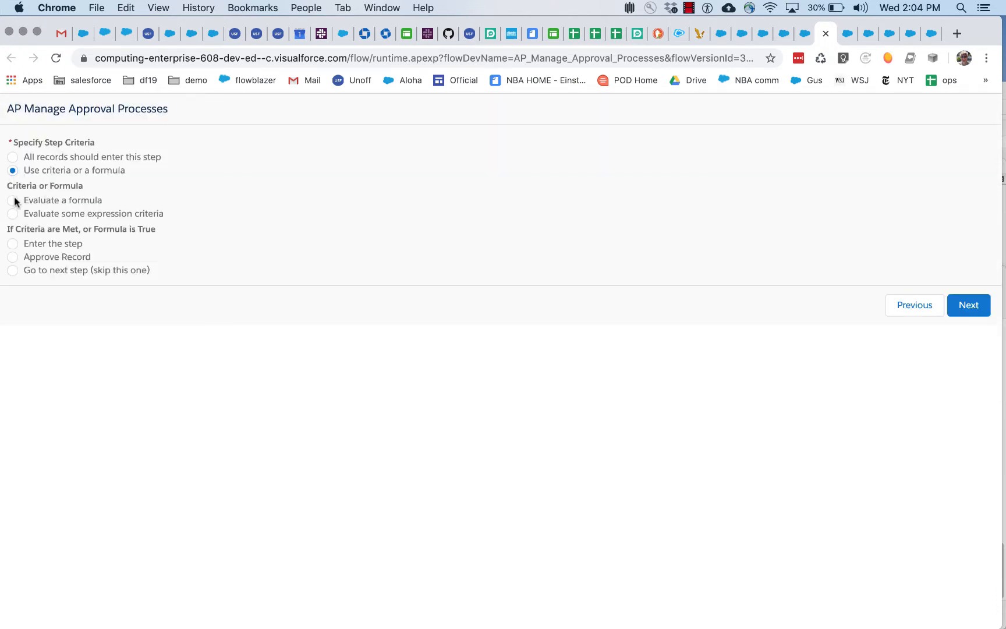
left_click(11, 199)
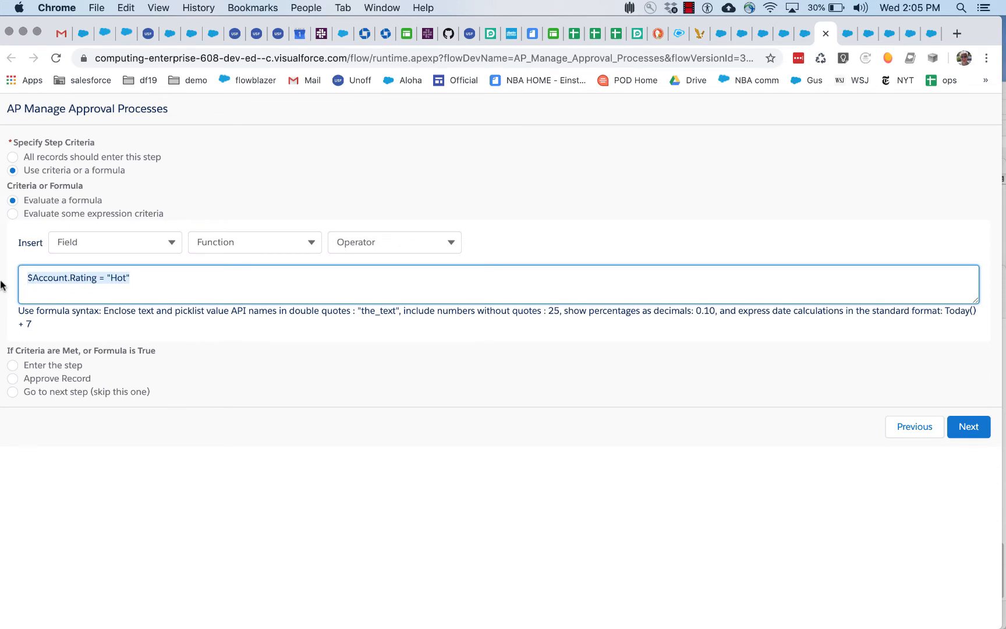
Browse the Field, Function and Operator pickers, then have matching records enter the step
left_click(115, 242)
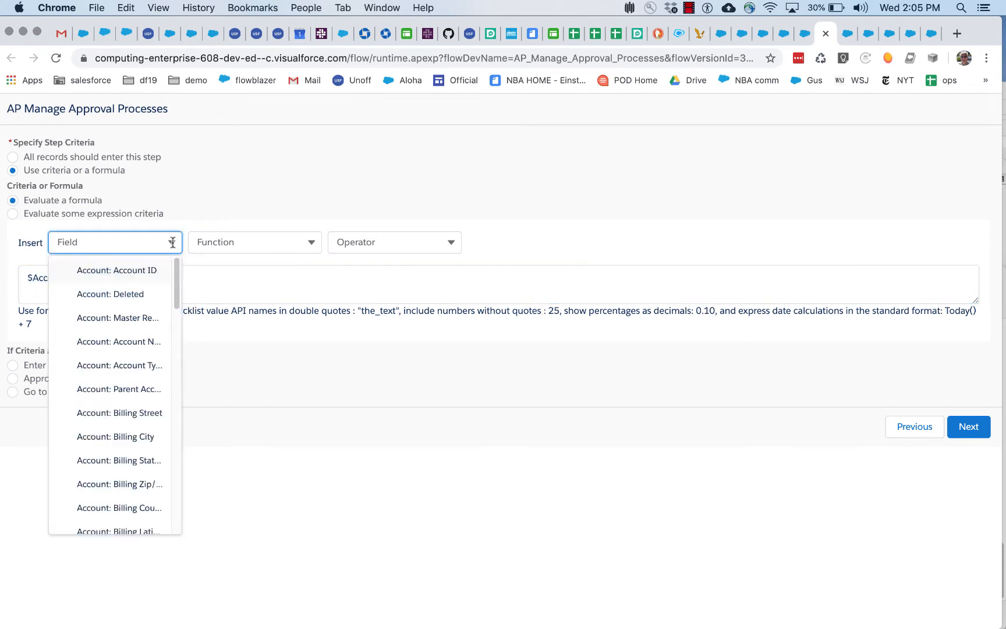
scroll("down", 3)
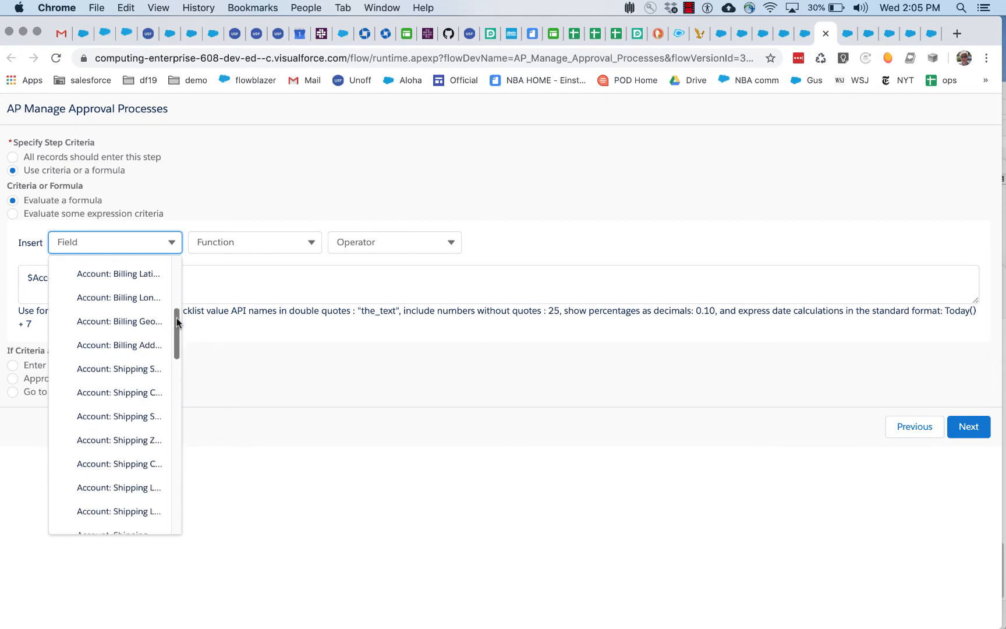
scroll("down", 3)
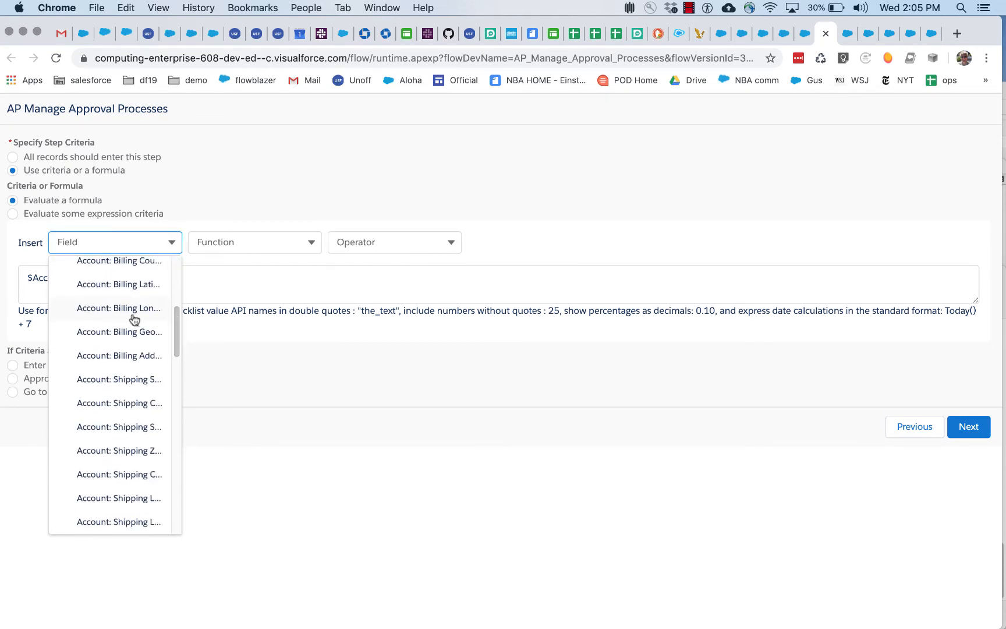
left_click(119, 308)
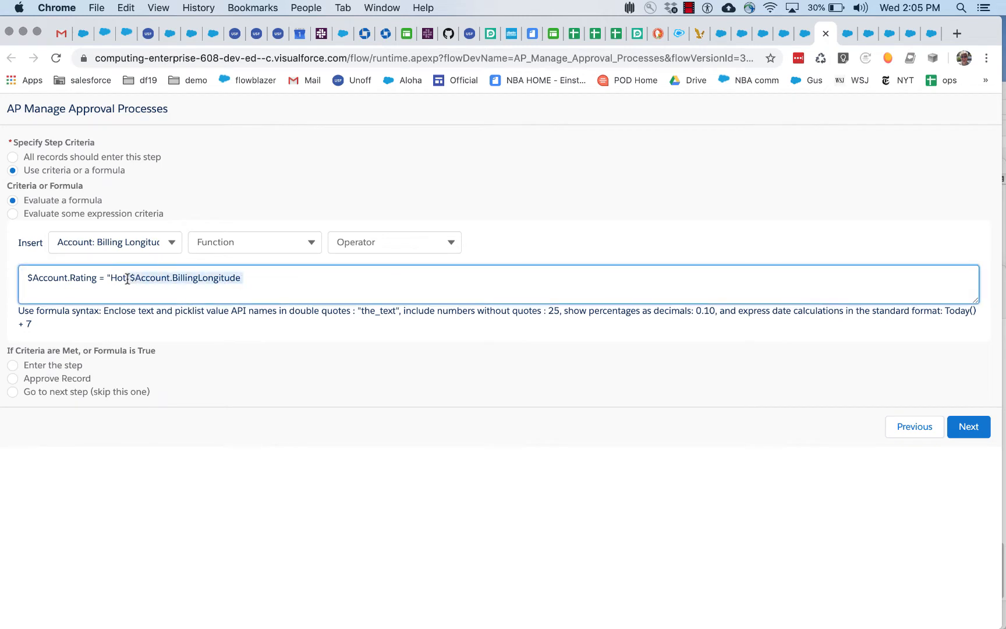
left_click(255, 242)
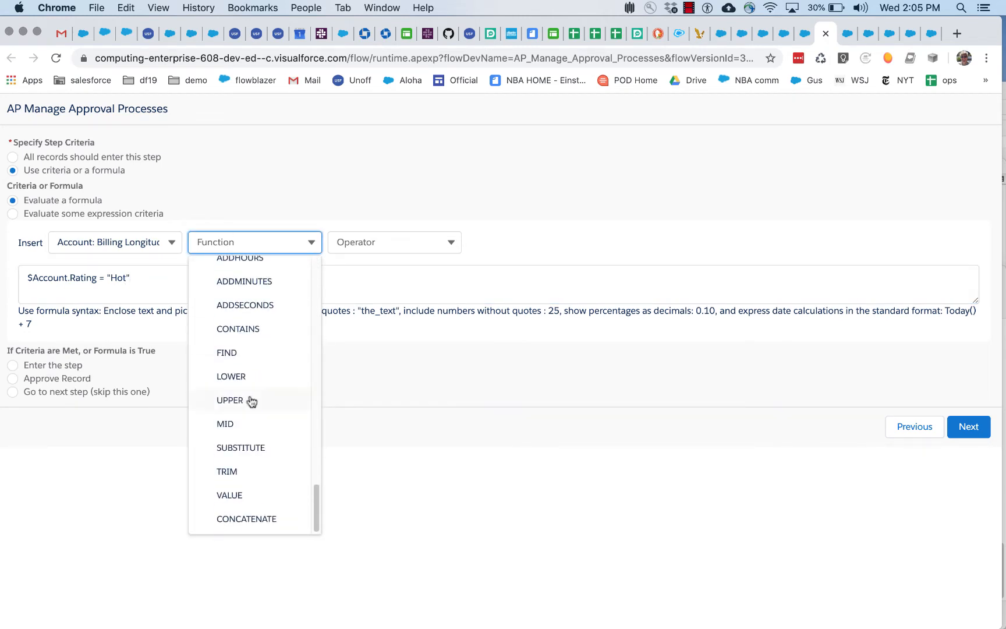
left_click(395, 242)
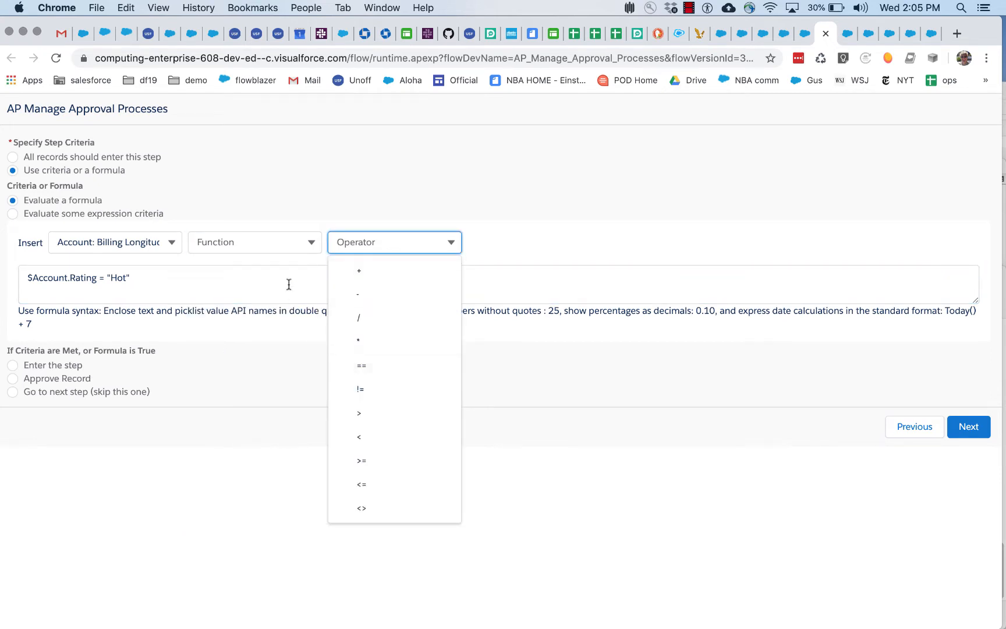
left_click(76, 278)
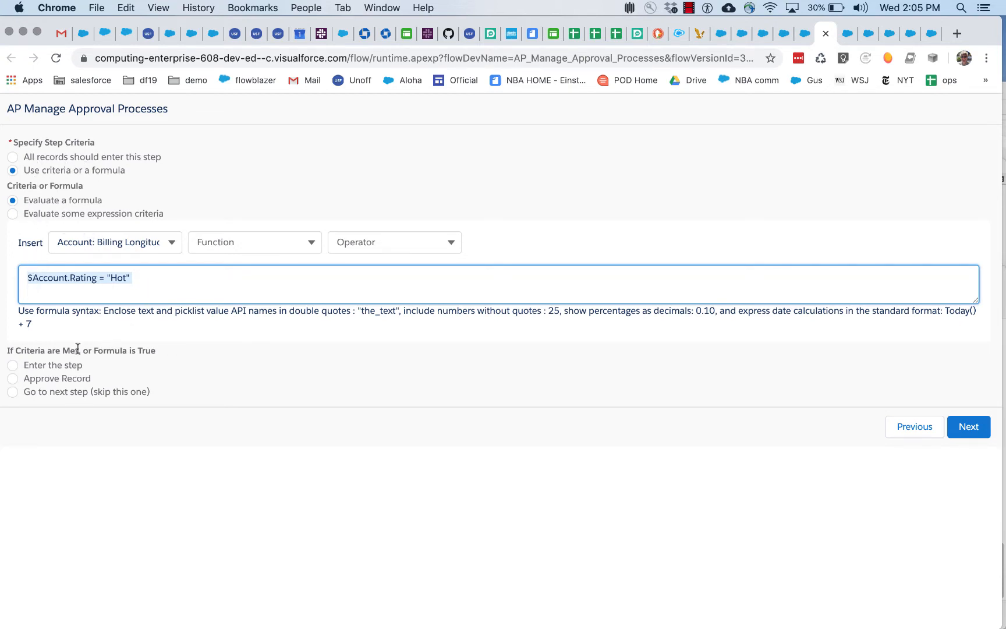
left_click(12, 365)
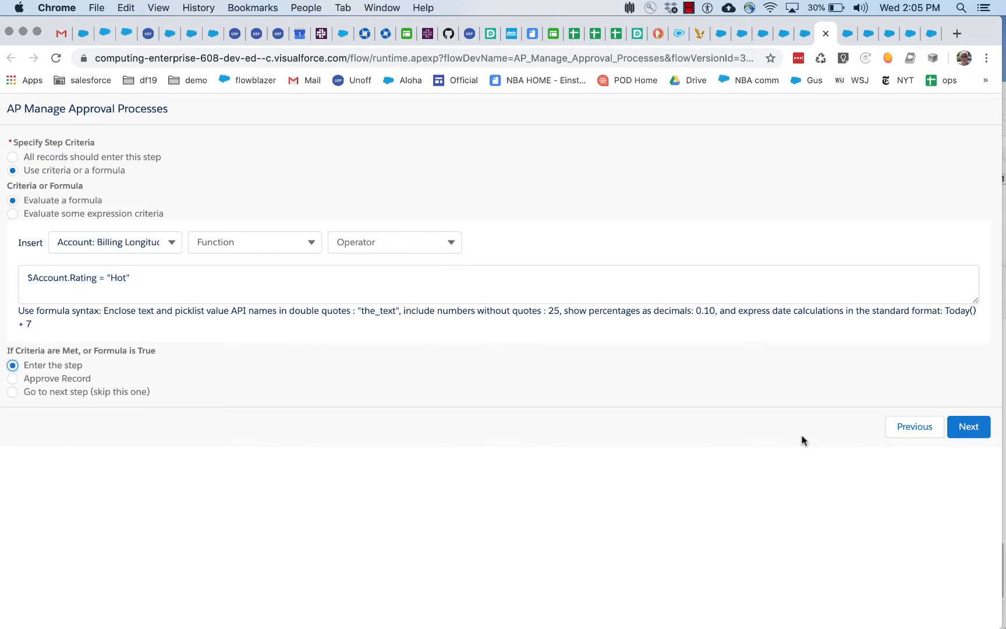
left_click(969, 426)
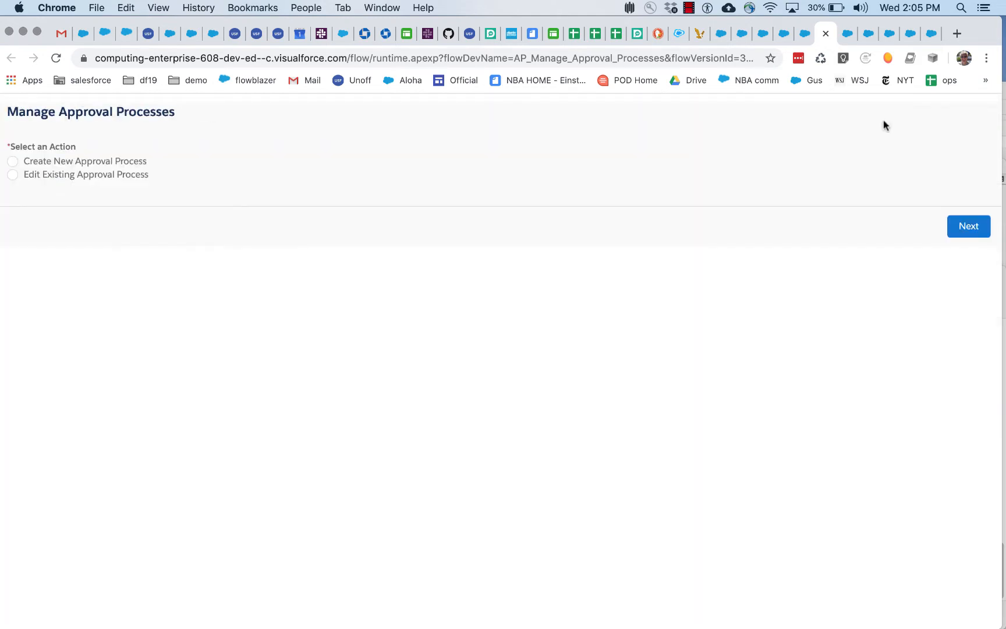
mouse_move(748, 46)
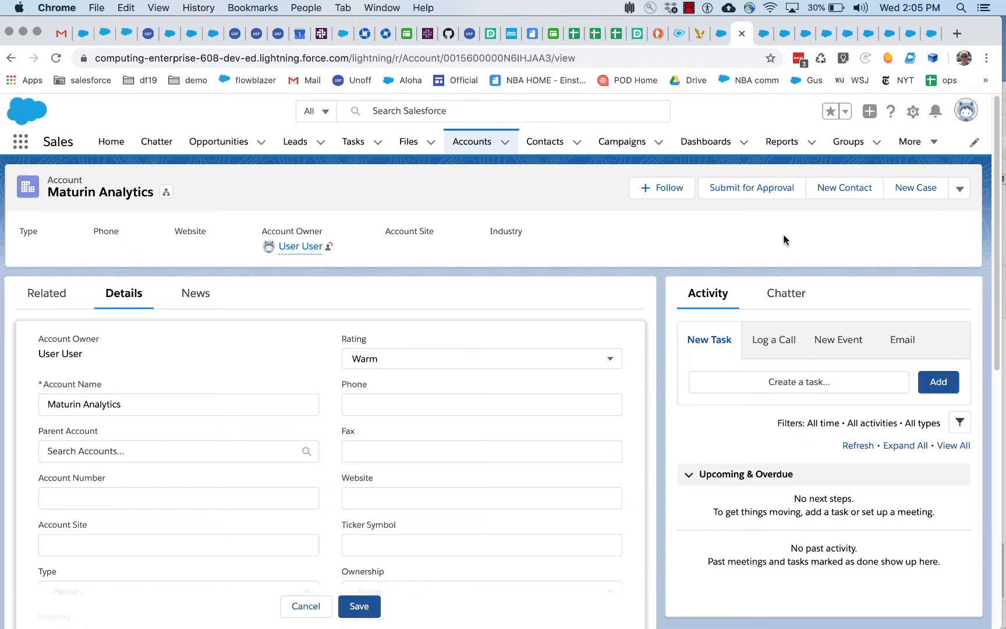
Return to the Maturin Analytics account record to check its Warm Rating
left_click(751, 188)
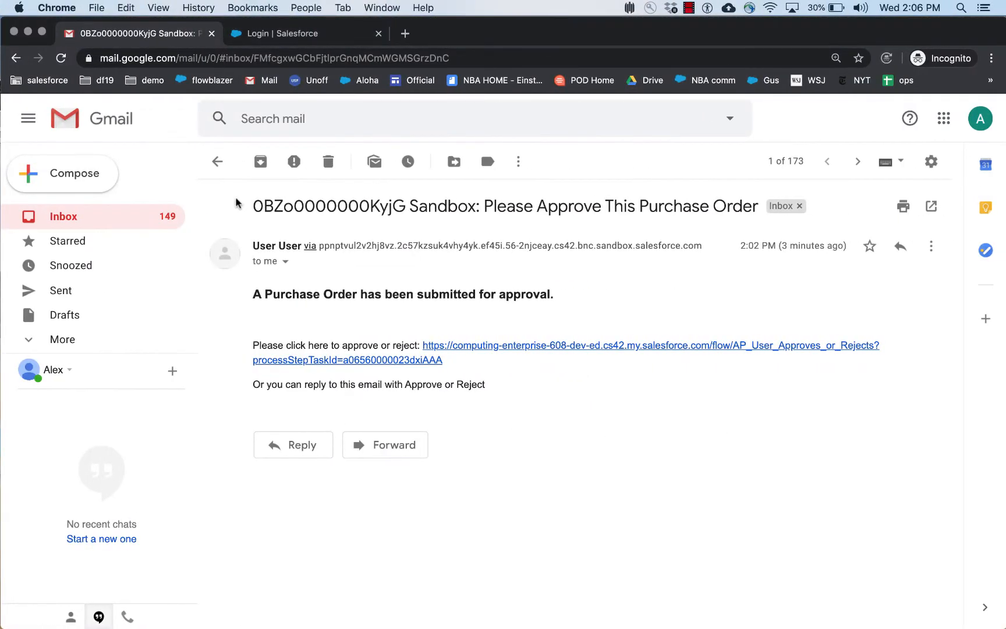
Leave the purchase order approval email and return to the Gmail inbox
left_click(217, 161)
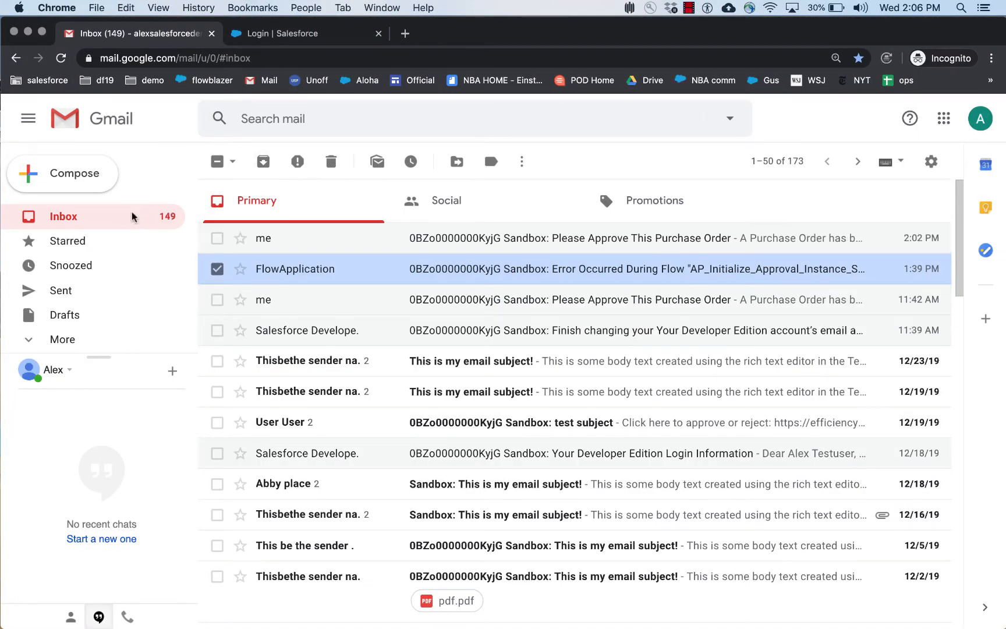
mouse_move(416, 264)
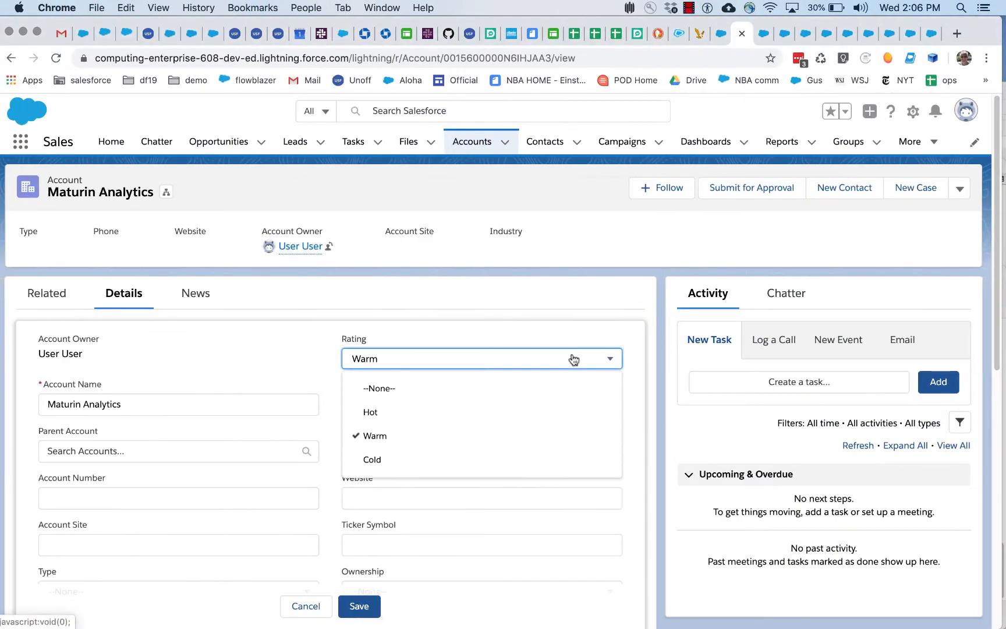
Switch back to the AP Manage Approval Processes flow showing ap1's step criteria
left_click(369, 412)
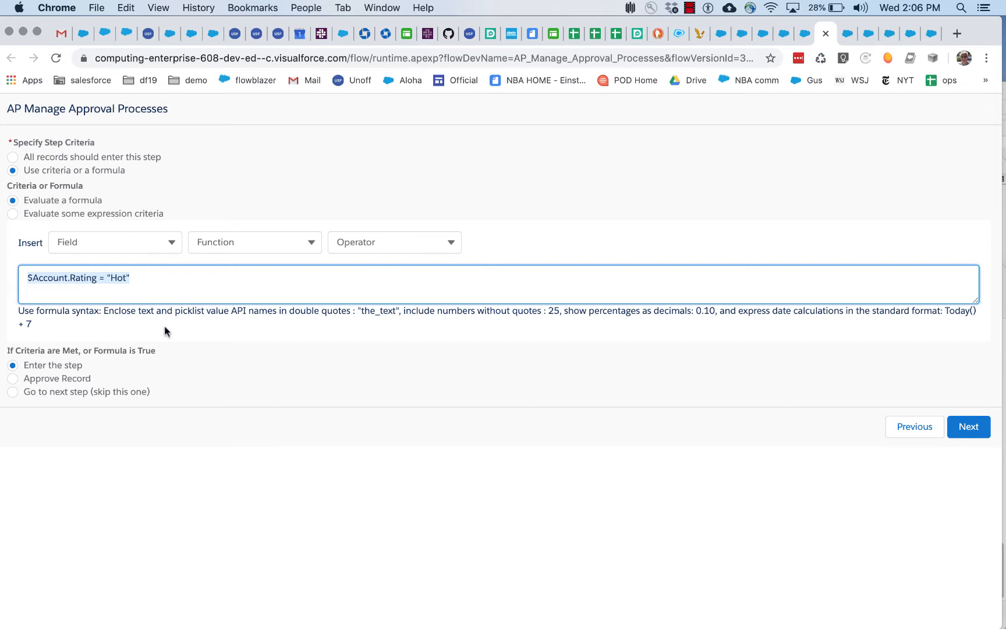
mouse_move(169, 202)
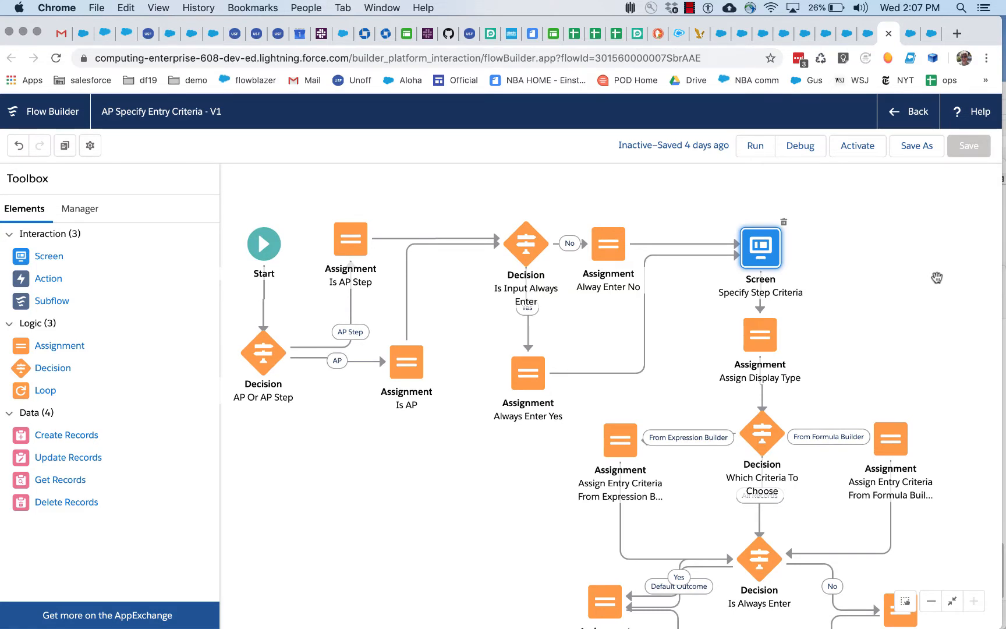
mouse_move(852, 243)
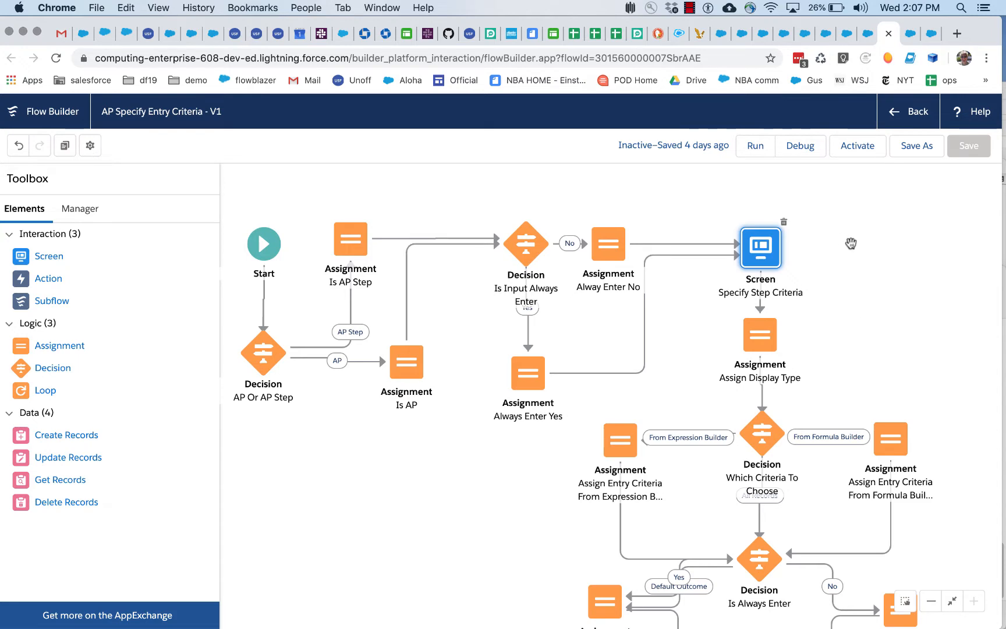
Open the Specify Step Criteria screen and inspect formulaBuilder's contextObjectType and {!EntryCriteria} inputs
double_click(760, 248)
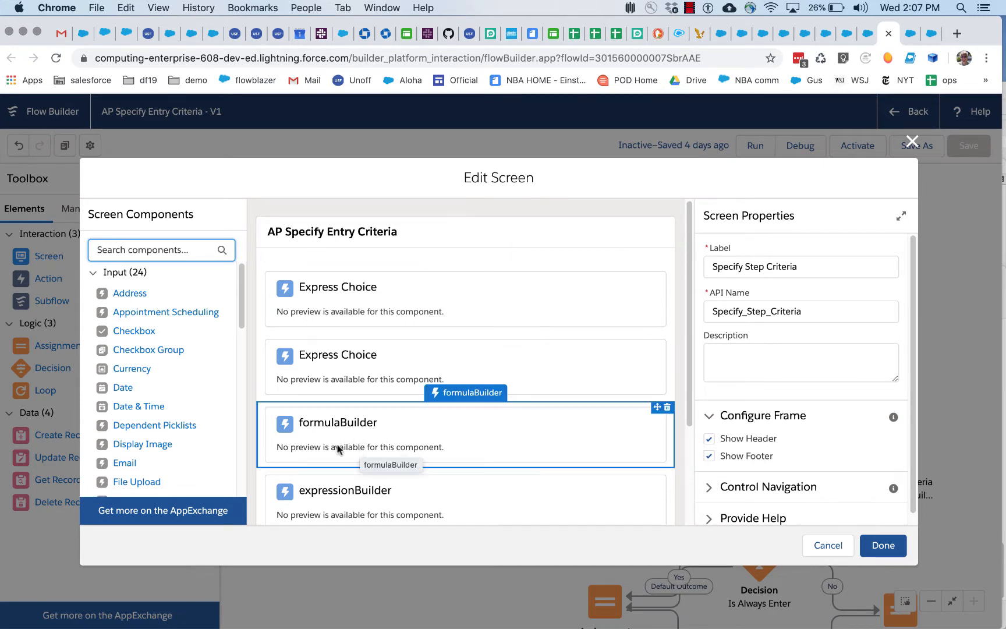
left_click(337, 434)
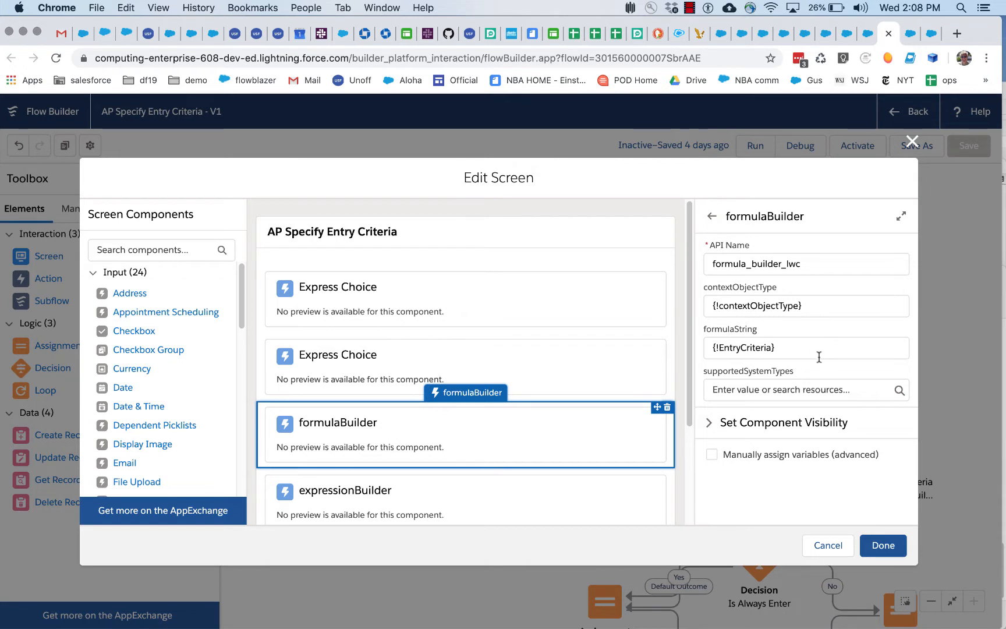
left_click(806, 305)
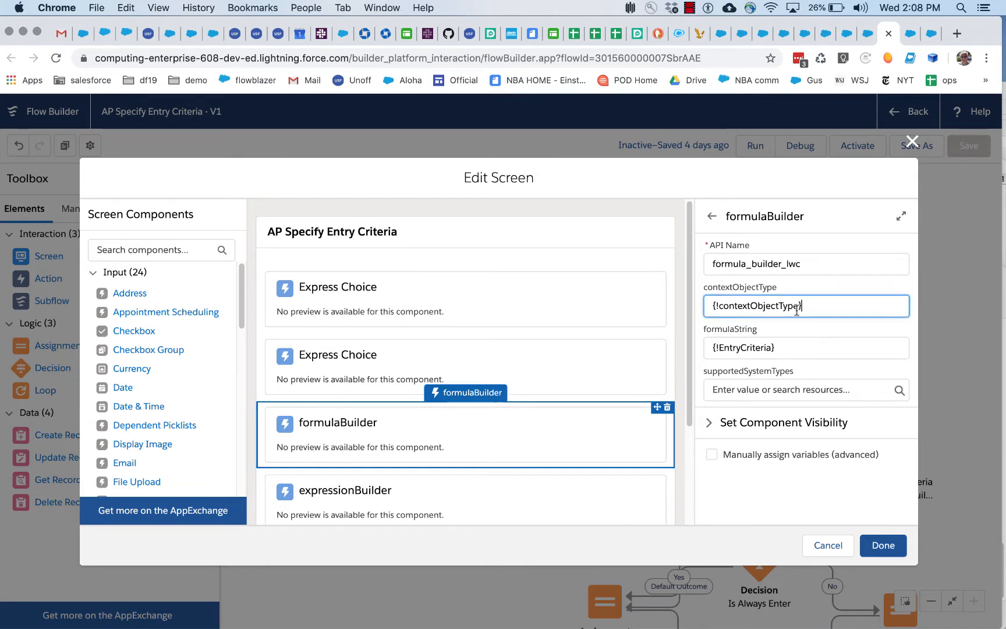
mouse_move(695, 312)
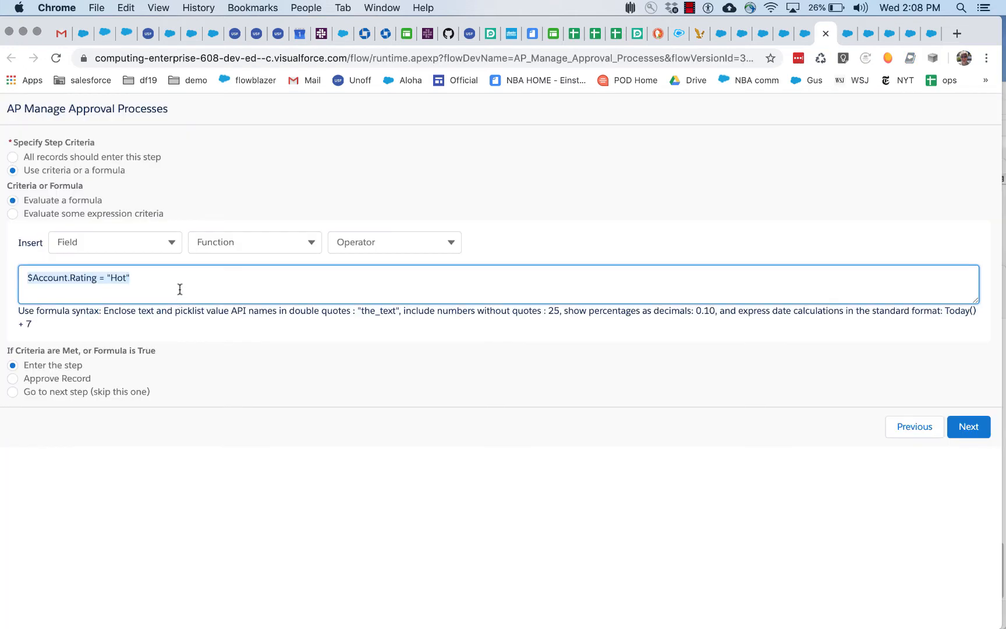
left_click(115, 242)
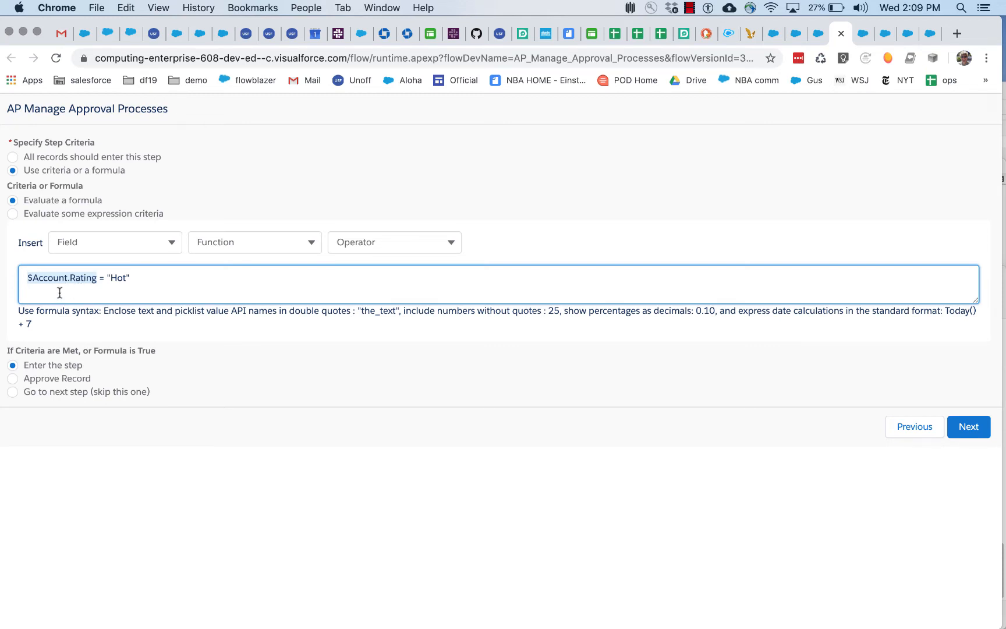
mouse_move(513, 93)
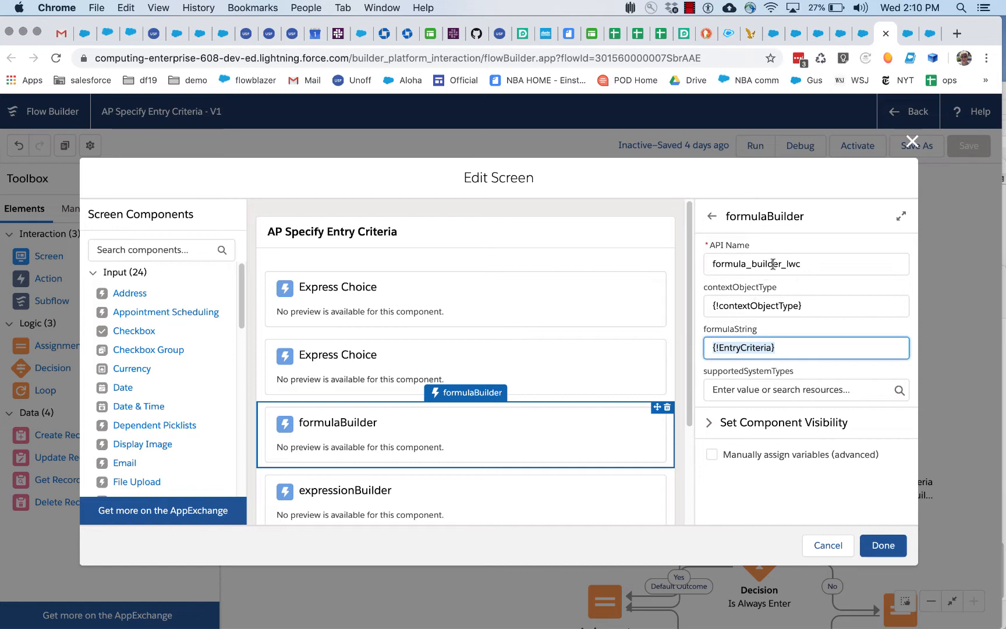
mouse_move(810, 249)
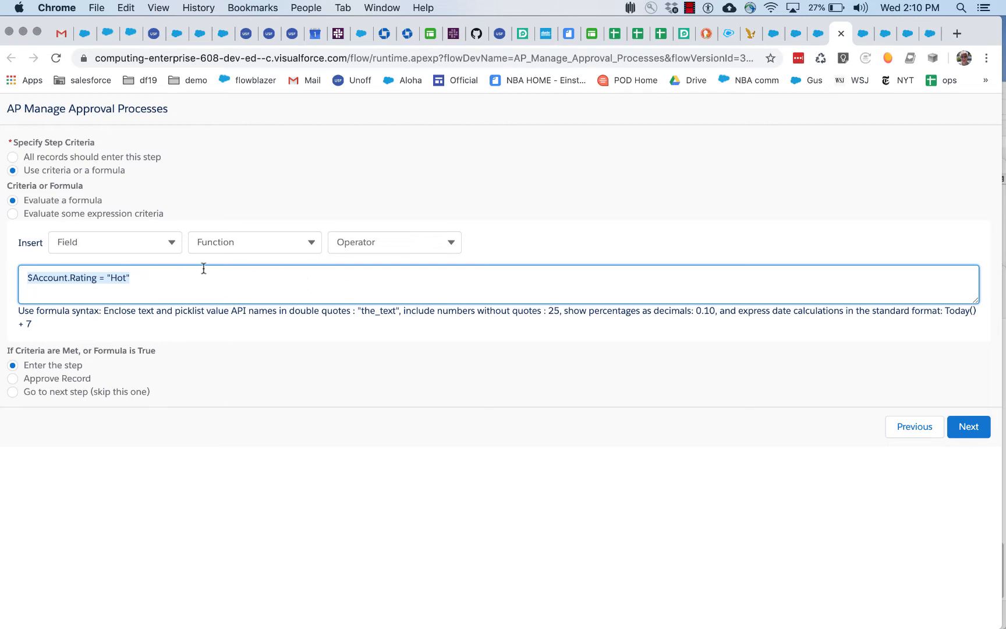
mouse_move(348, 283)
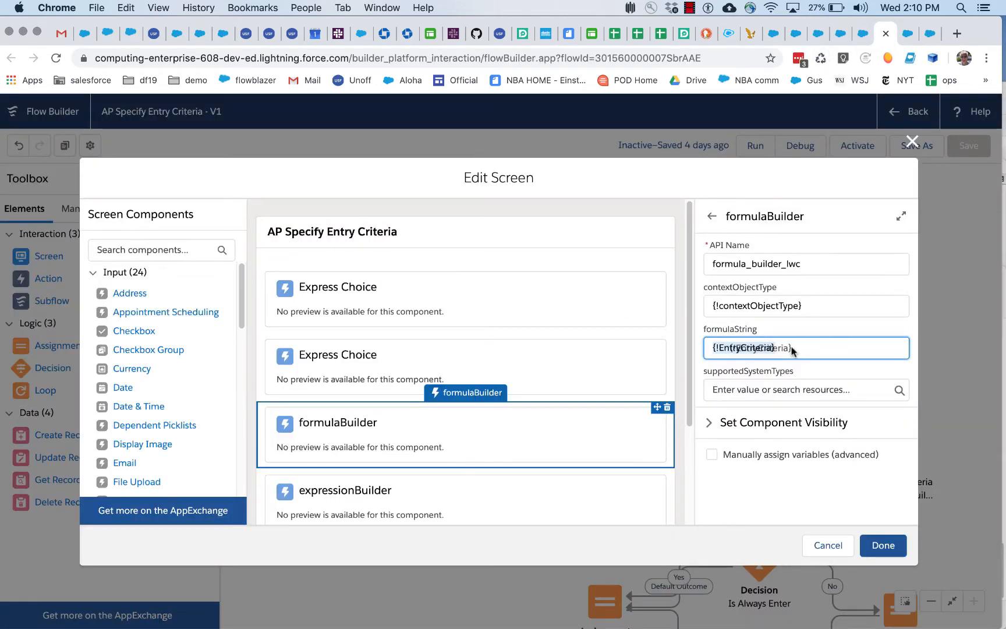
Enter User,Profile as the formulaBuilder component's supportedSystemTypes value
left_click(798, 348)
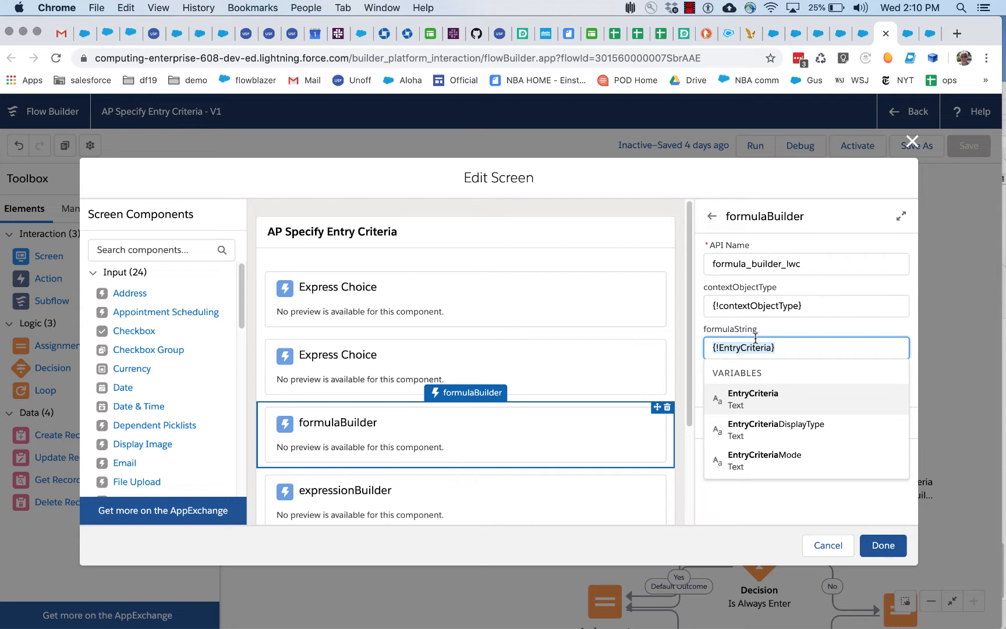
mouse_move(776, 336)
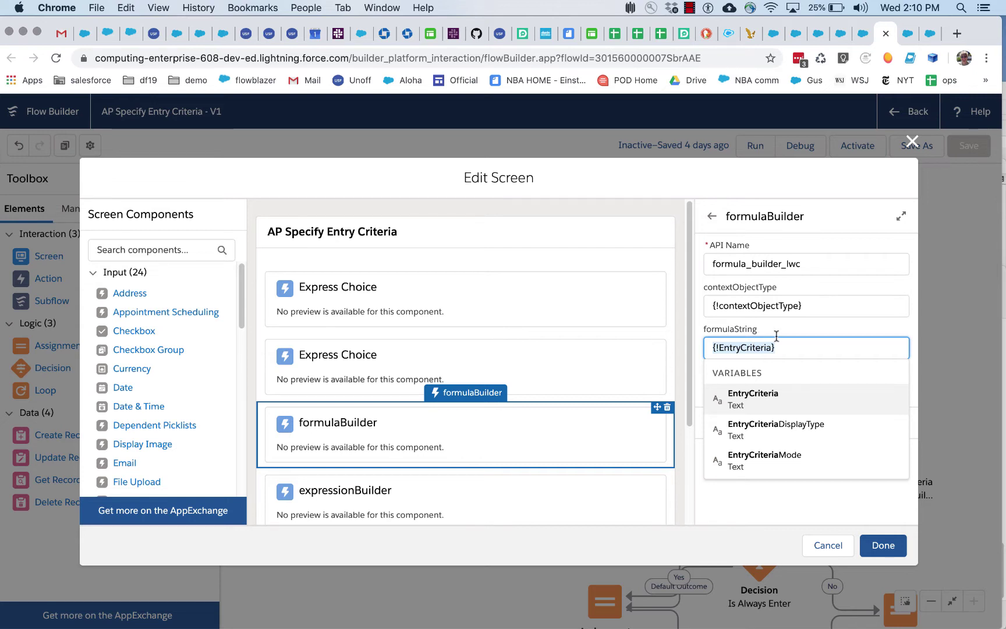
left_click(781, 330)
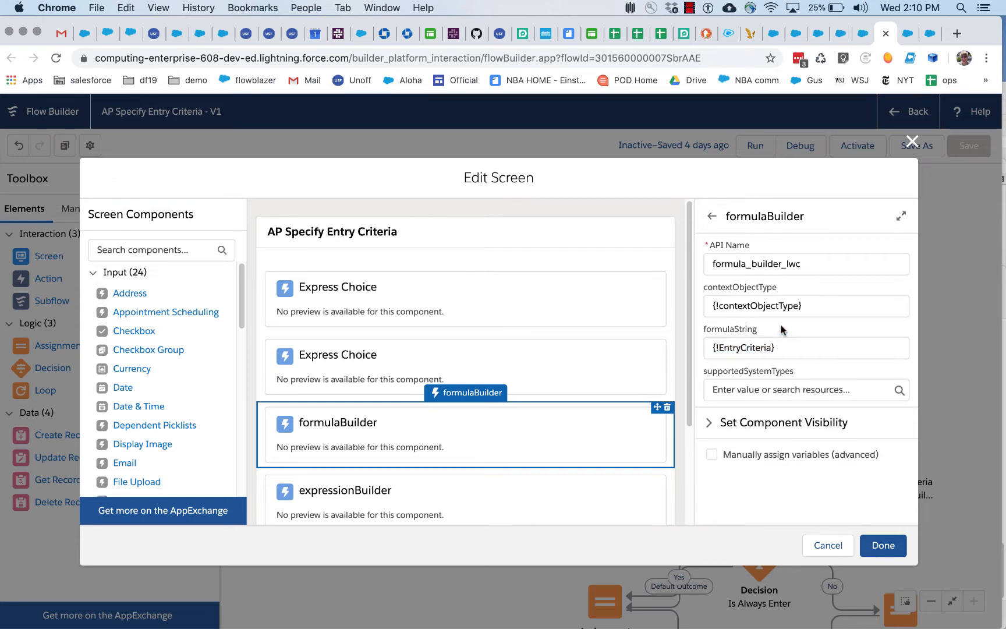
mouse_move(768, 396)
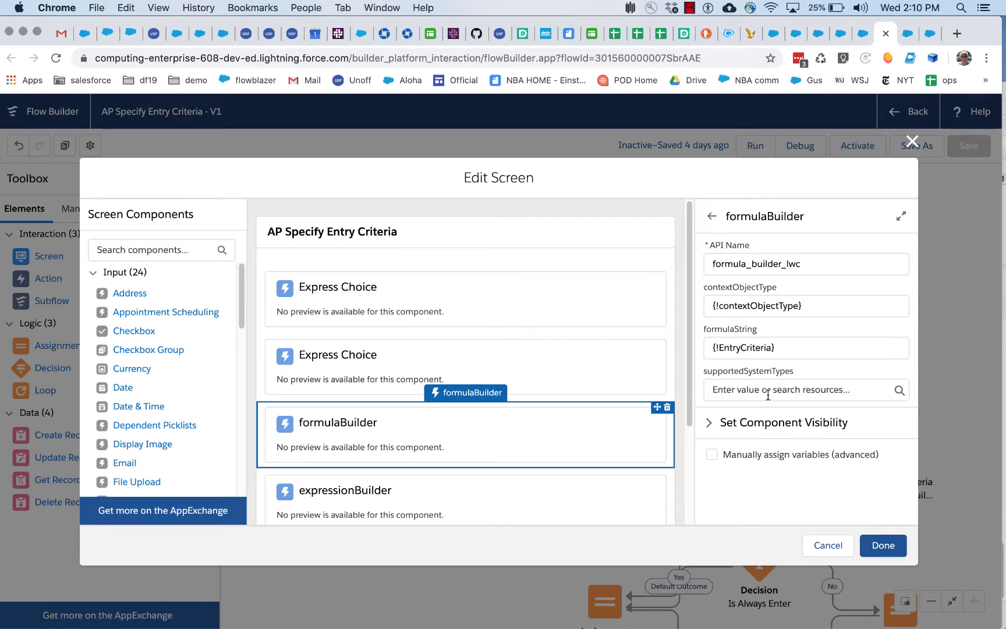
type("User")
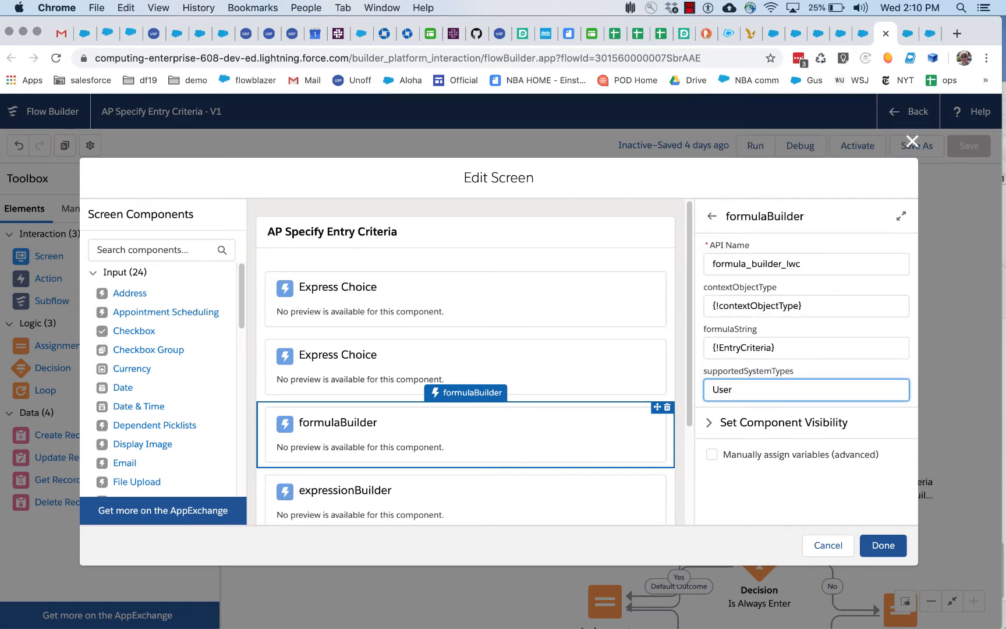
type(",")
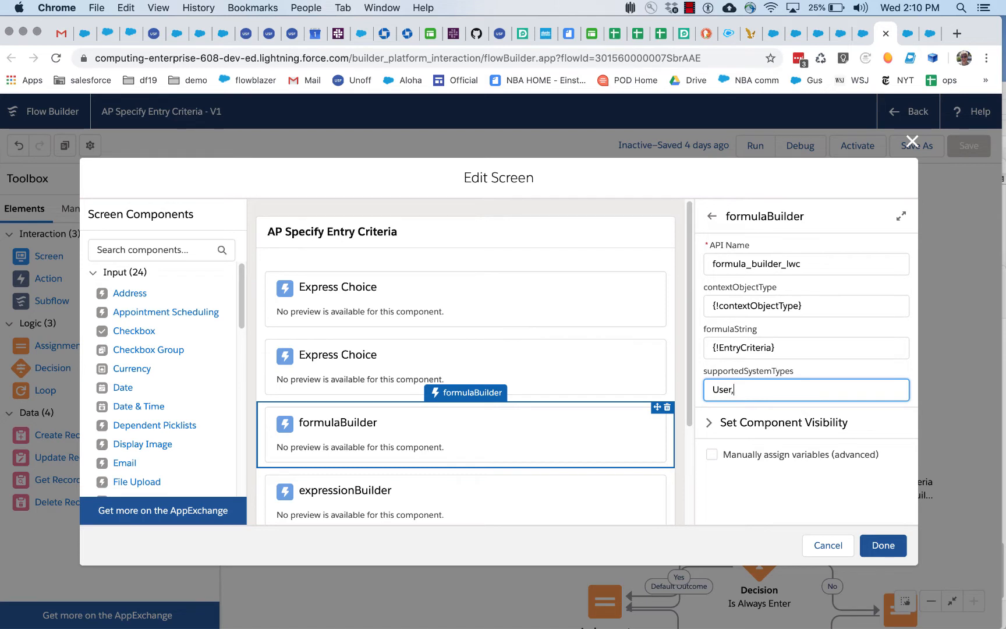
type("P")
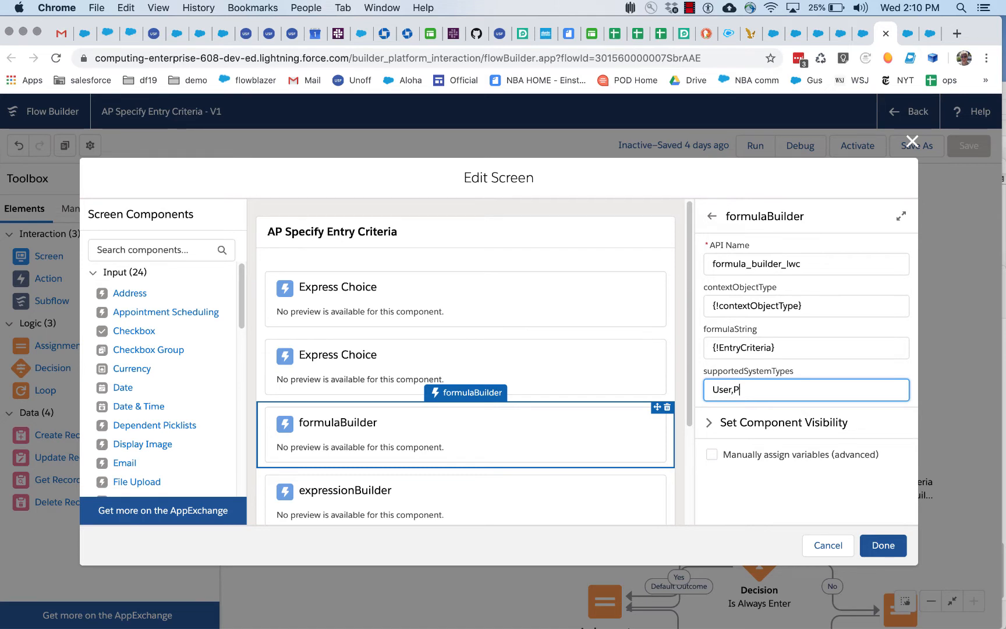
type("rofile")
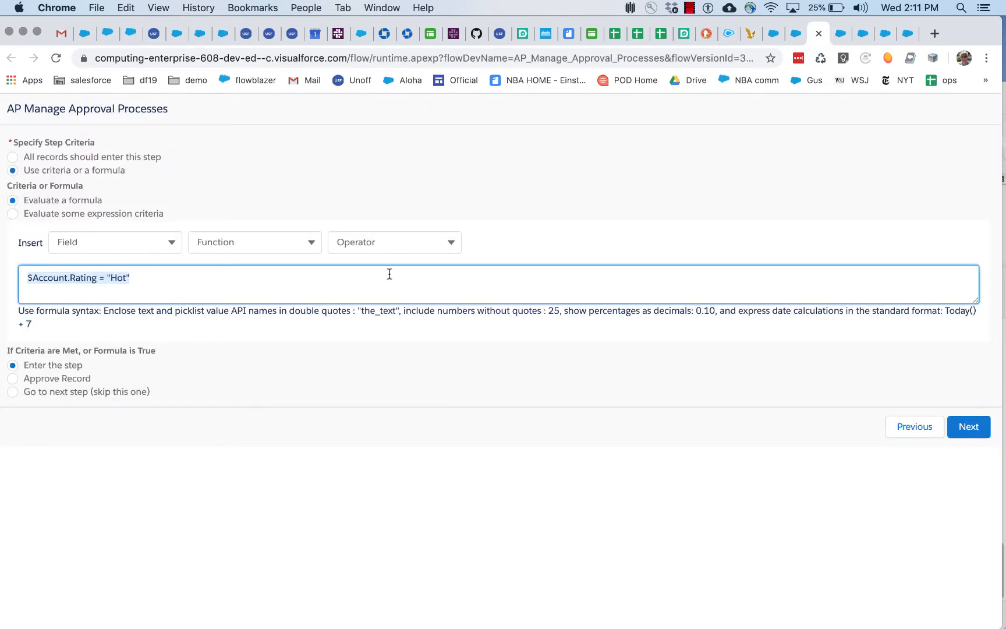
Append && $User.username to the ap1 formula $Account.Rating = "Hot" and select $User
left_click(115, 243)
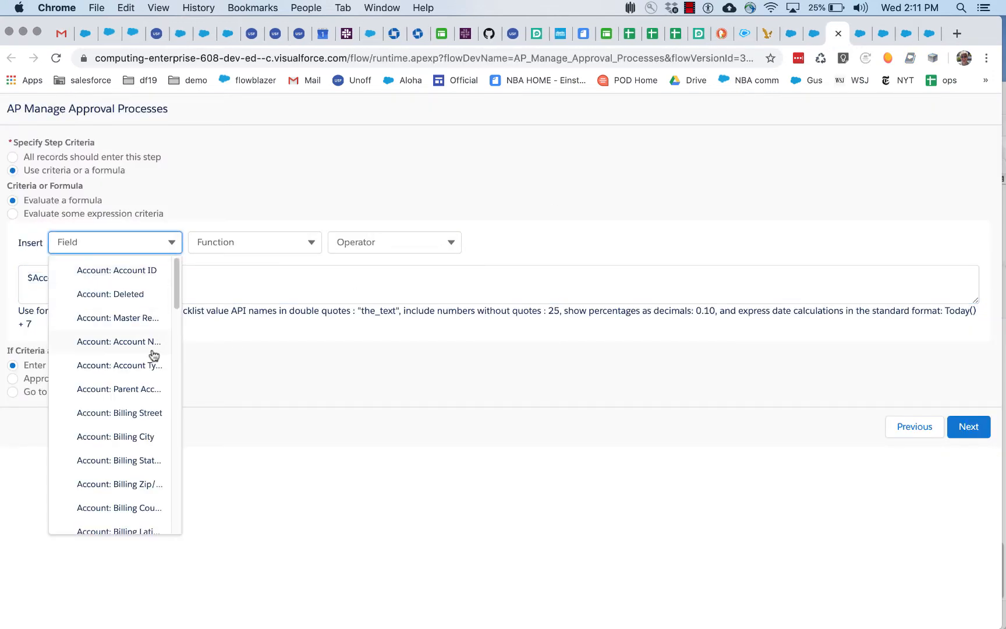
scroll("down", 3)
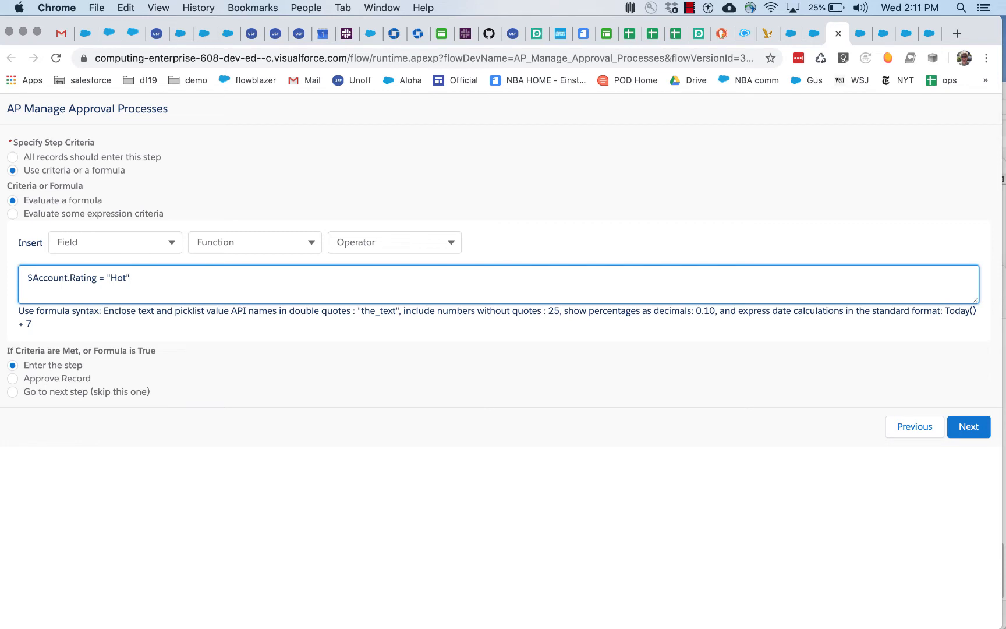
type("&&")
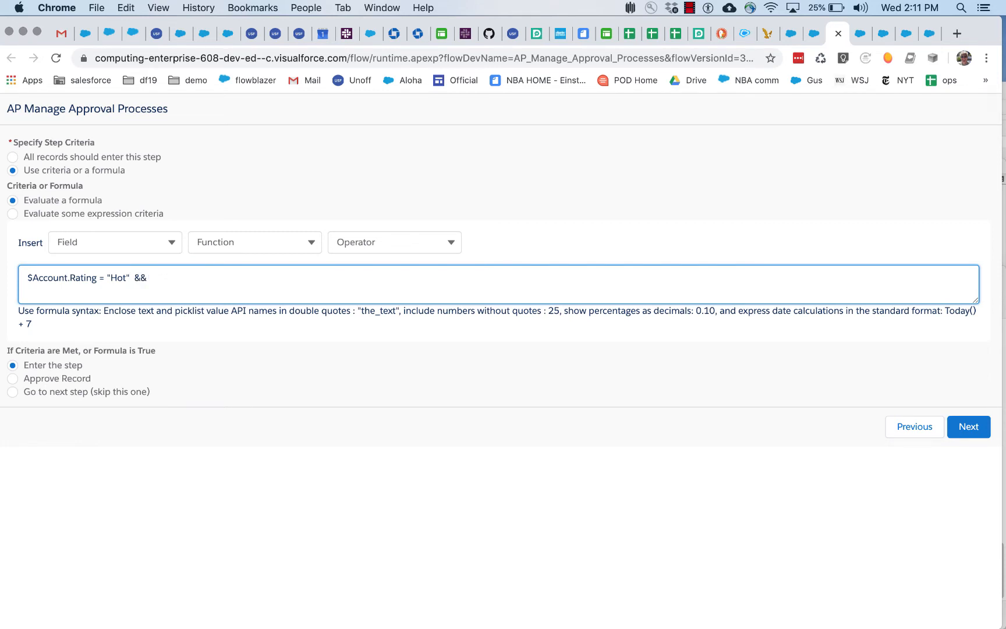
type("SUser")
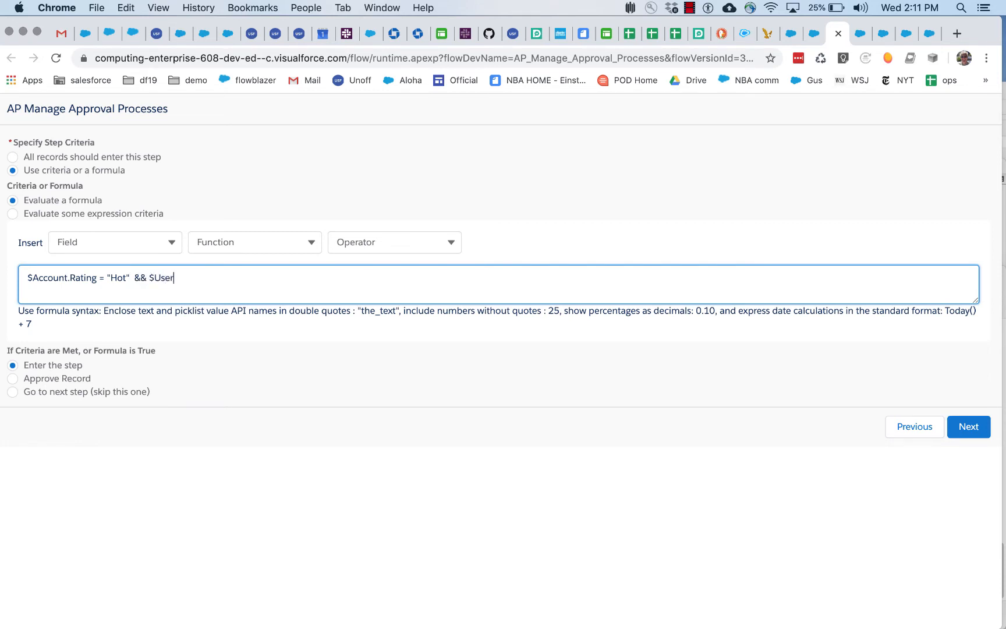
type(".userid")
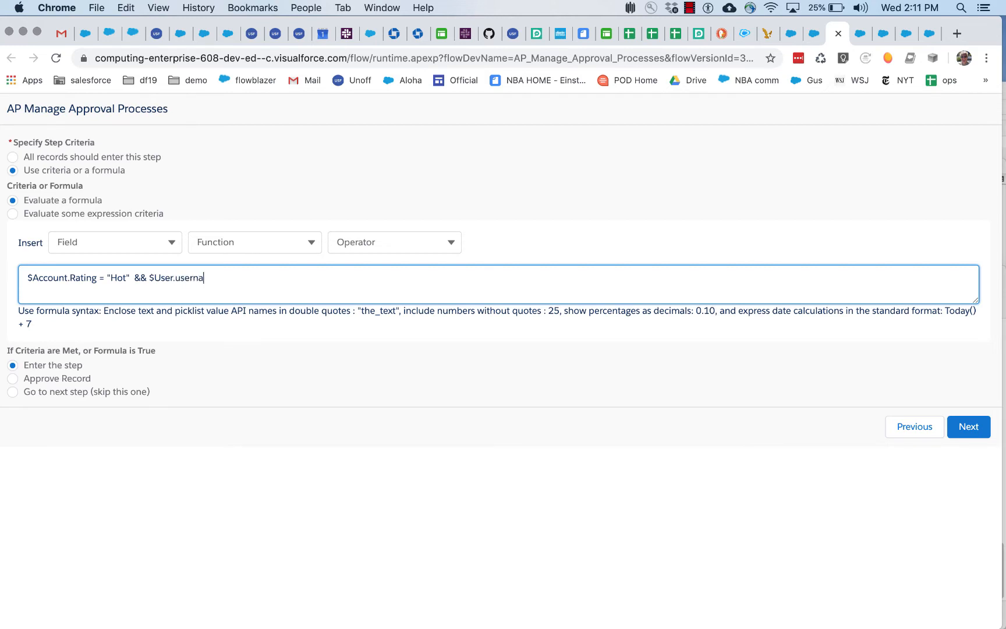
type("me")
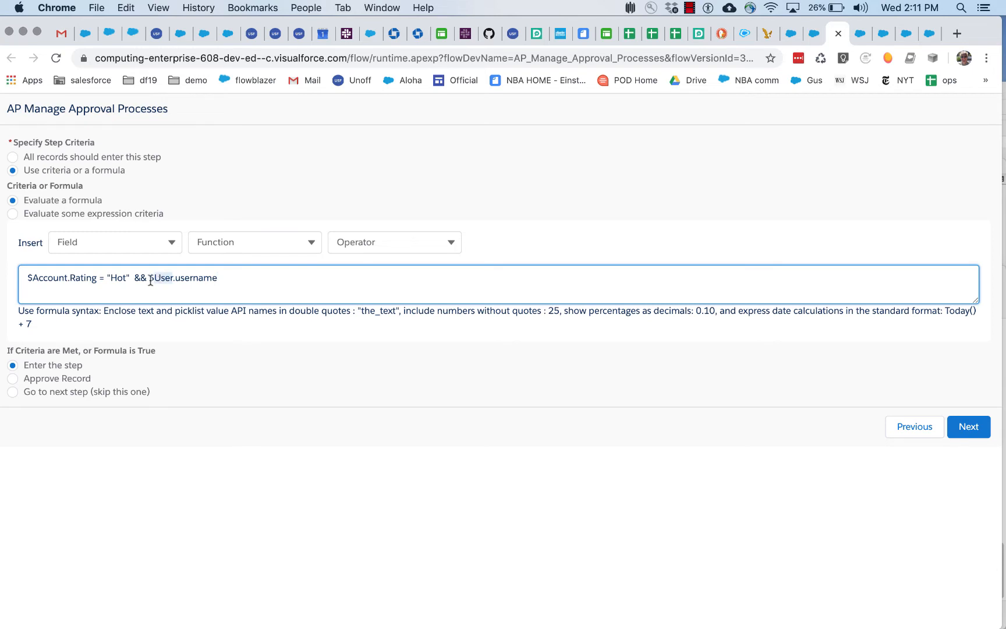
double_click(175, 278)
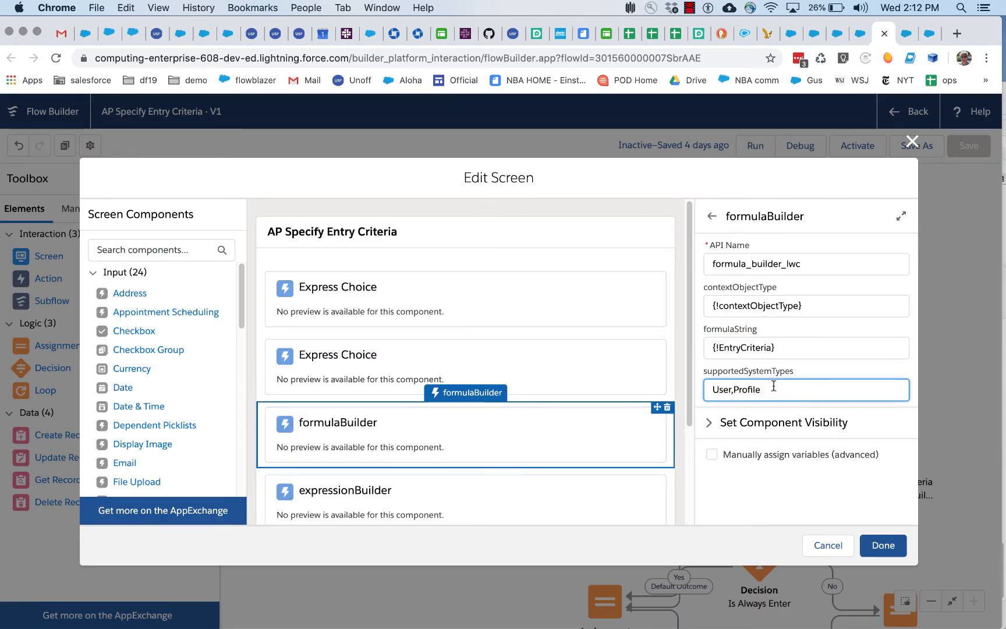
mouse_move(563, 452)
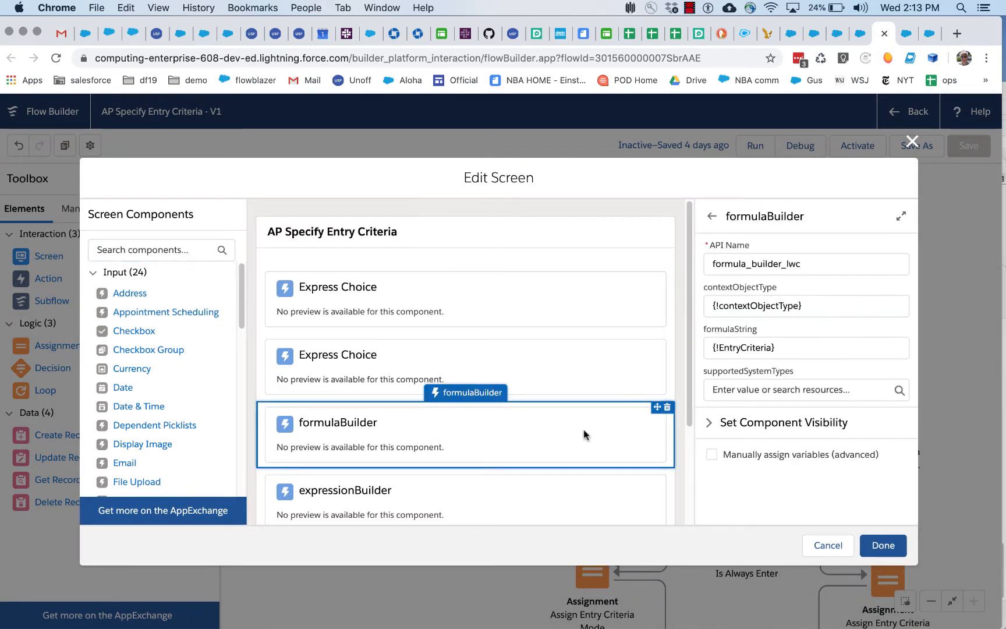
mouse_move(759, 442)
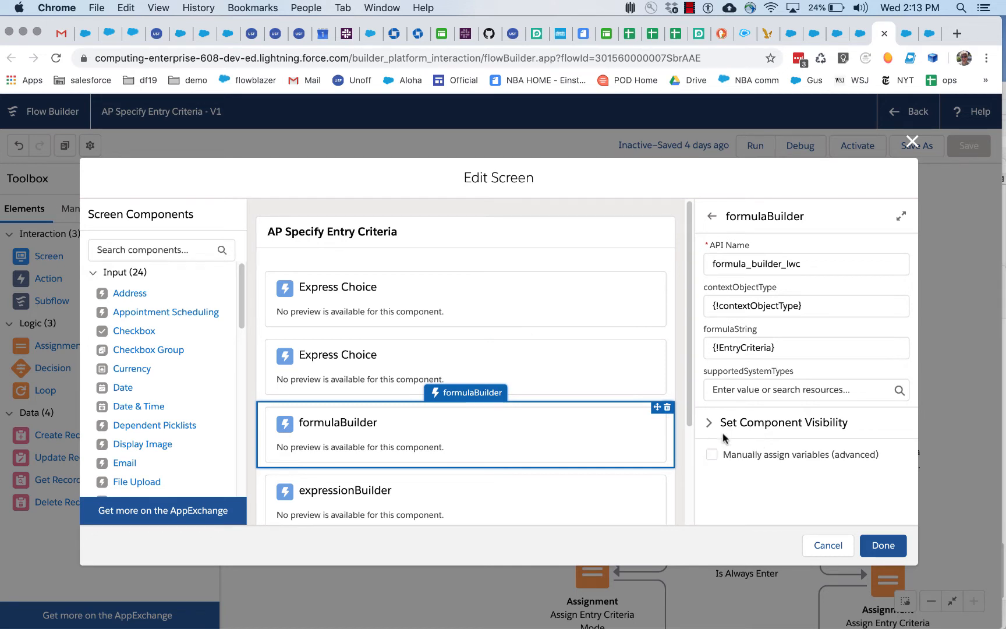
mouse_move(745, 445)
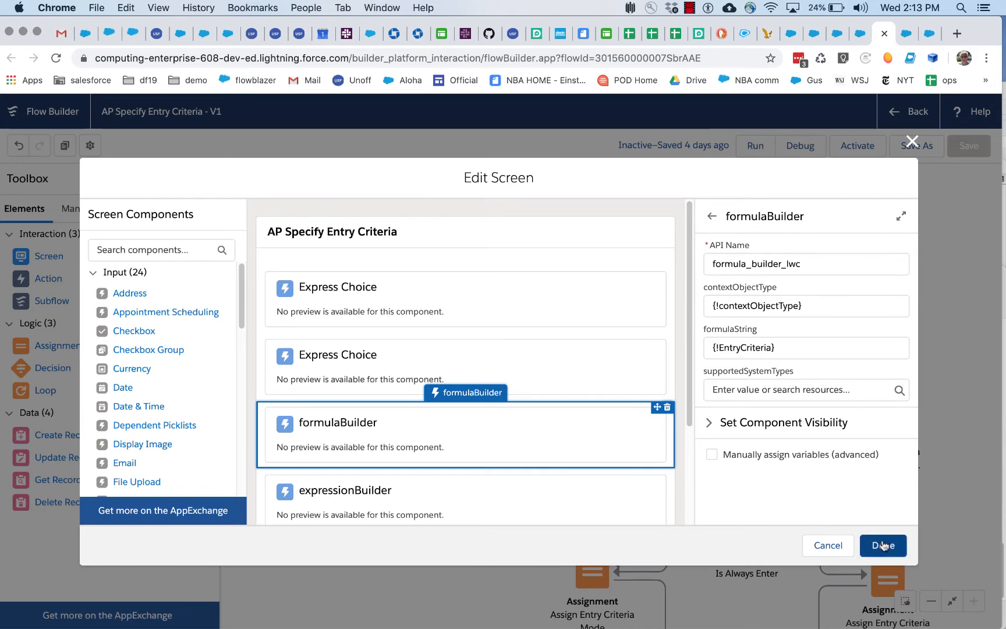
Apply the screen changes, then review the Entry Criteria and AP Field Values assignments without changes
left_click(884, 546)
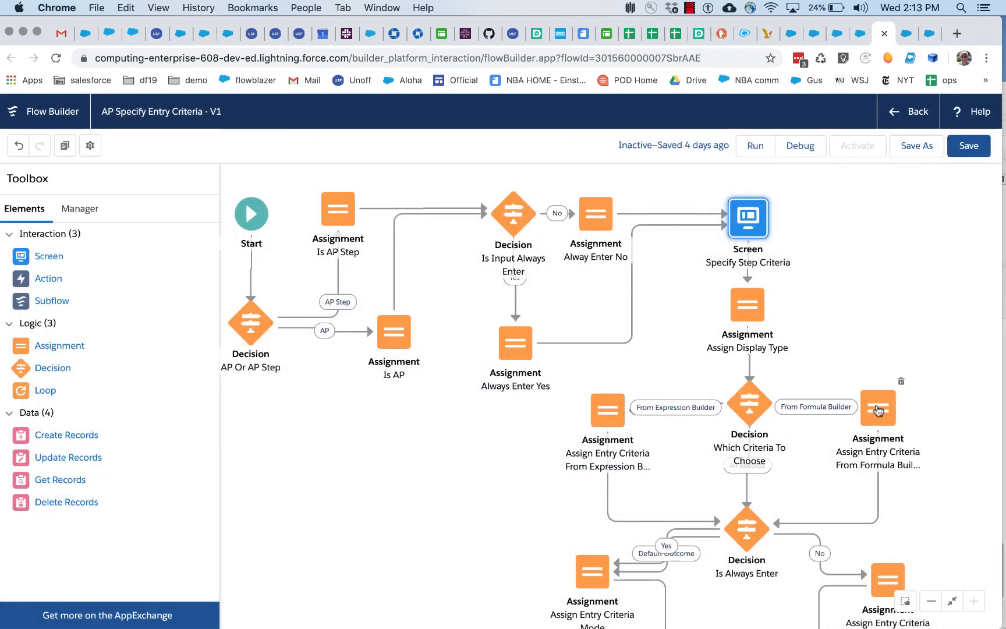
double_click(878, 408)
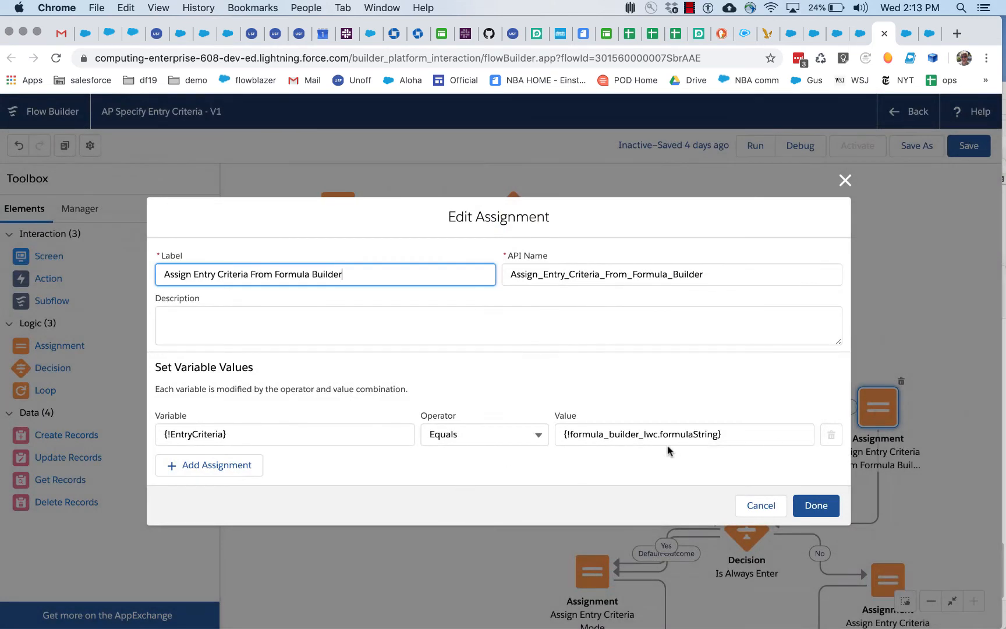
mouse_move(584, 450)
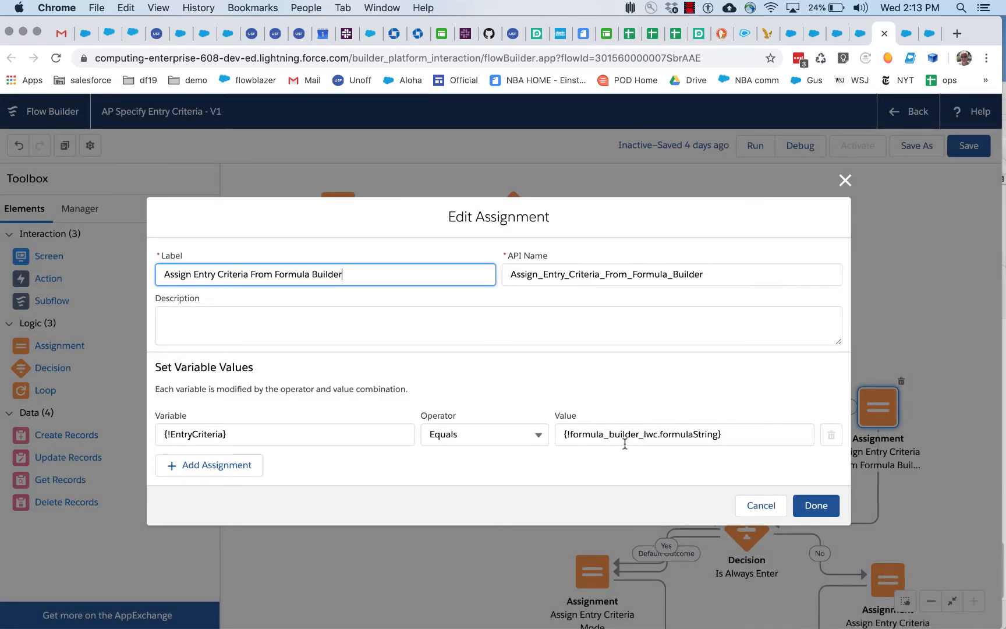
mouse_move(303, 440)
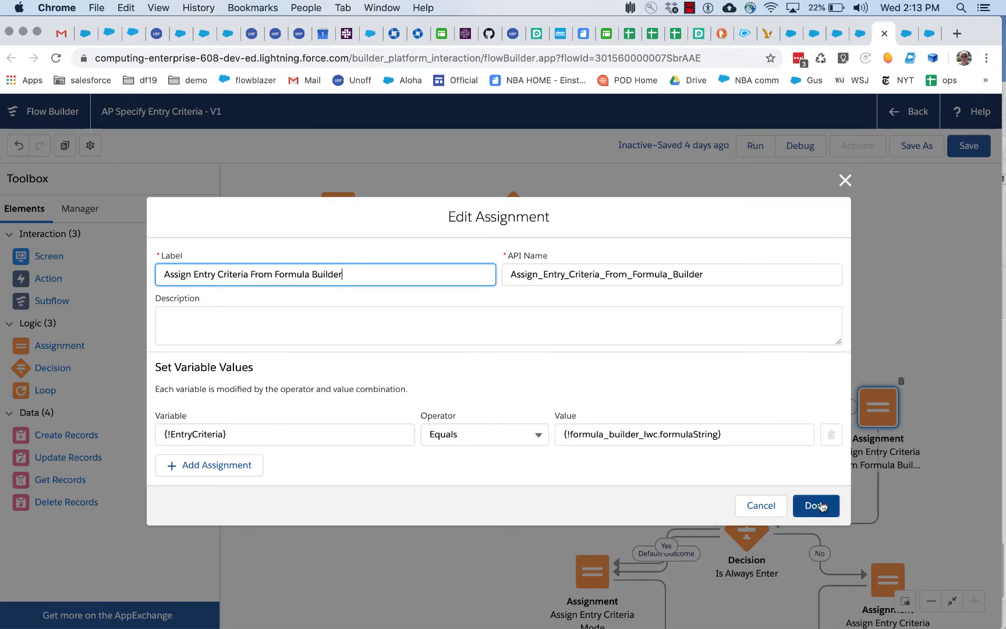
left_click(816, 505)
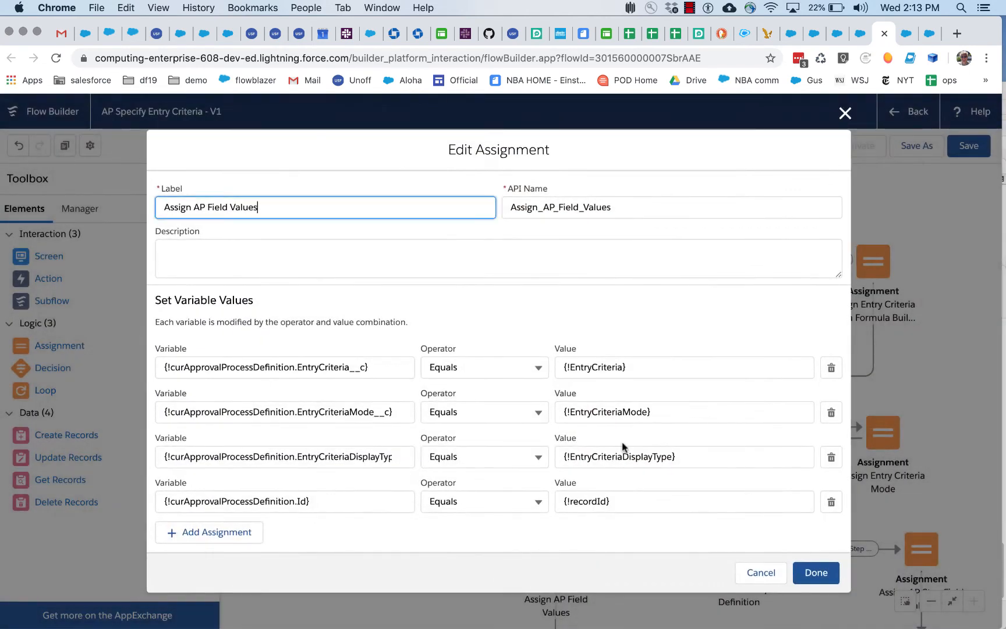
left_click(684, 366)
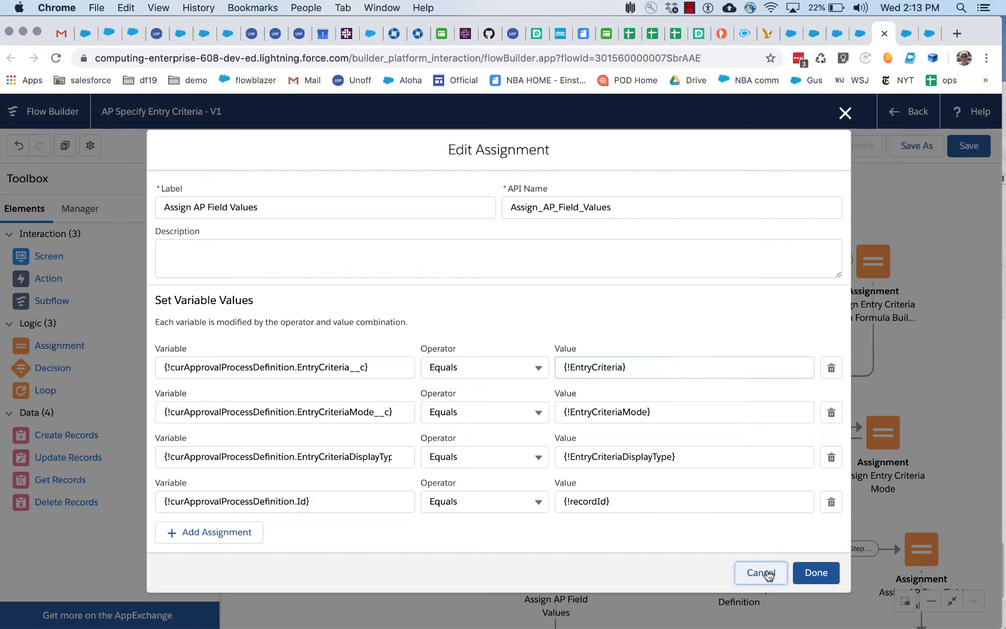
left_click(761, 572)
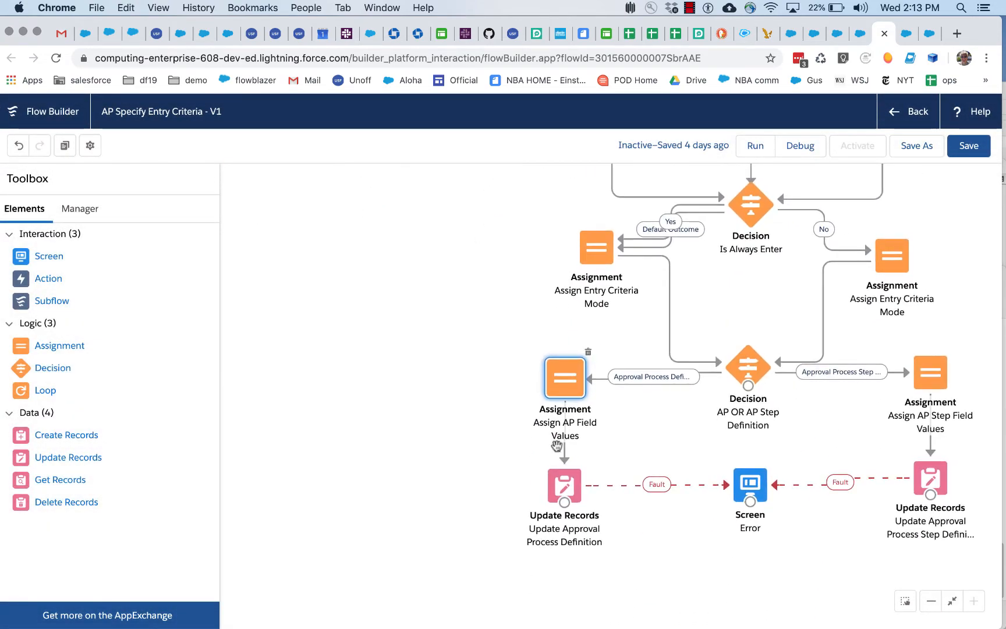
double_click(564, 486)
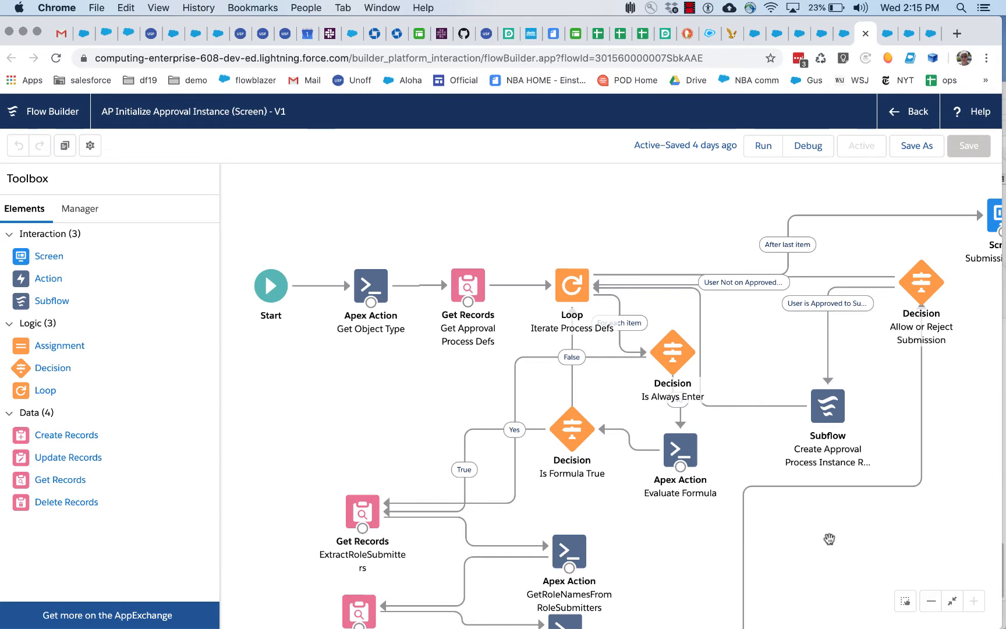
mouse_move(749, 559)
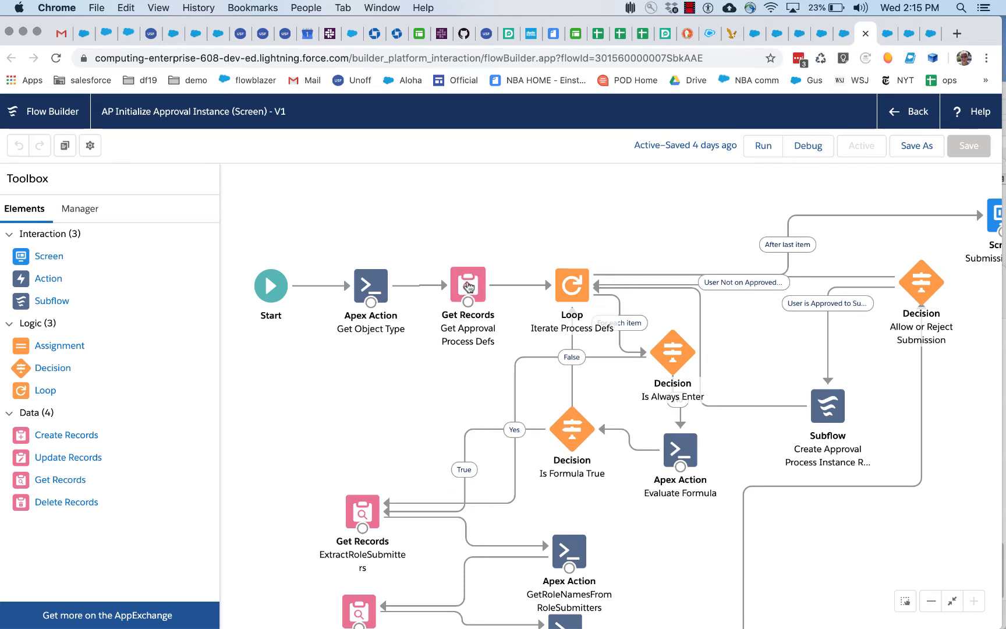
mouse_move(468, 286)
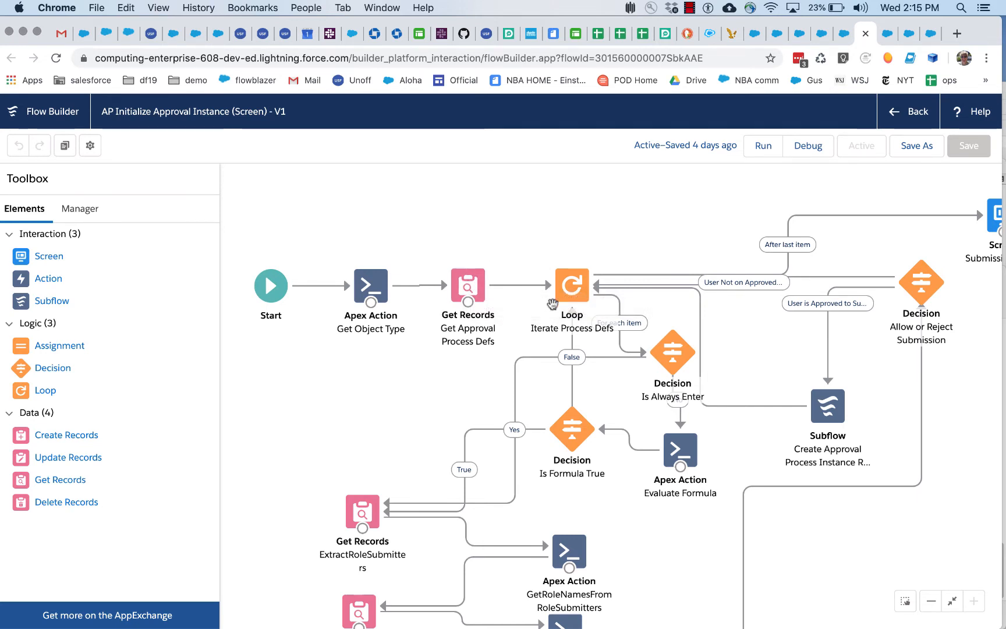
left_click(672, 350)
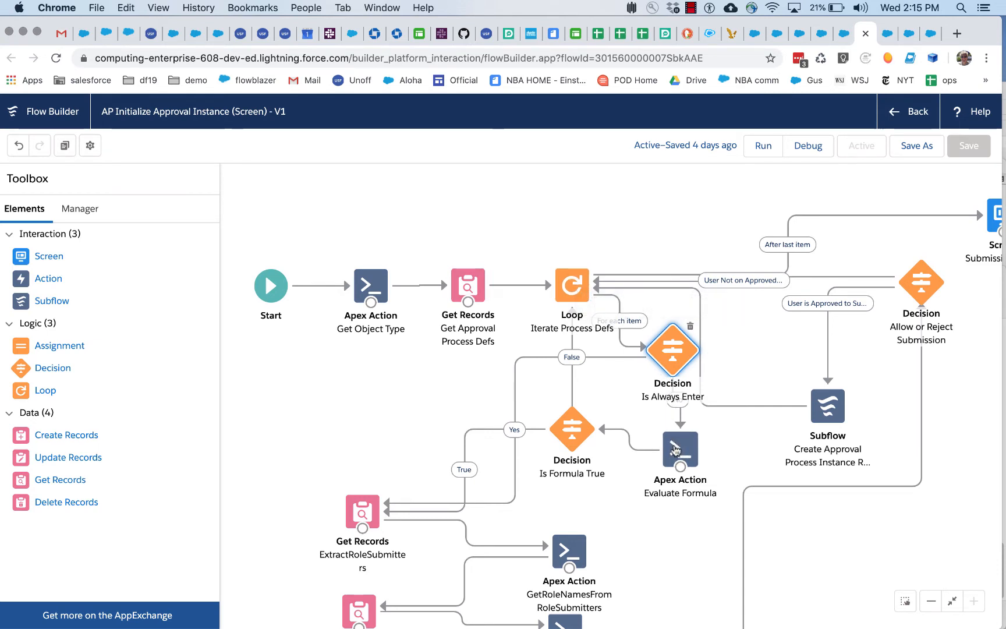
mouse_move(680, 449)
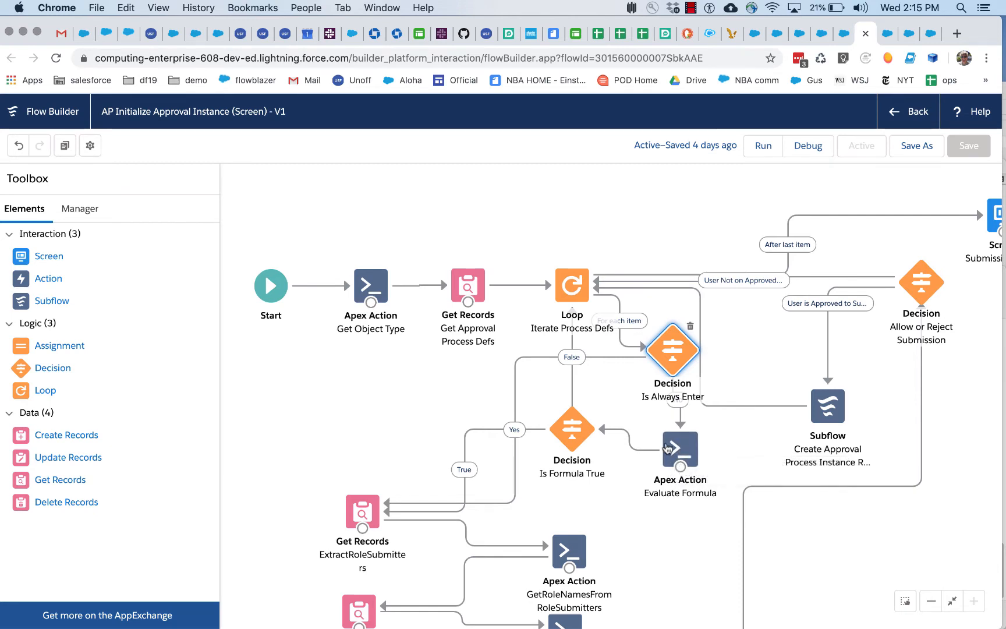
left_click(679, 448)
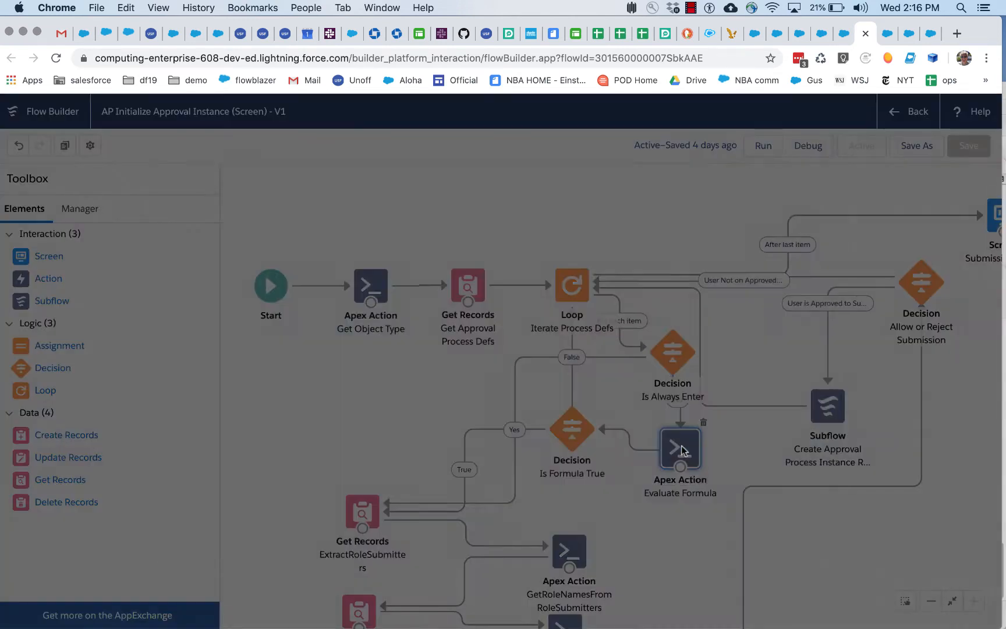
Close and reopen the Evaluate Formula Apex action settings
double_click(680, 448)
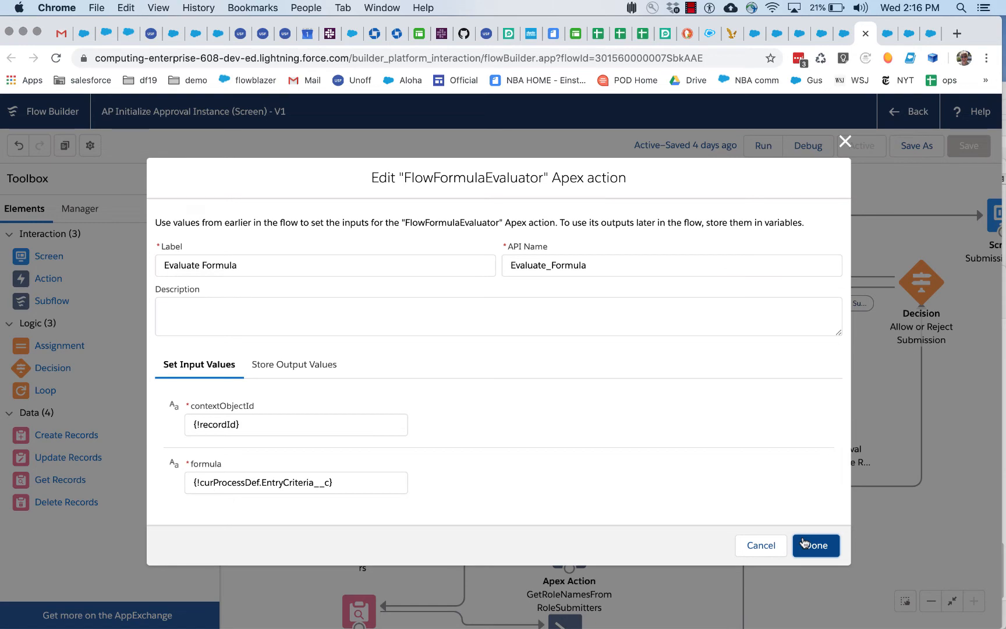
left_click(816, 545)
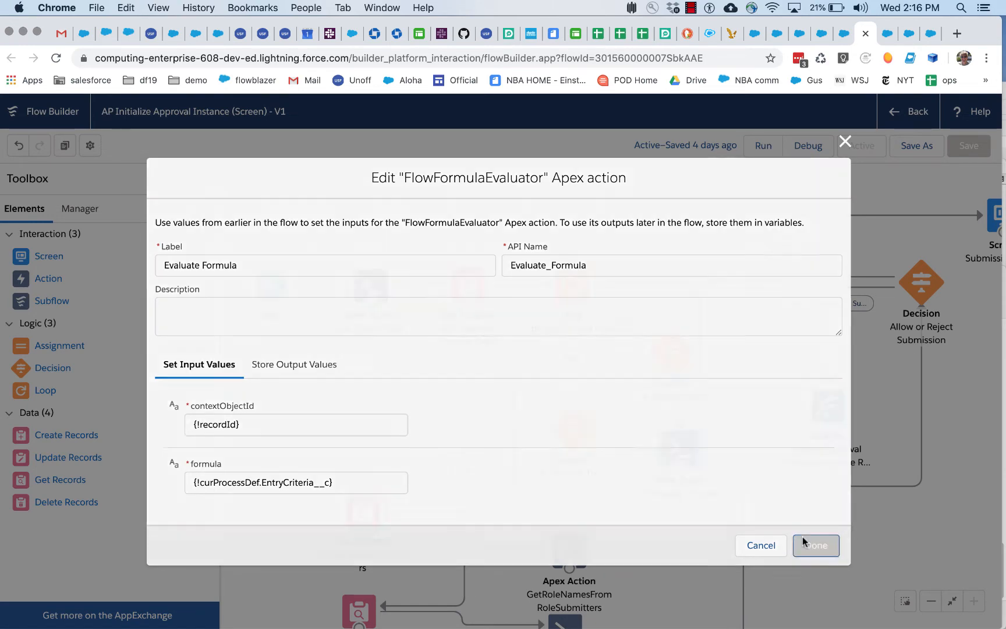
left_click(816, 545)
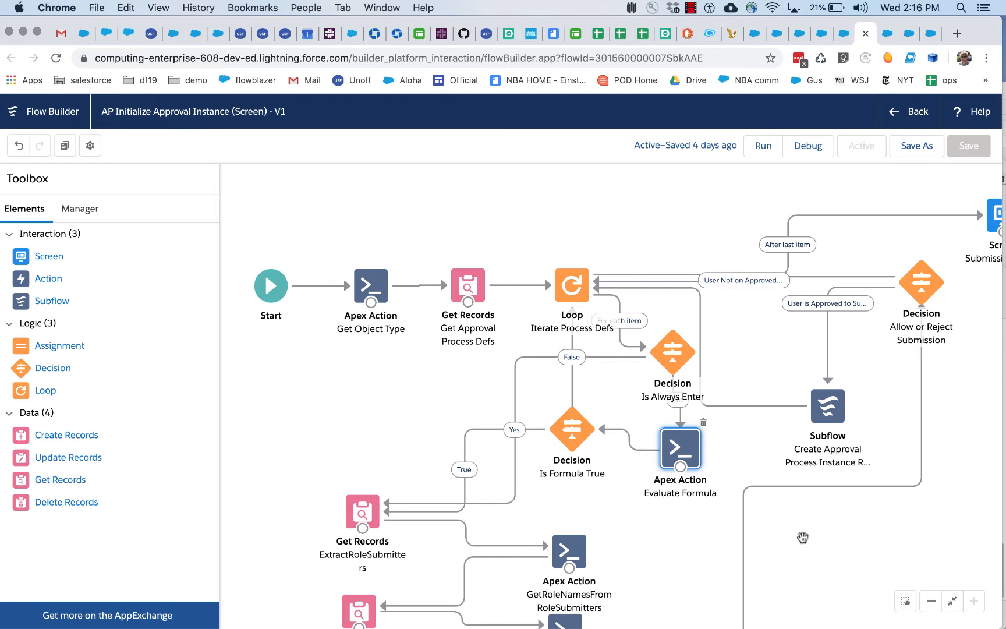
mouse_move(758, 481)
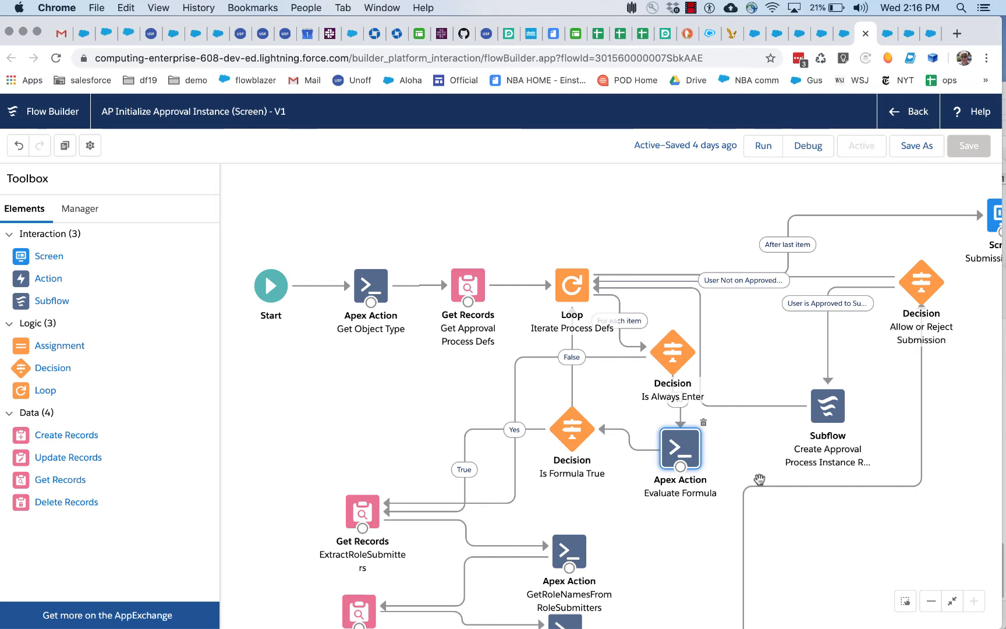
double_click(679, 446)
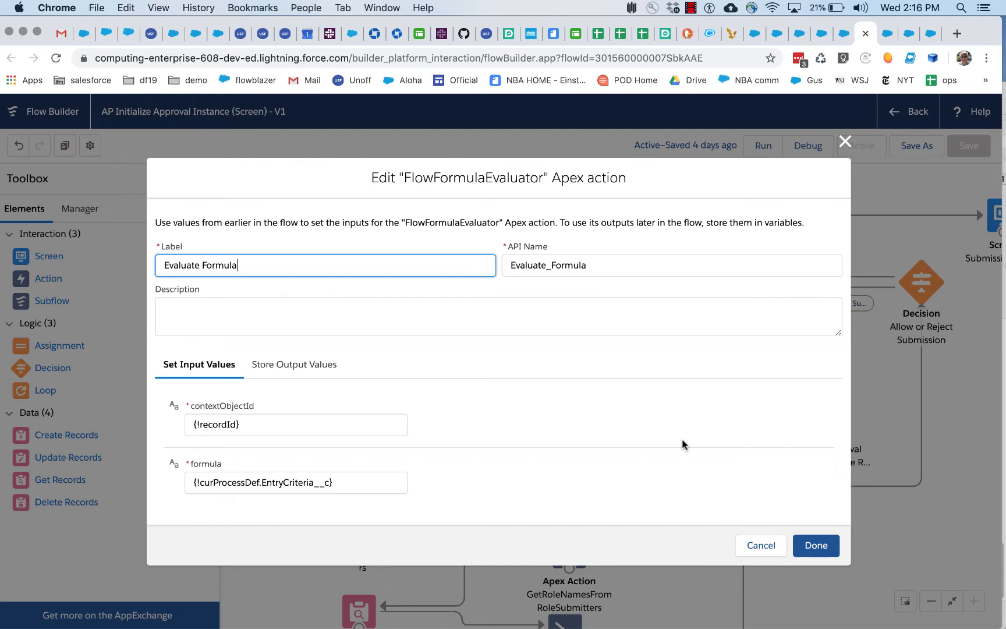
mouse_move(674, 438)
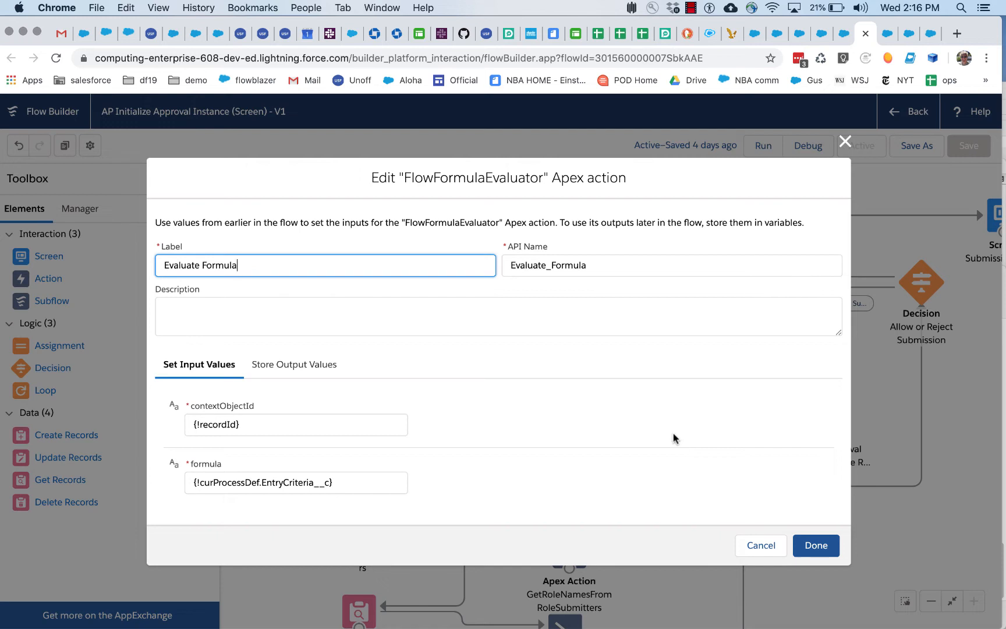
mouse_move(507, 419)
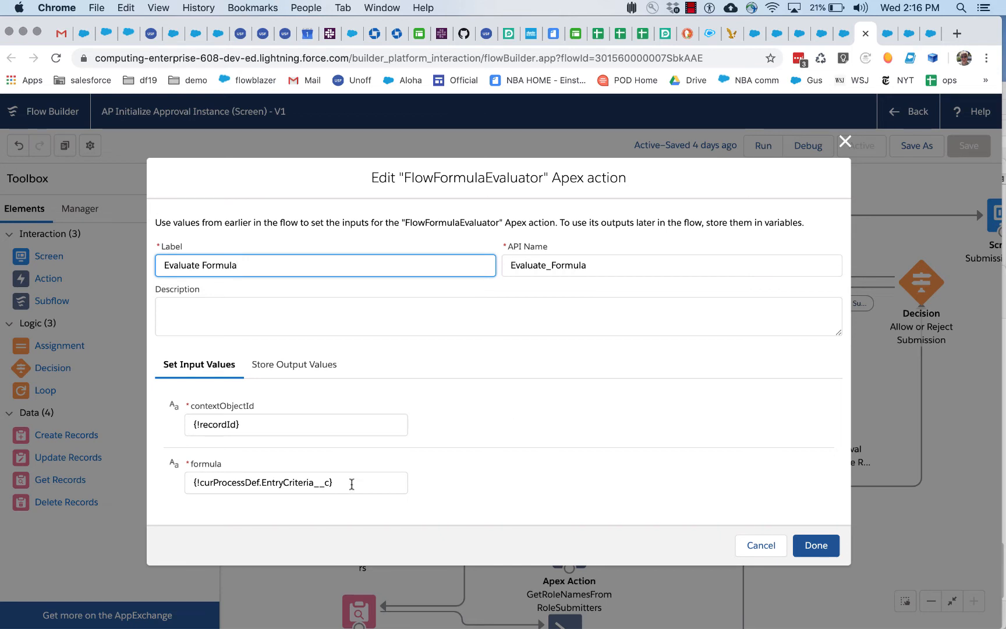
Review inputs {!recordId} and {!curProcessDef.EntryCriteria__c}, then view stored output values
left_click(296, 482)
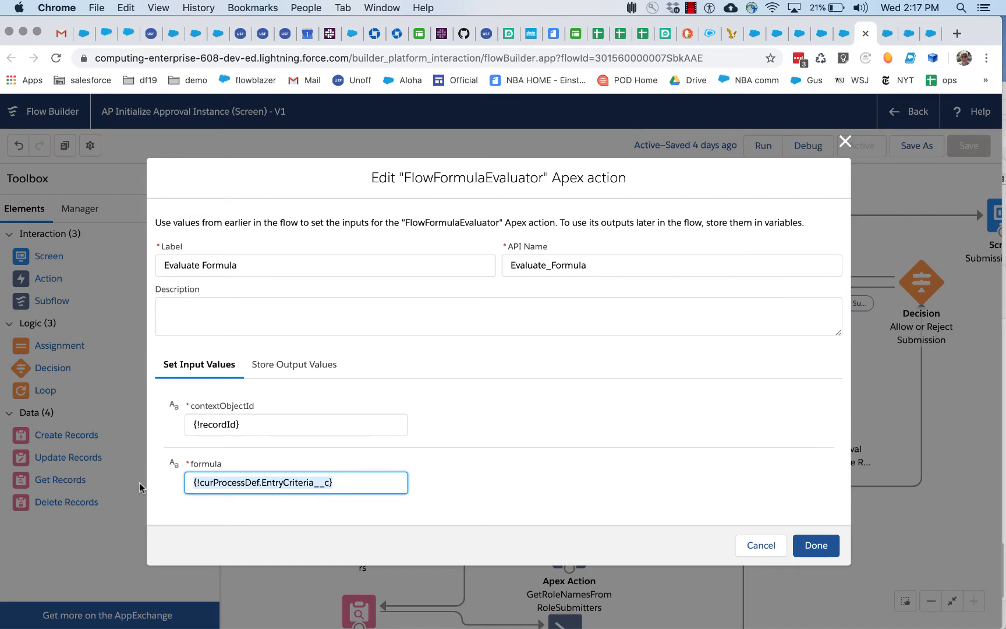
left_click(296, 482)
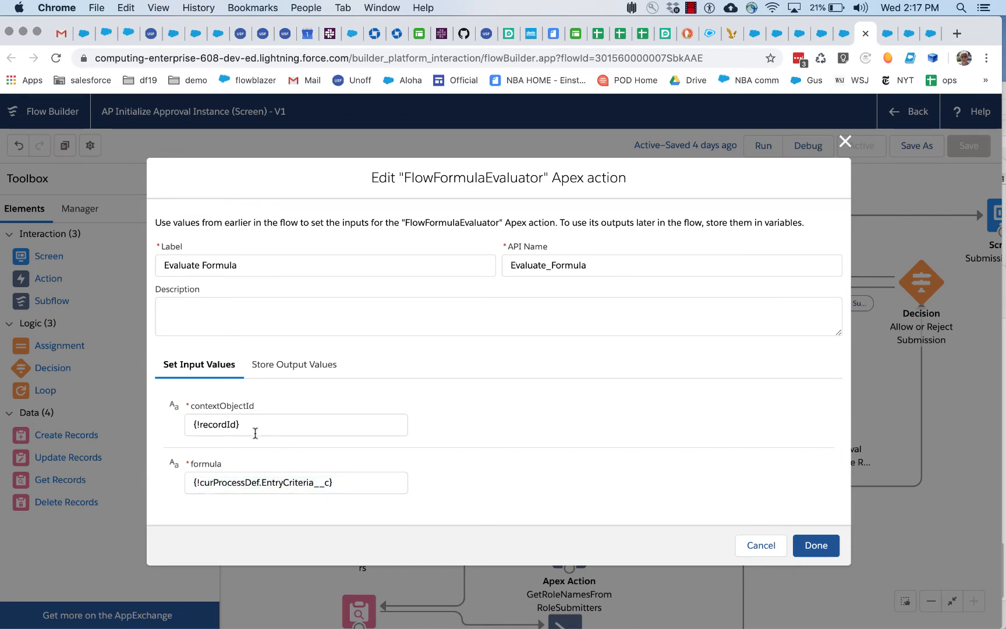
left_click(296, 425)
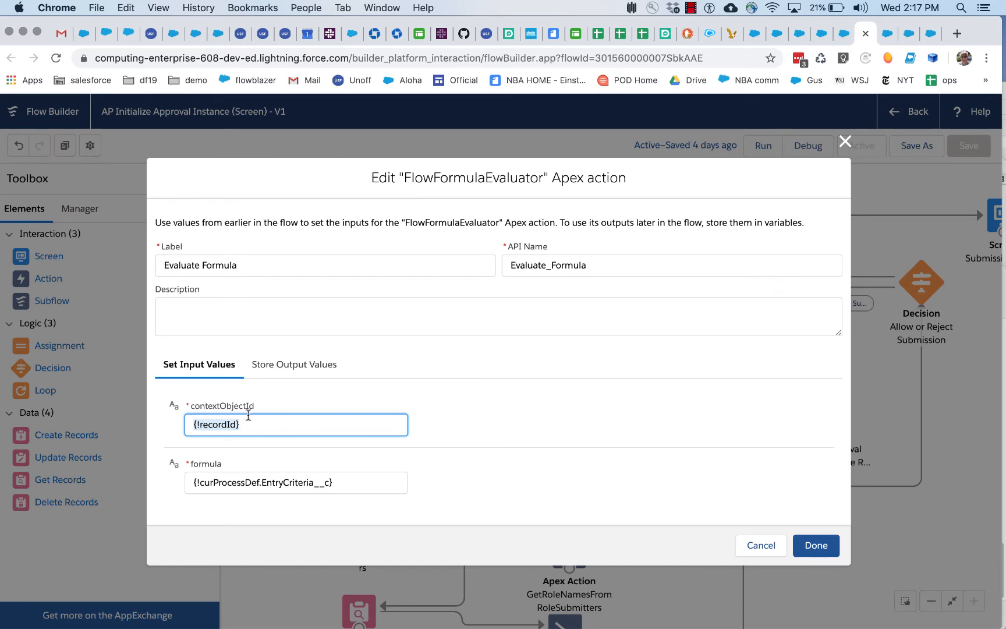
mouse_move(257, 426)
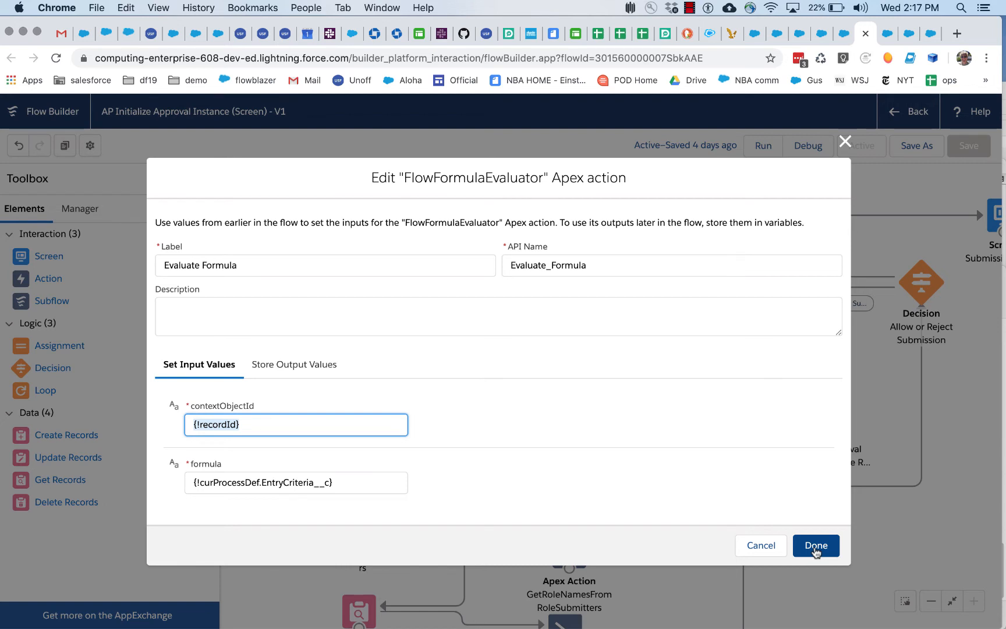
mouse_move(573, 556)
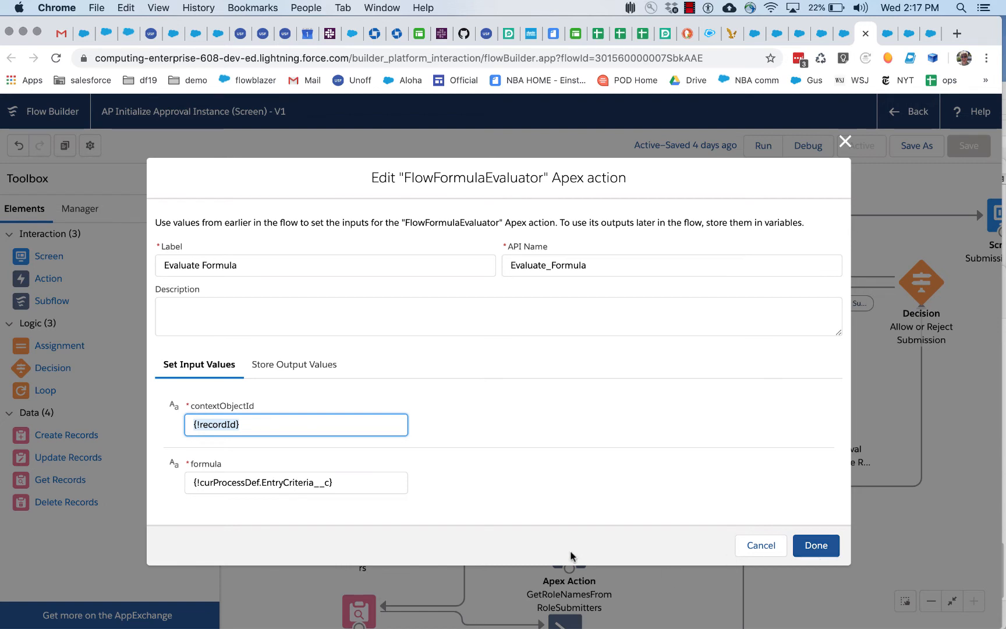
mouse_move(453, 423)
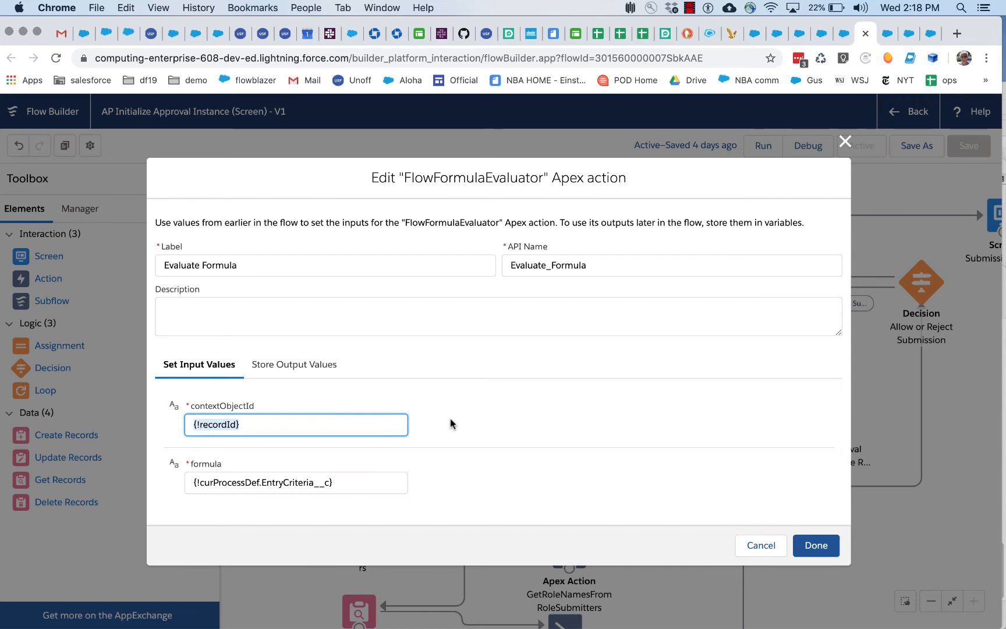
mouse_move(328, 391)
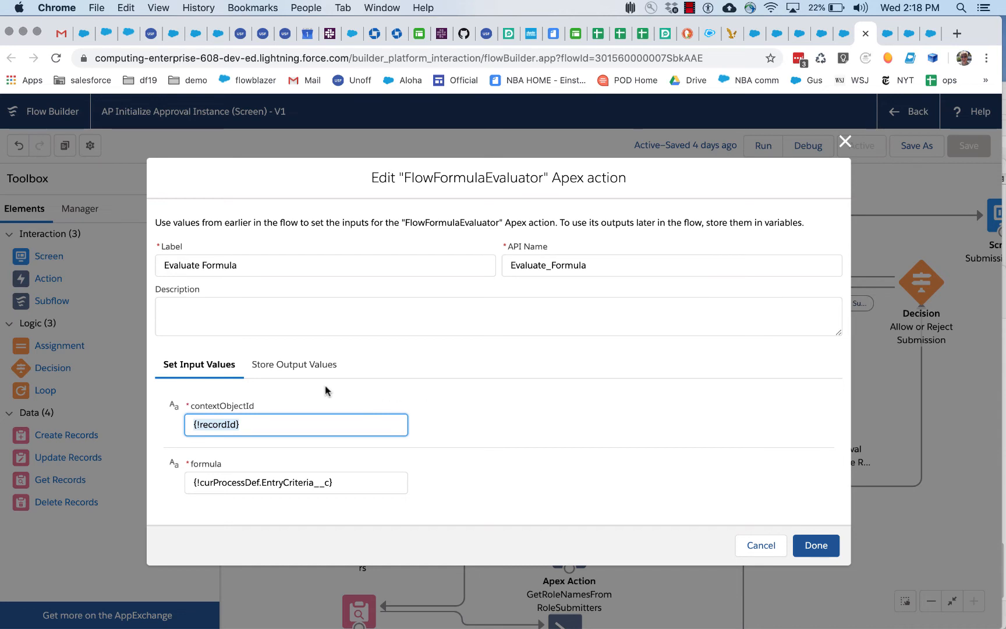
left_click(294, 364)
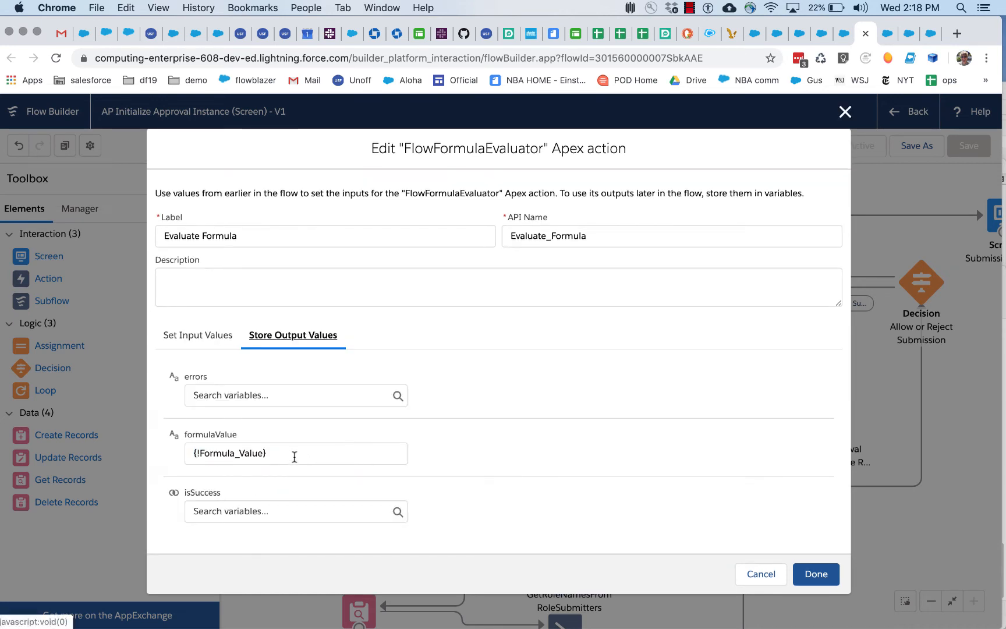
Inspect the {!Formula_Value} variable that stores the formulaValue output
left_click(296, 454)
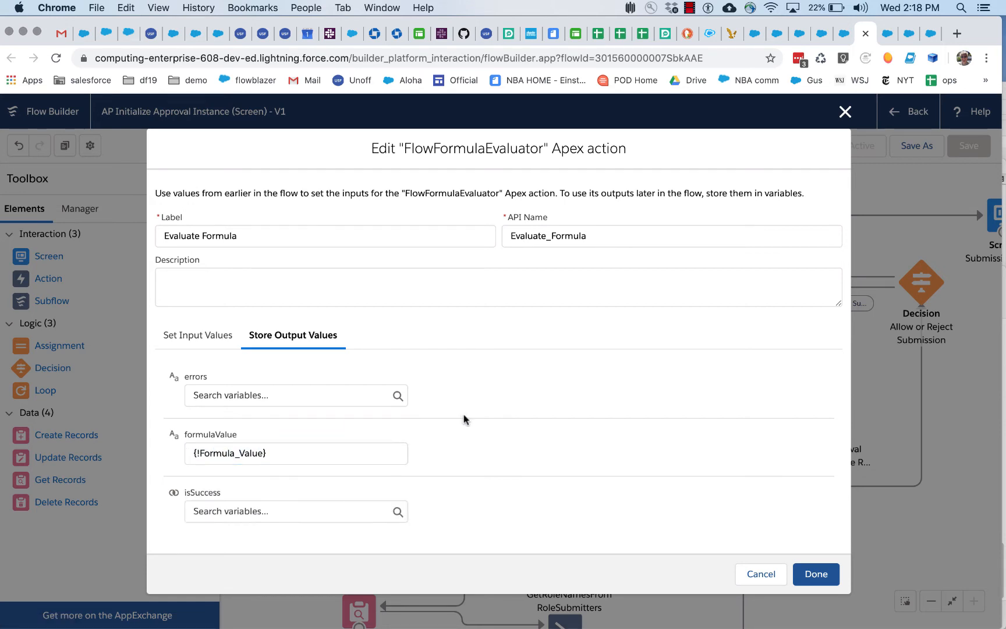
mouse_move(259, 492)
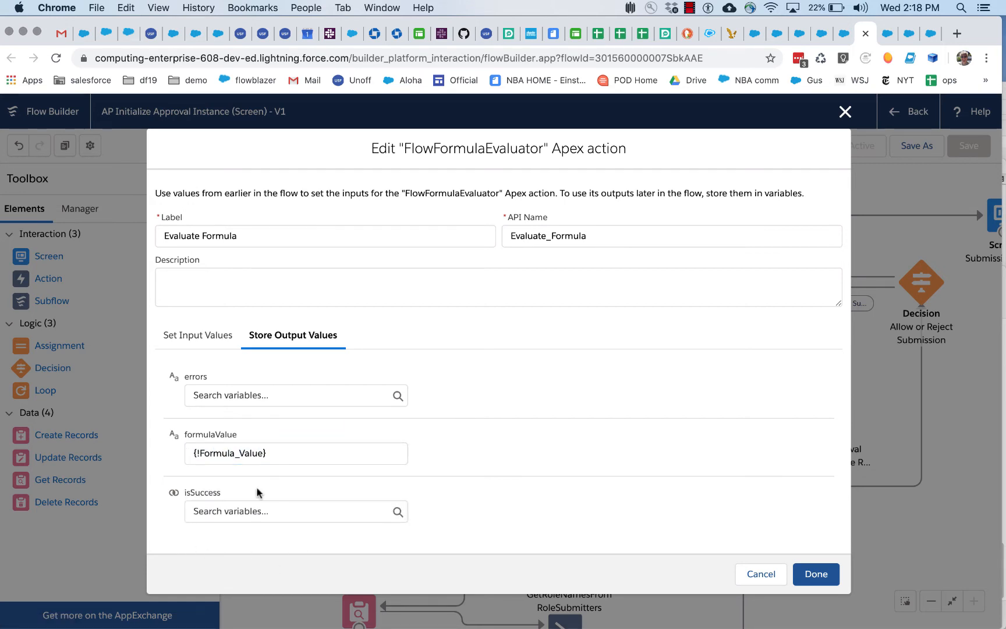
mouse_move(364, 469)
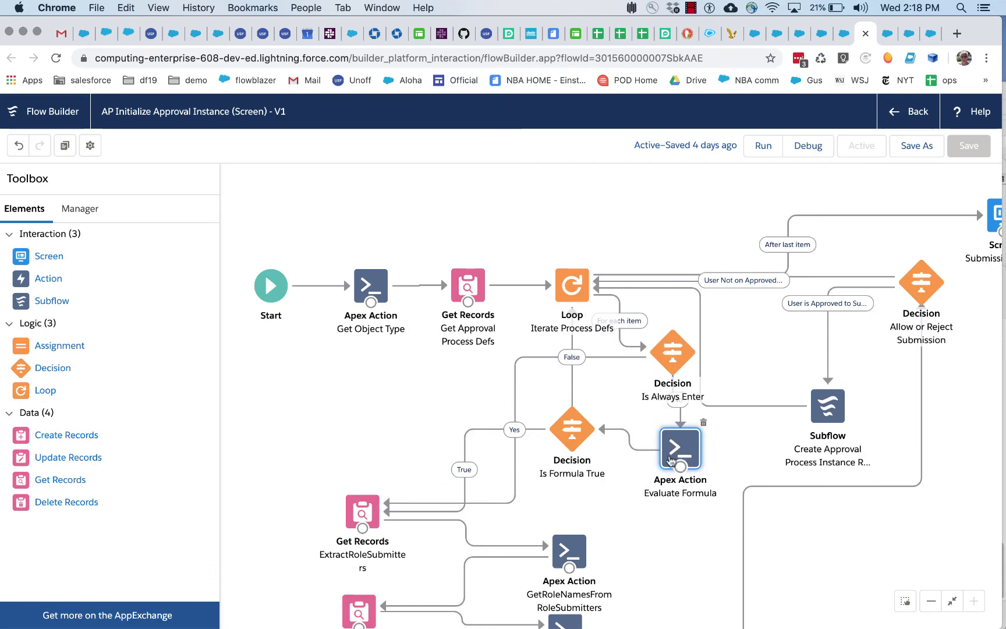
mouse_move(572, 443)
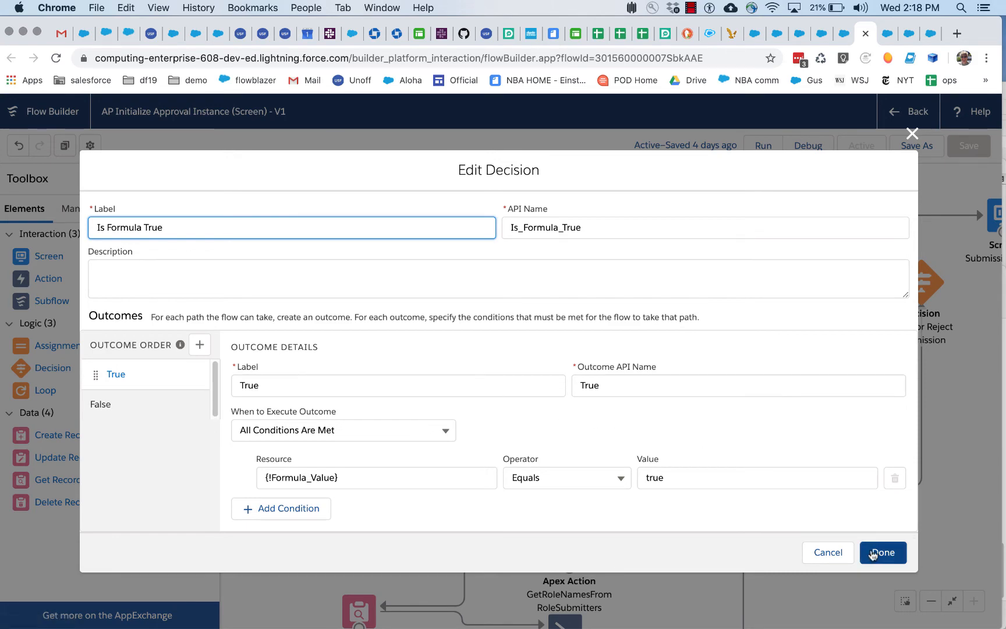
left_click(883, 553)
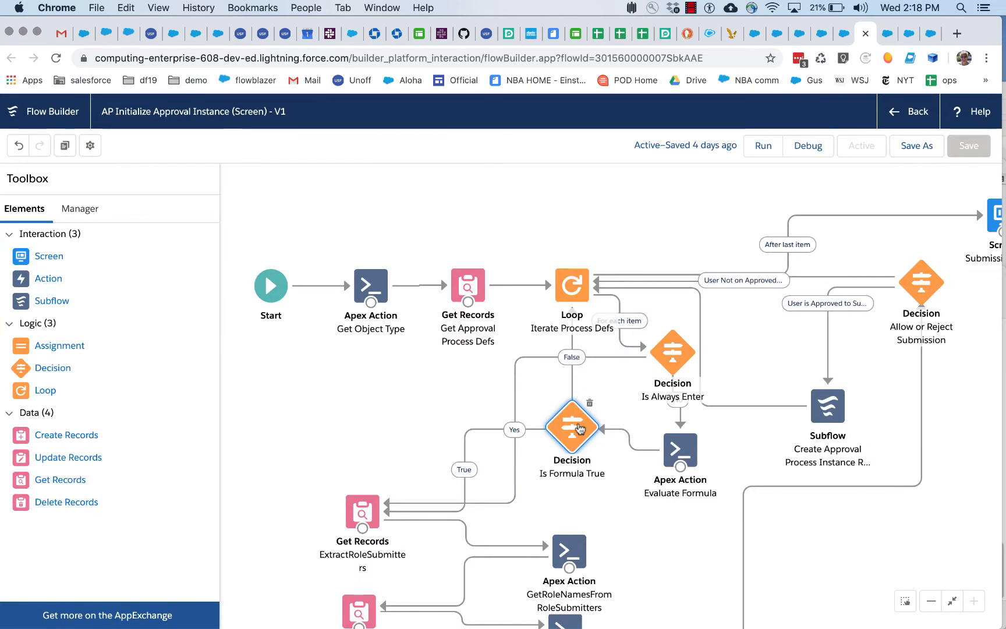
mouse_move(576, 431)
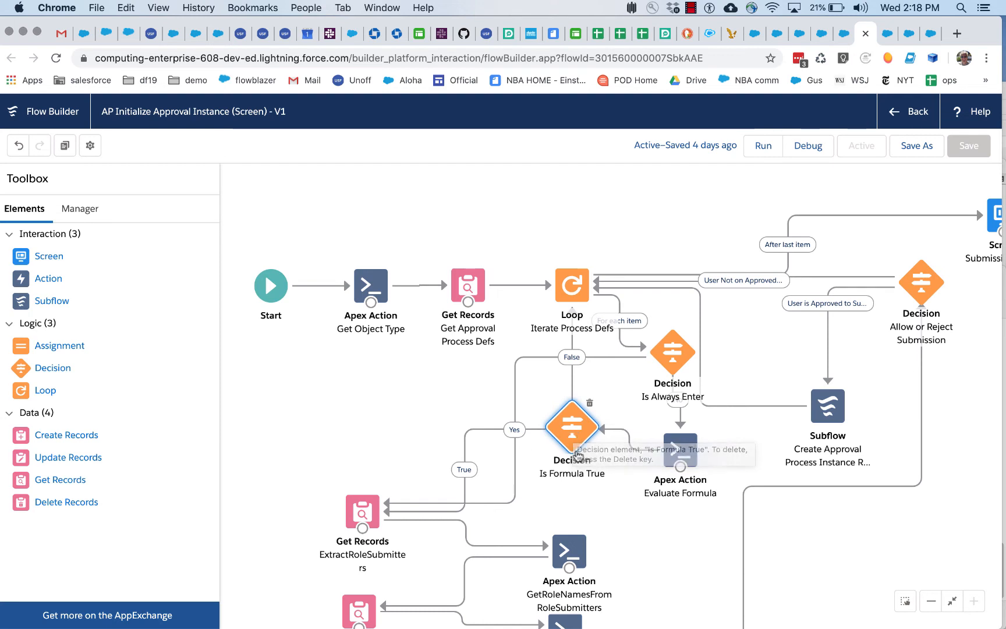
scroll("down", 3)
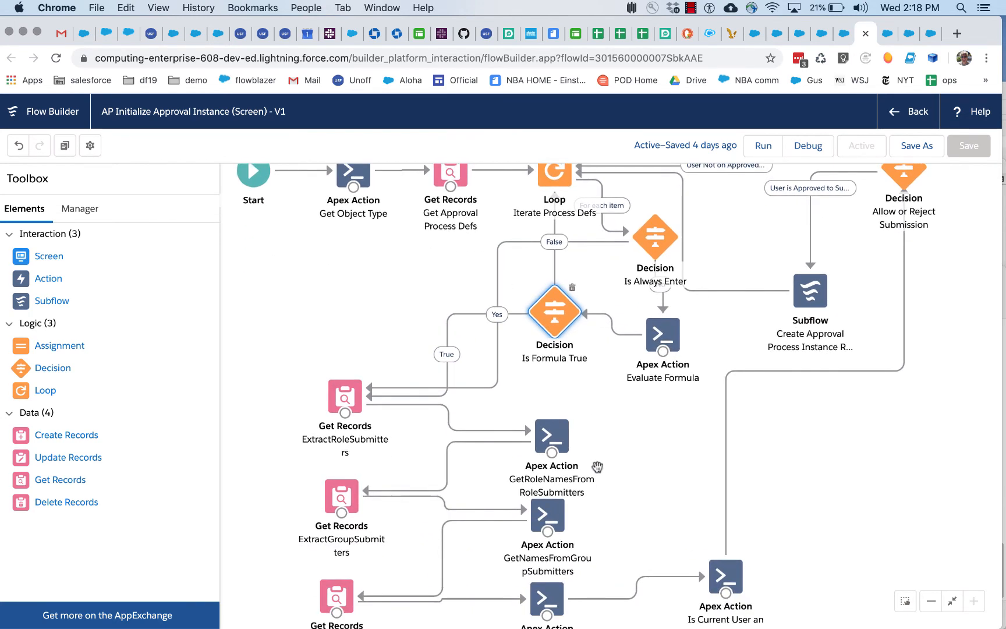
mouse_move(836, 244)
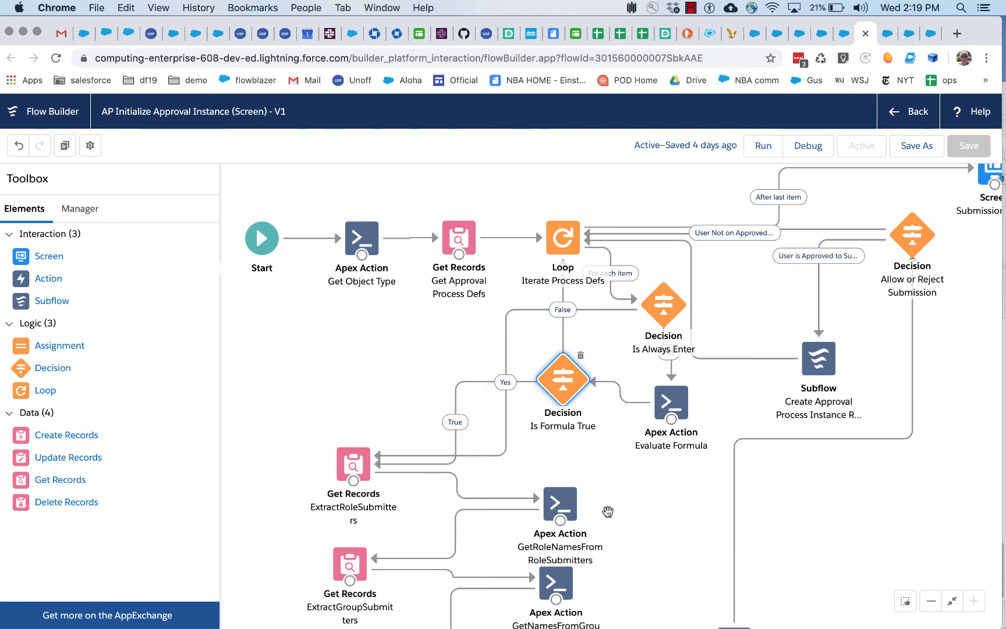
mouse_move(639, 487)
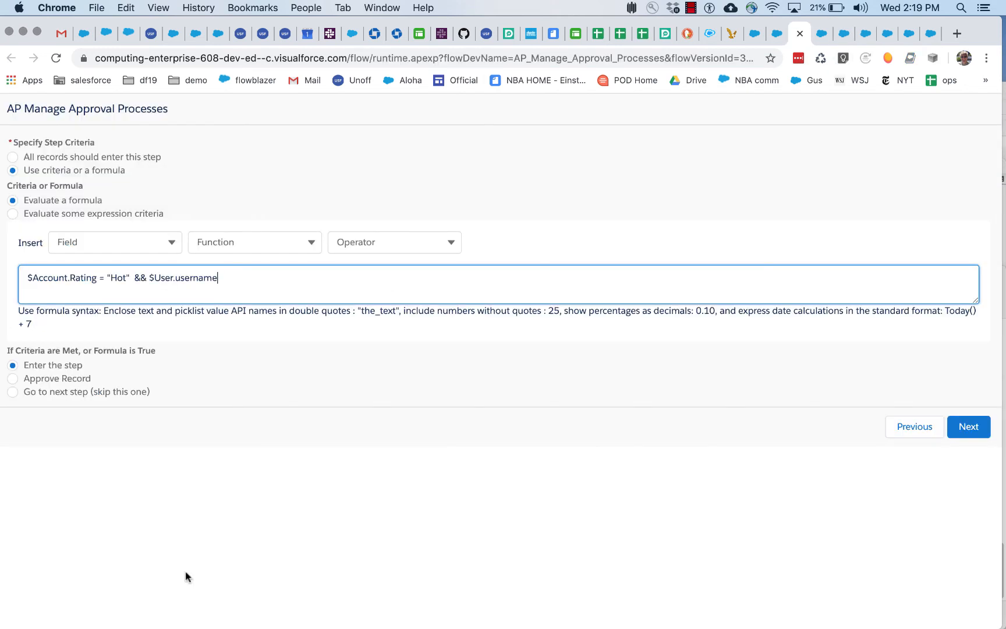
mouse_move(92, 241)
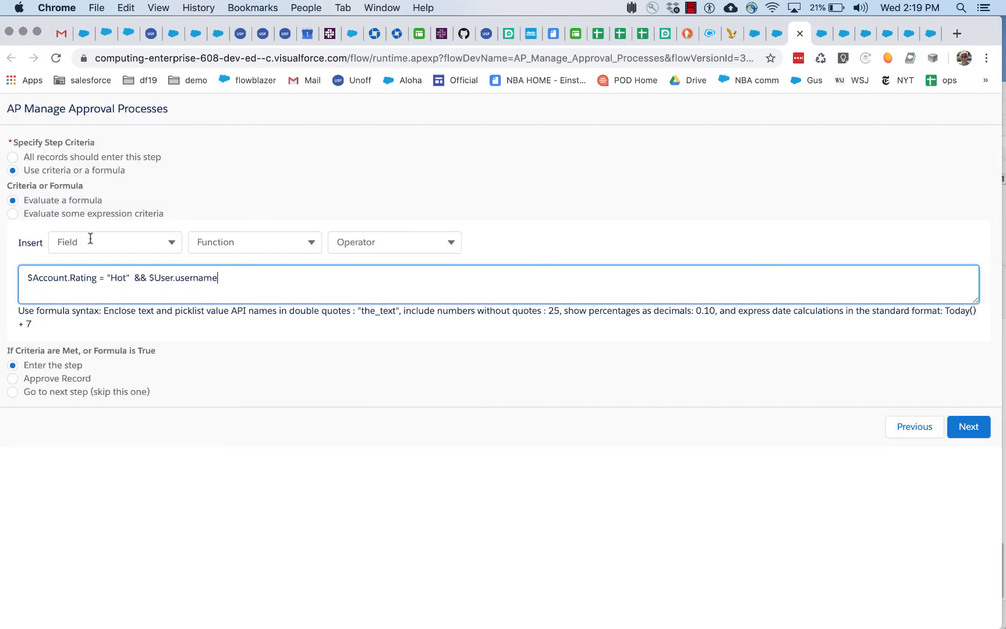
mouse_move(100, 220)
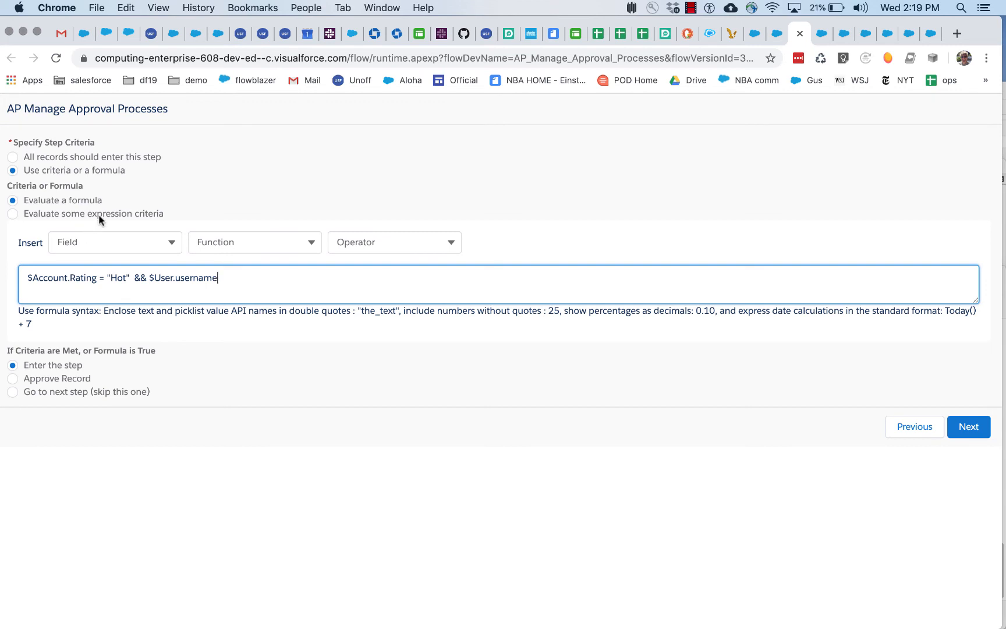
Switch to expression criteria and add the condition Account: Shipping City equals San Francisco
left_click(11, 213)
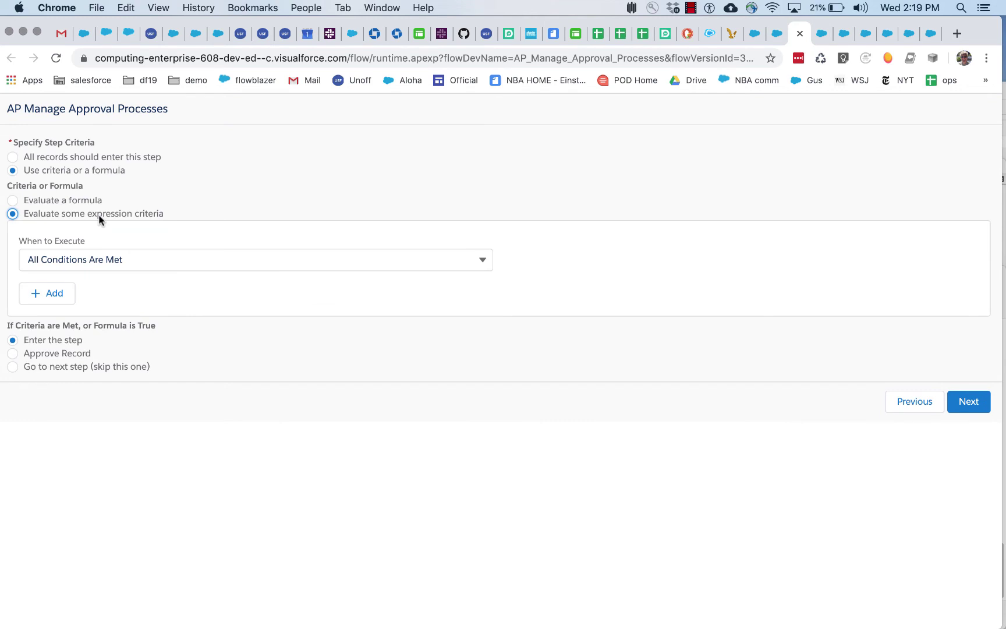
left_click(47, 293)
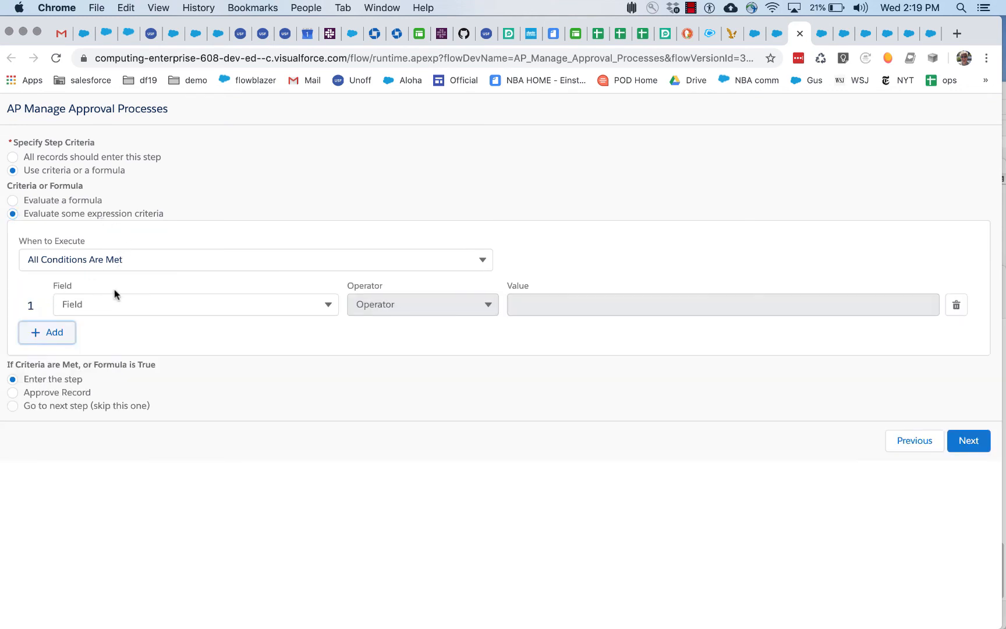
left_click(194, 305)
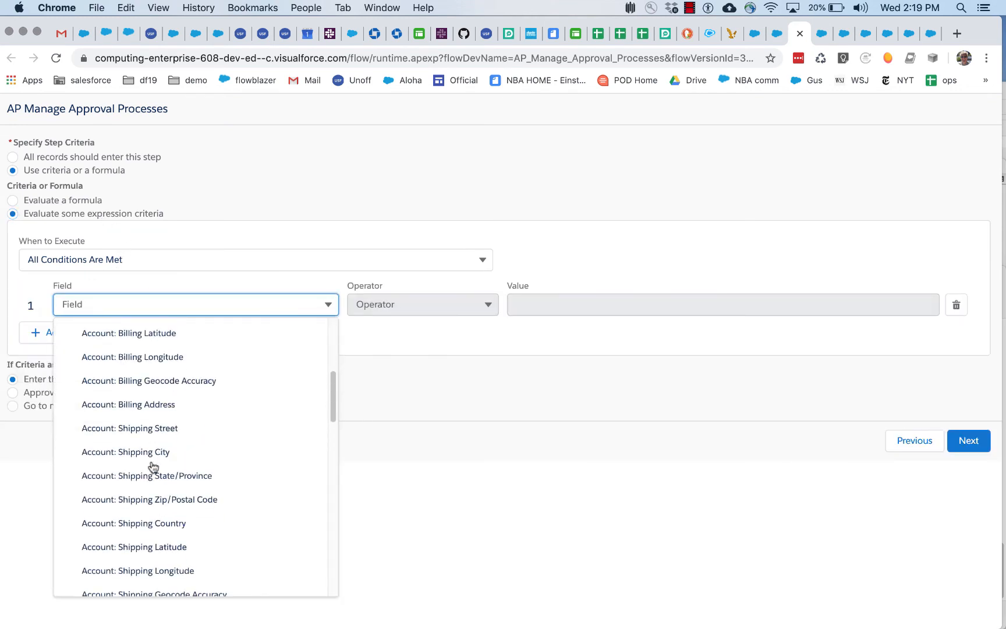
left_click(422, 304)
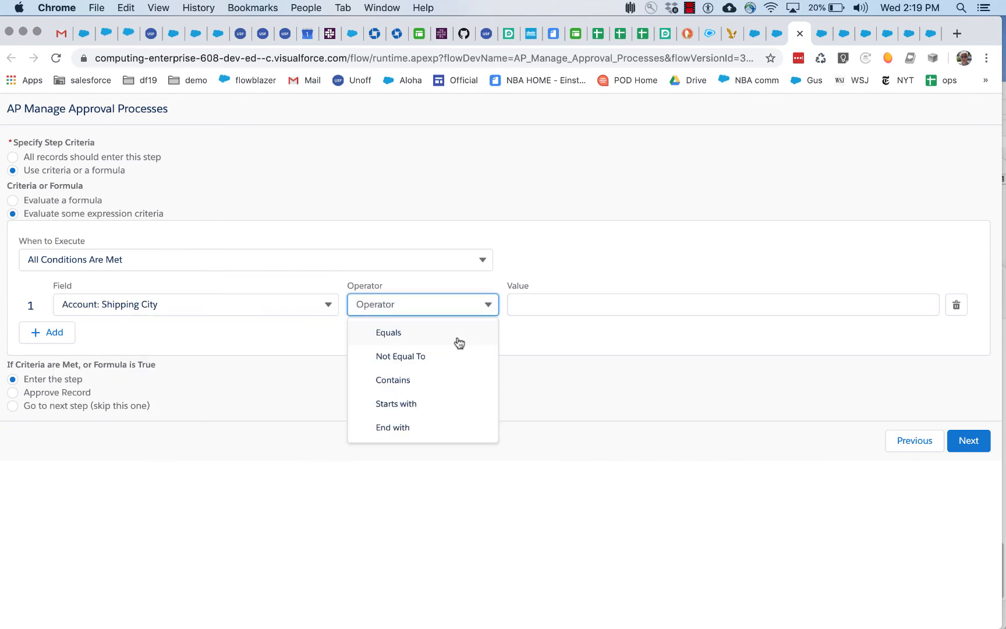
left_click(389, 333)
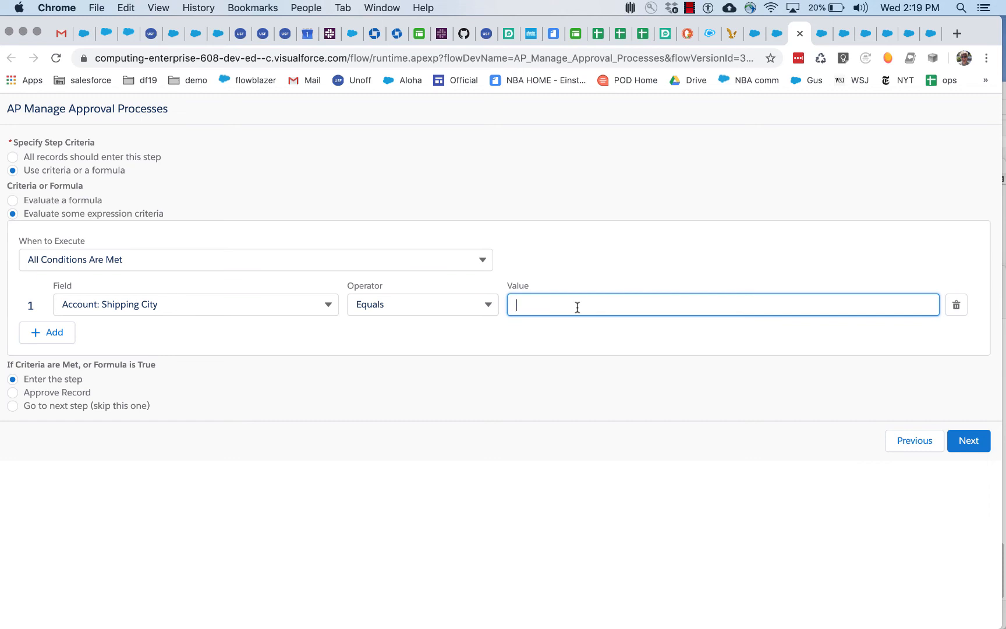
type("San")
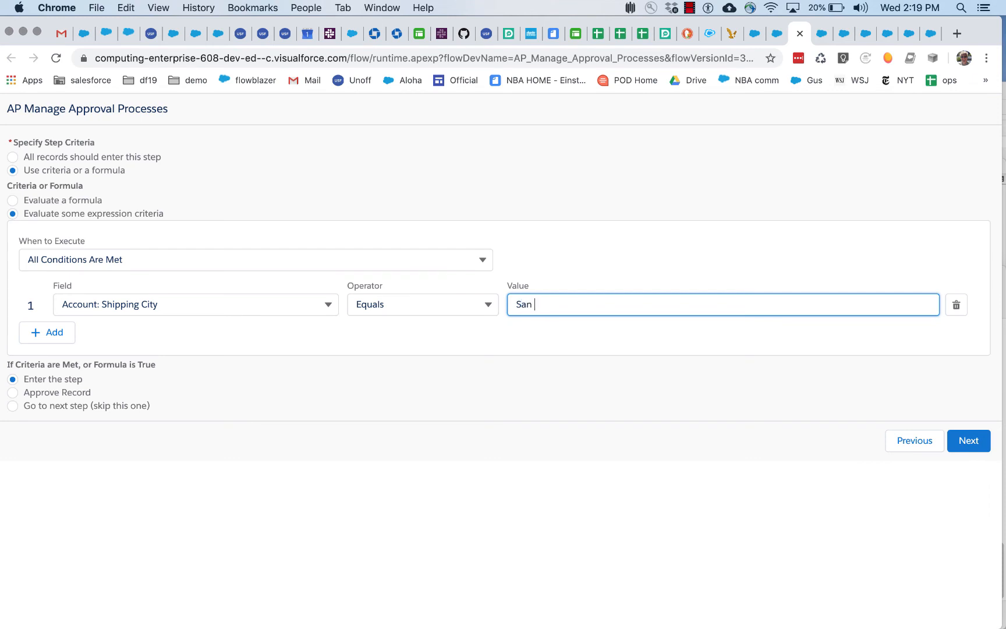
type("Francisco")
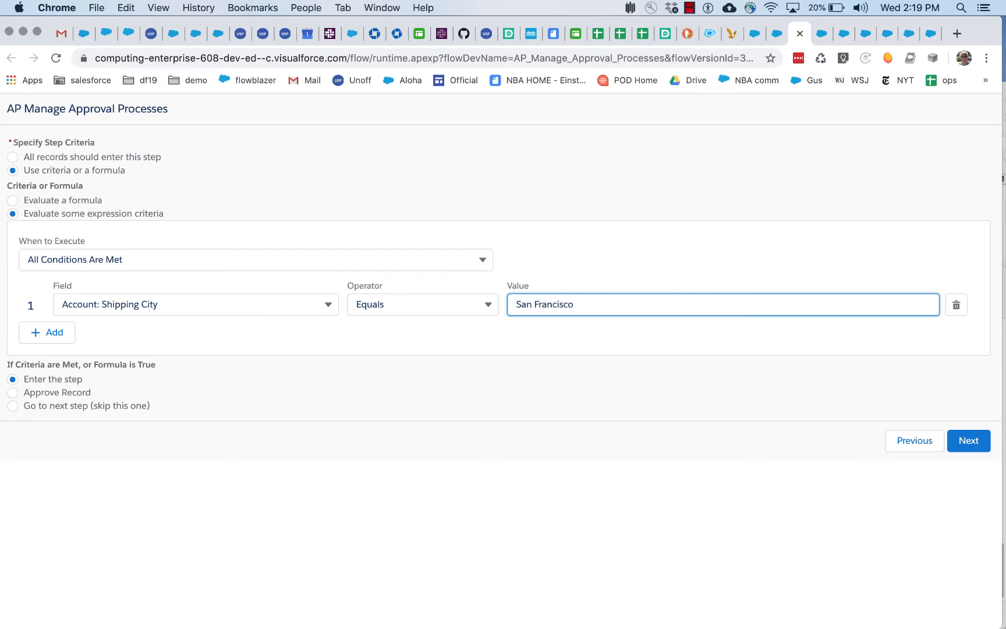
mouse_move(96, 359)
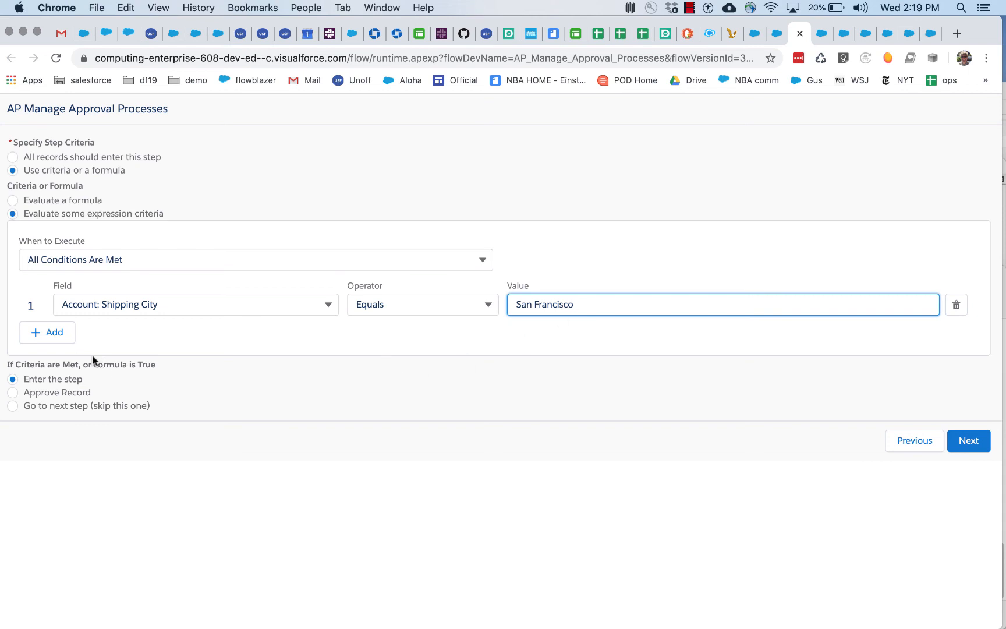
left_click(46, 332)
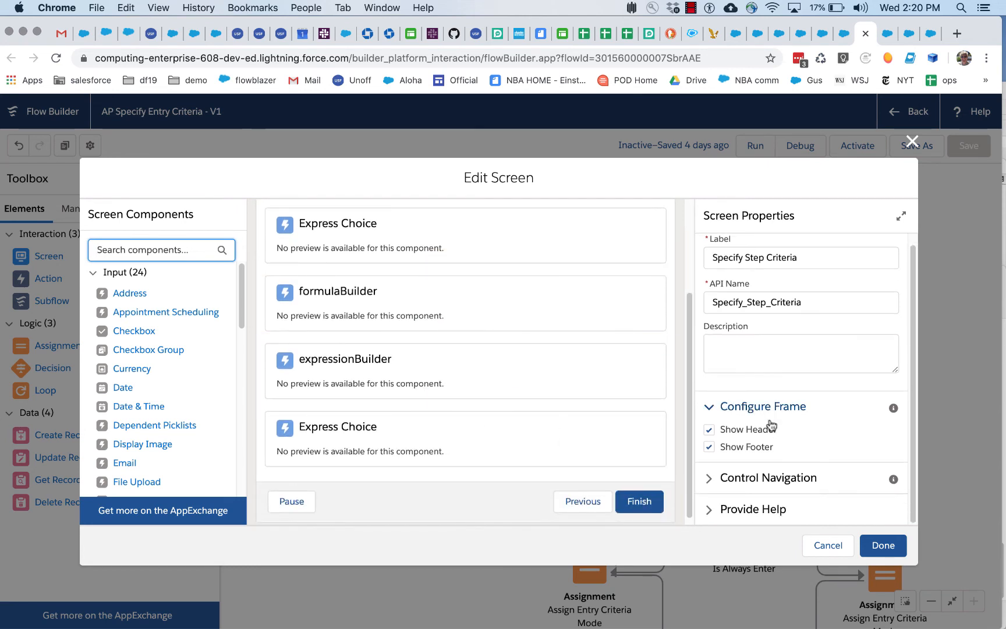
Expand the Set Component Visibility rules for expressionBuilder and formulaBuilder
left_click(345, 370)
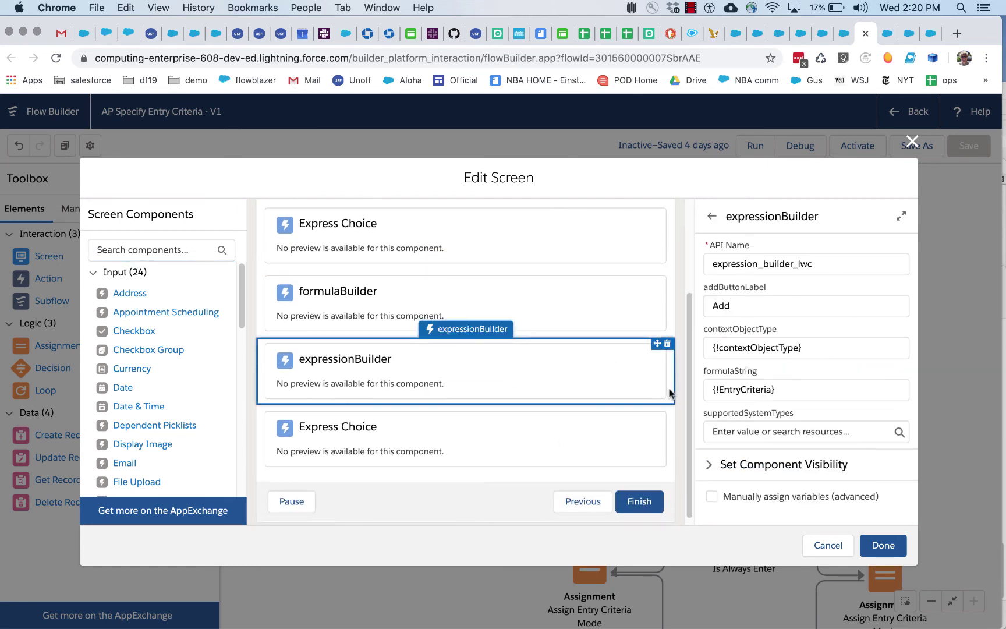
left_click(784, 464)
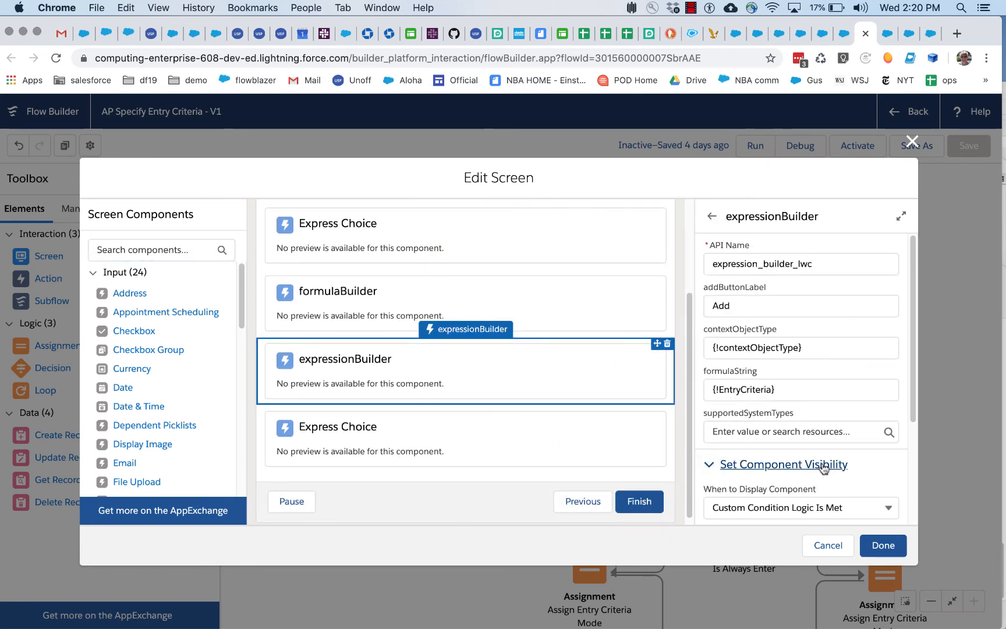
left_click(783, 464)
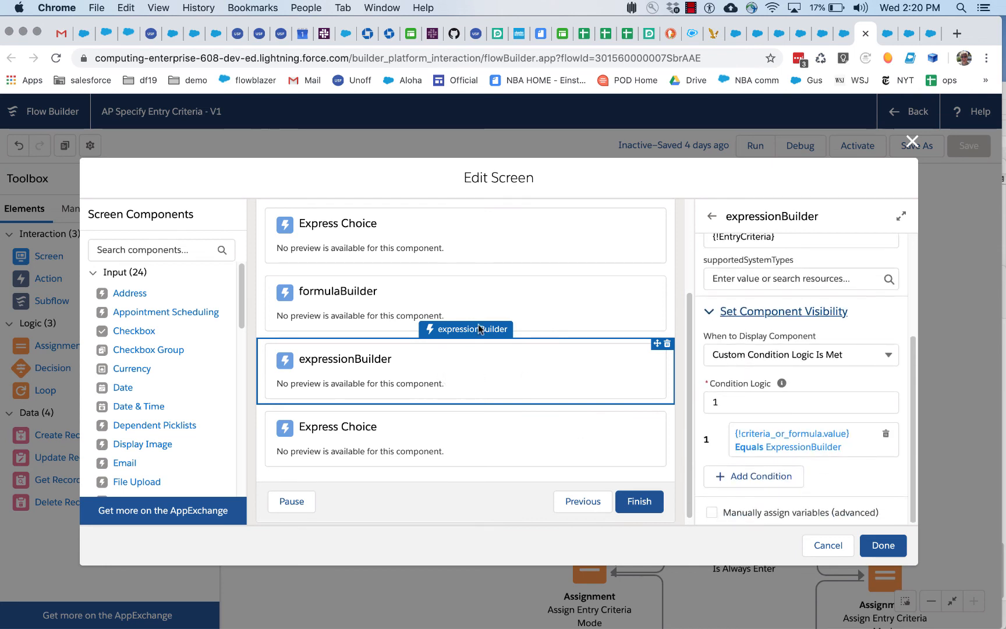
mouse_move(800, 450)
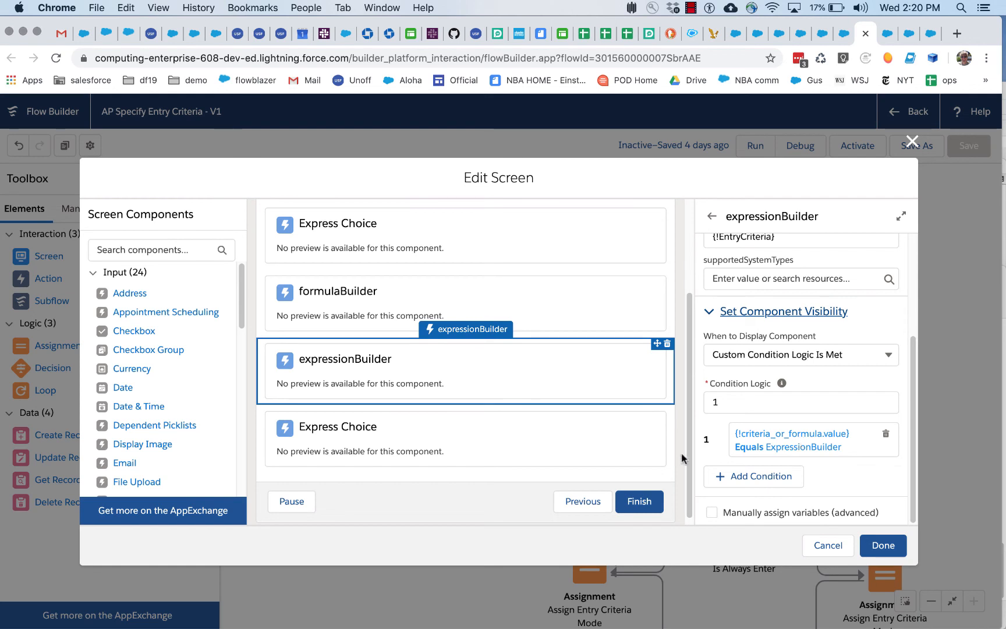
left_click(359, 292)
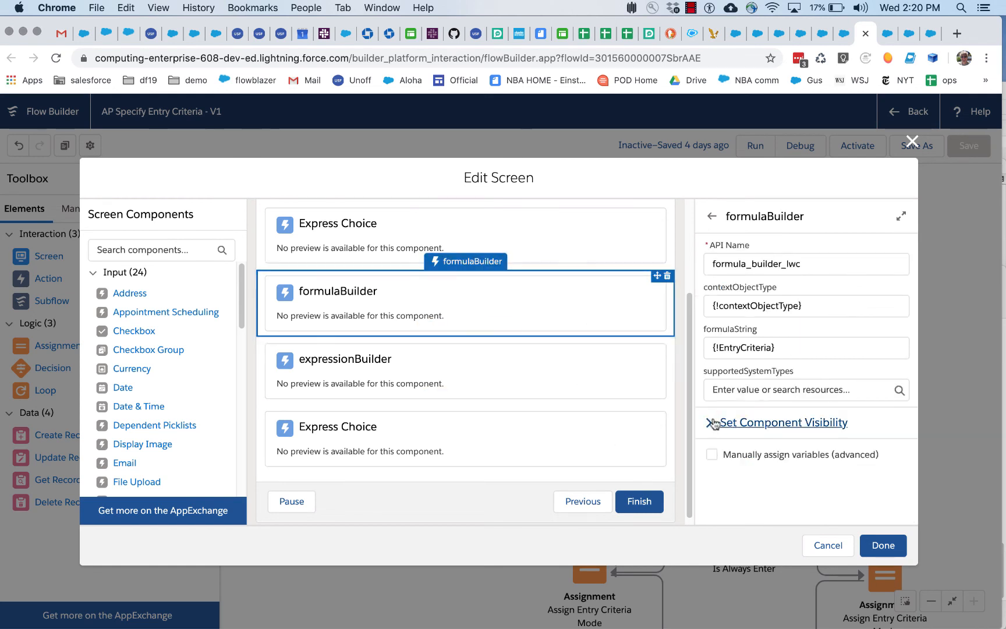
left_click(783, 422)
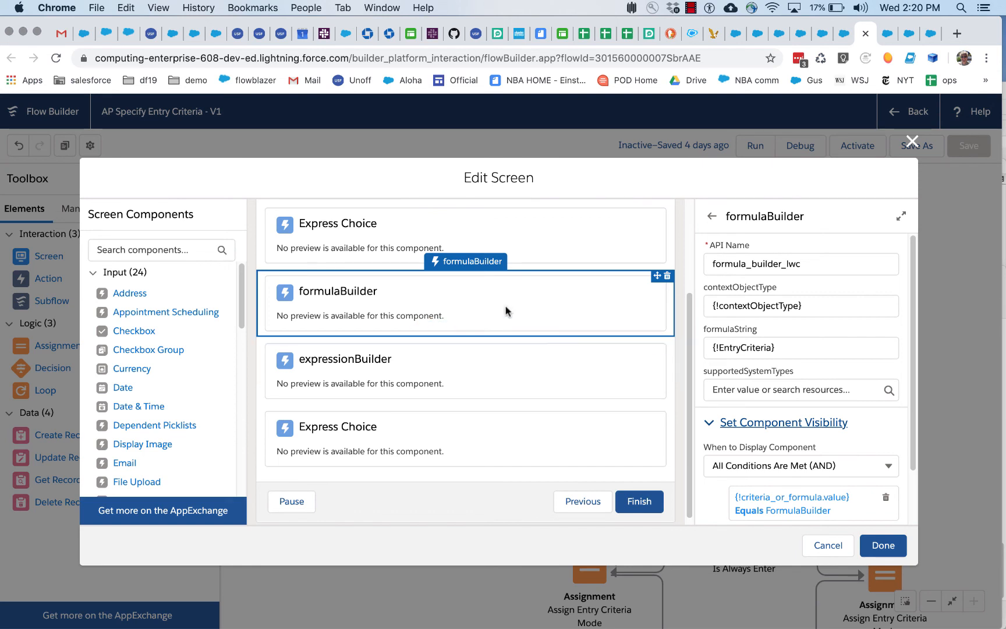
Inspect expressionBuilder's formulaString, contextObjectType and addButtonLabel inputs, then close Edit Screen
left_click(346, 358)
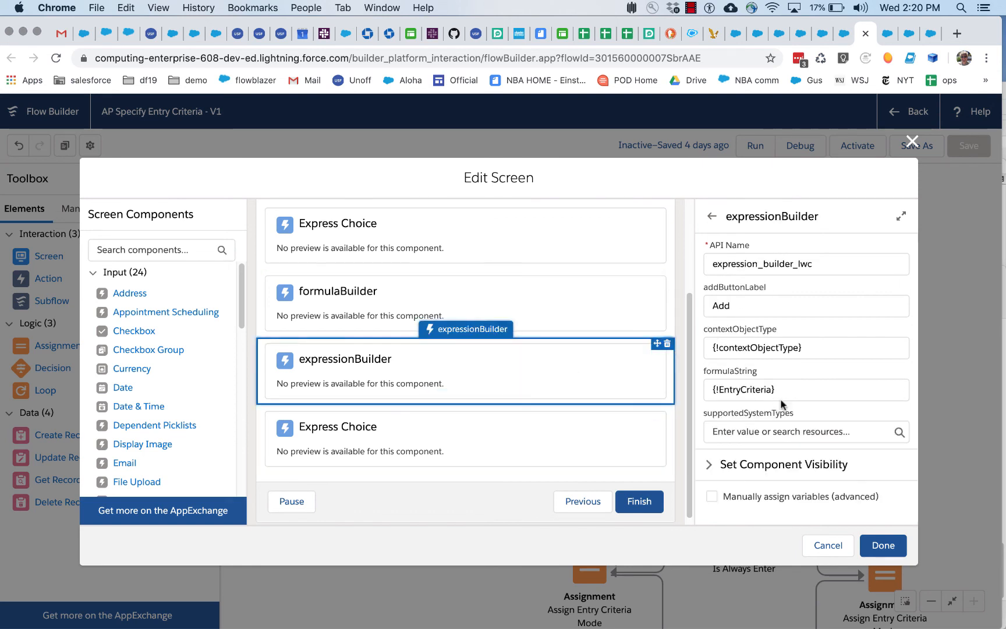
left_click(806, 390)
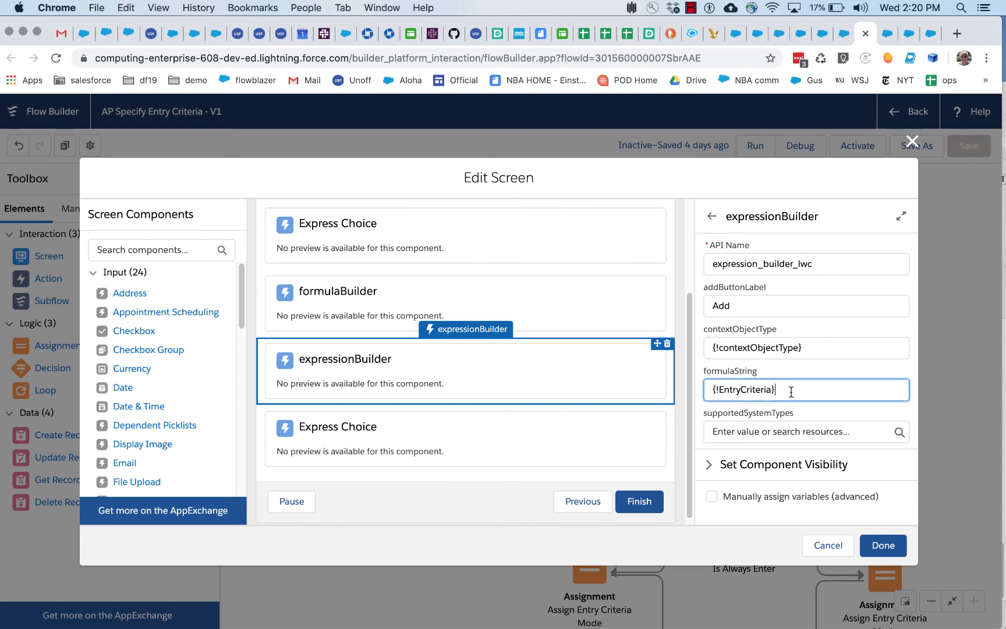
left_click(806, 390)
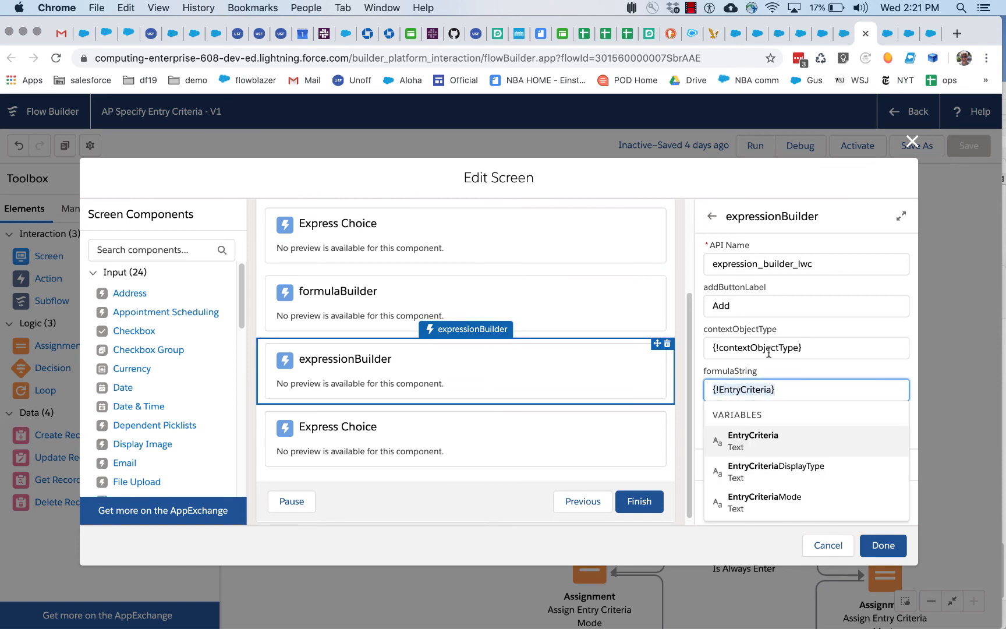
left_click(807, 347)
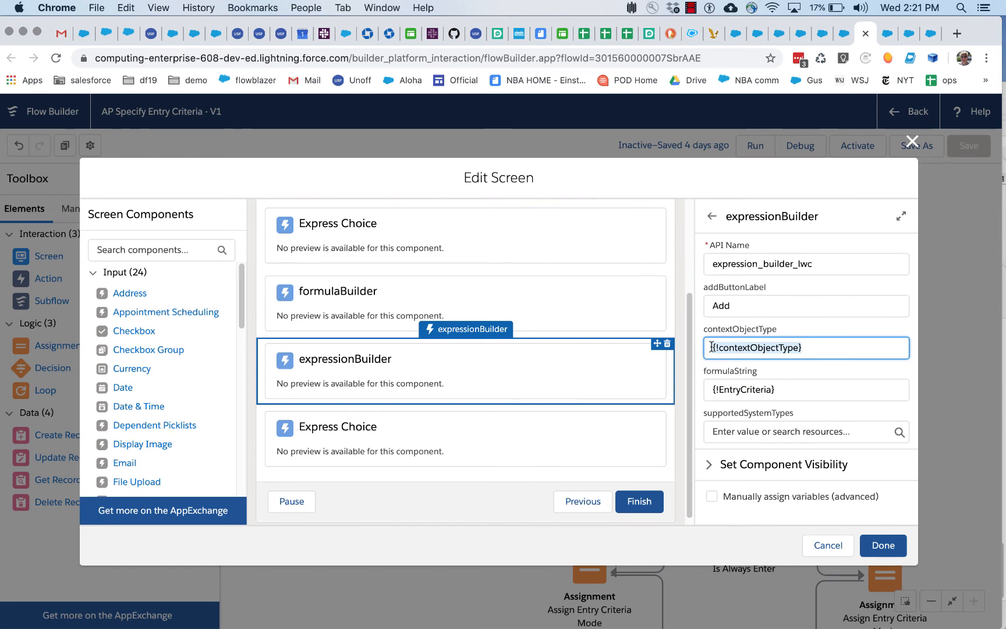
left_click(806, 432)
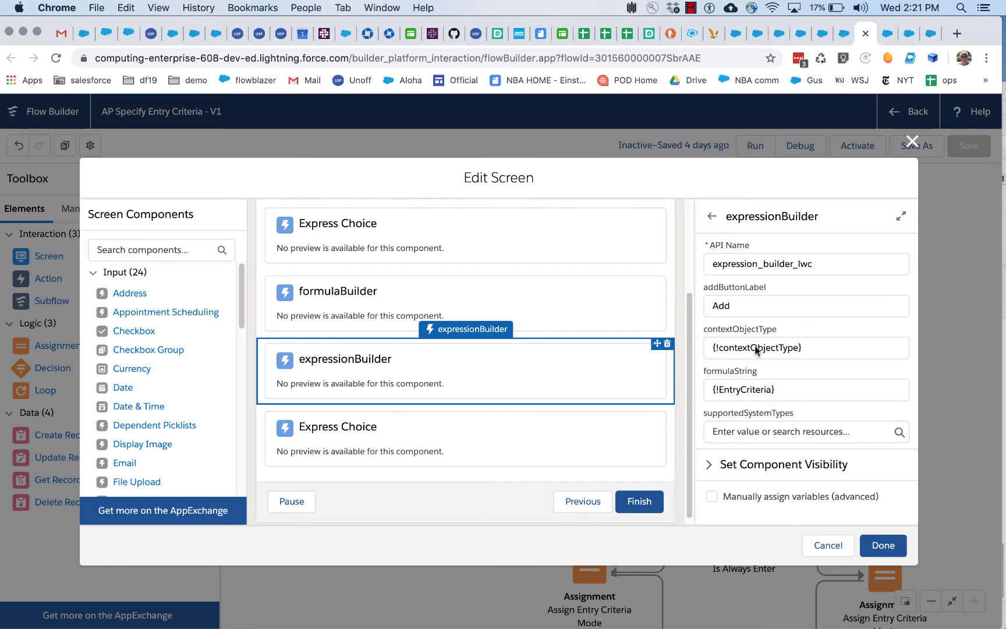
left_click(806, 306)
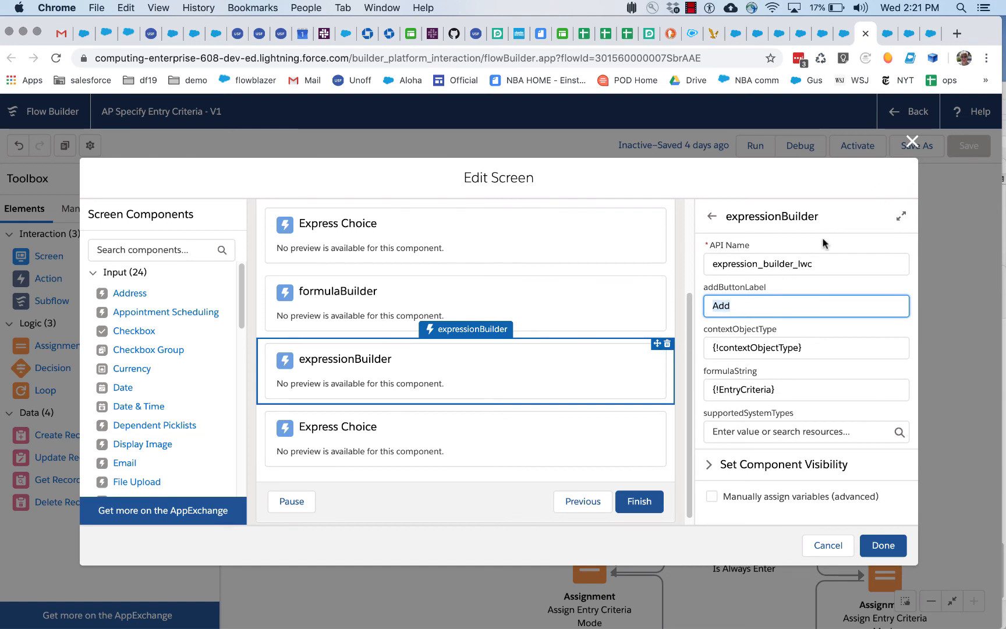
mouse_move(745, 390)
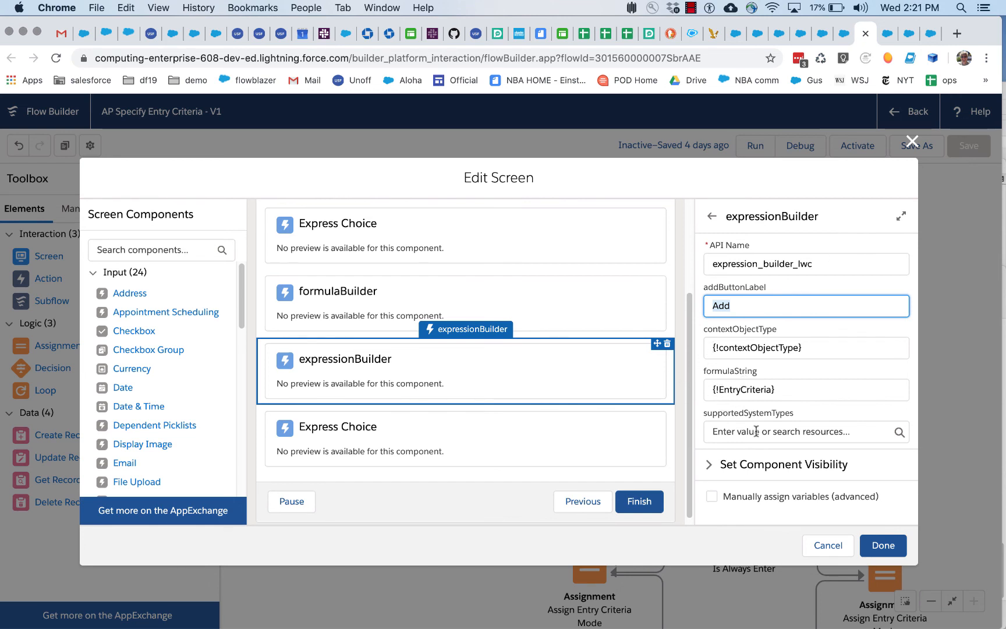
mouse_move(916, 140)
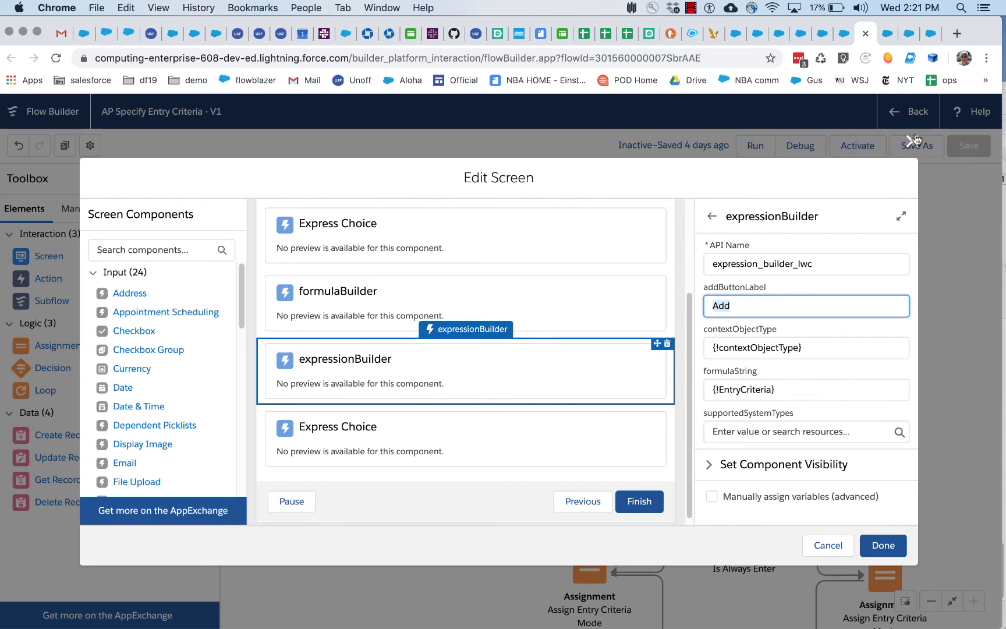
mouse_move(916, 139)
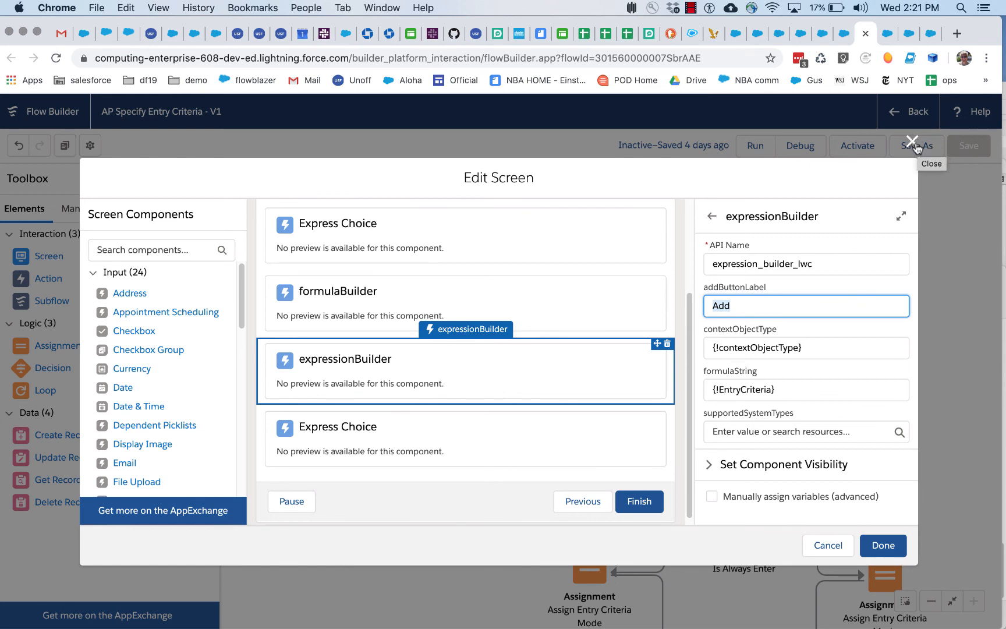
left_click(913, 144)
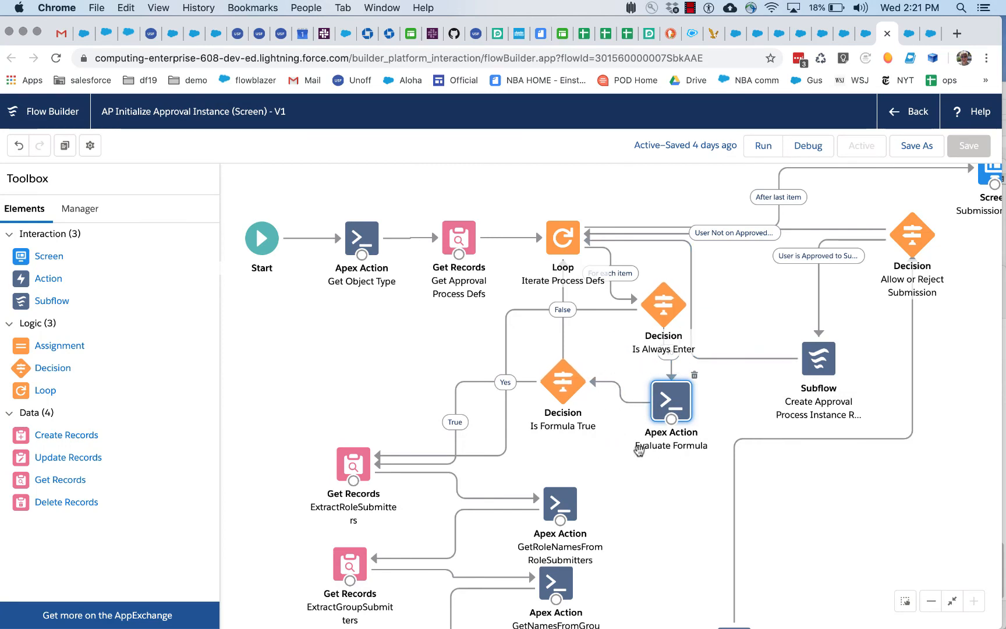
mouse_move(634, 471)
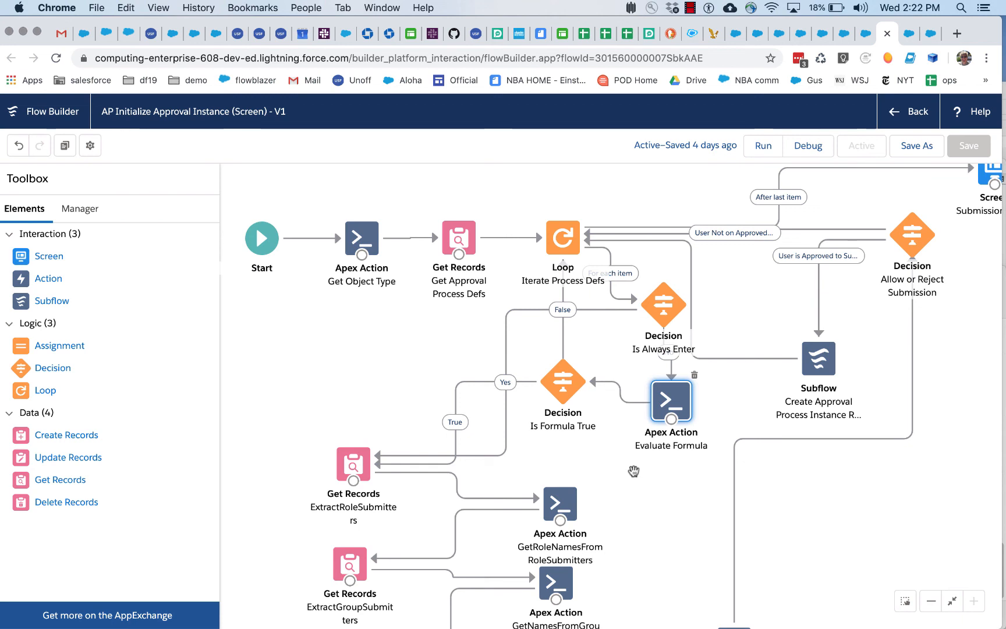
mouse_move(671, 415)
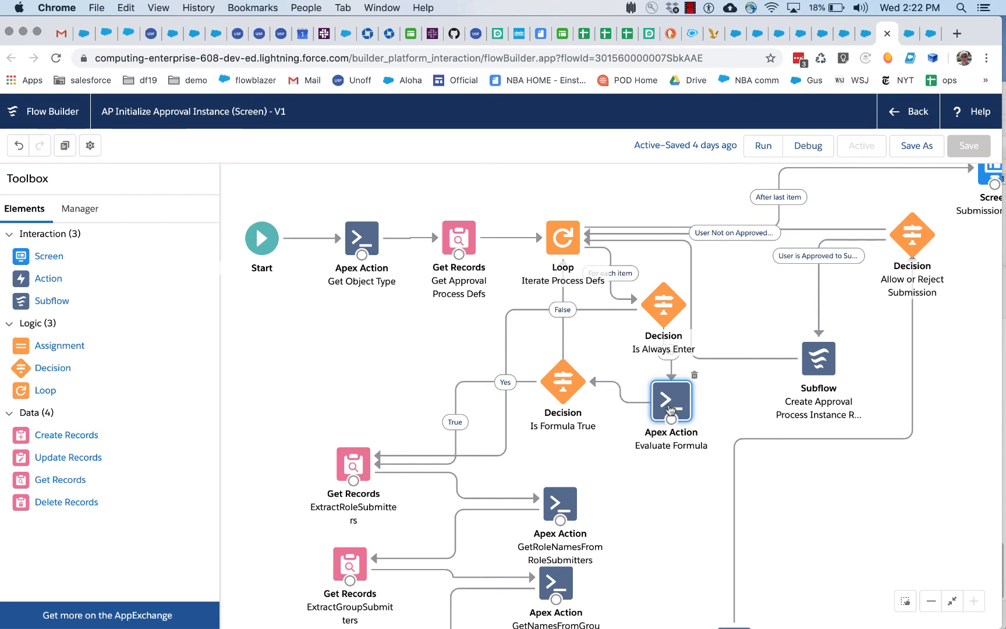
mouse_move(671, 401)
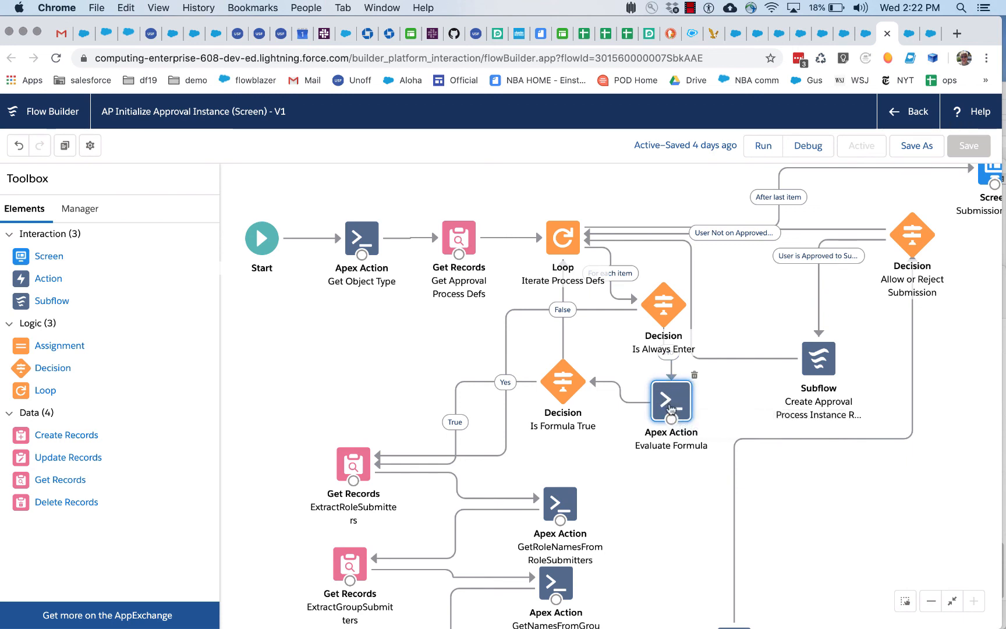
mouse_move(677, 407)
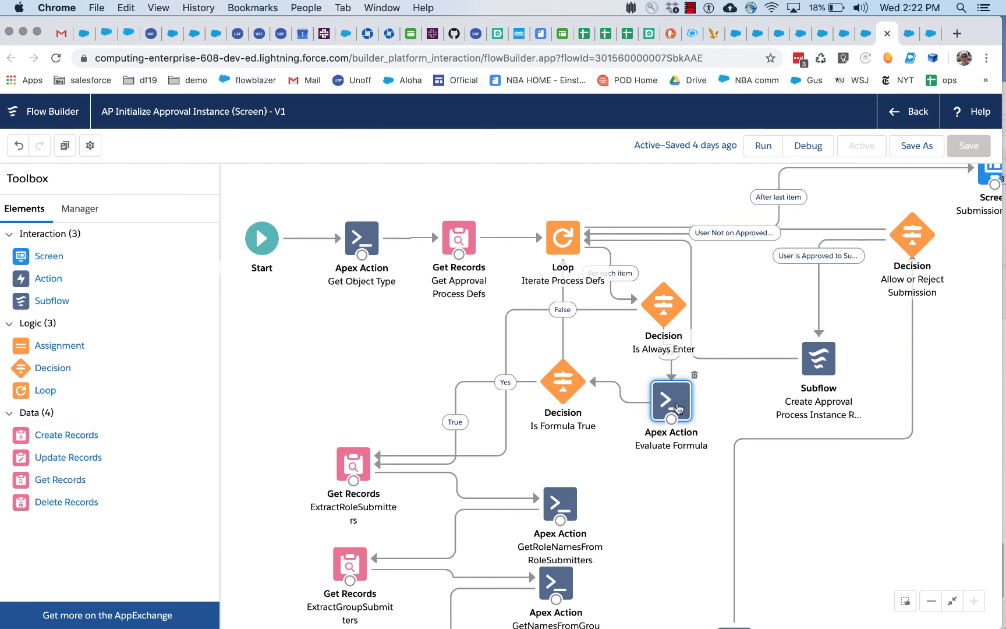
mouse_move(660, 391)
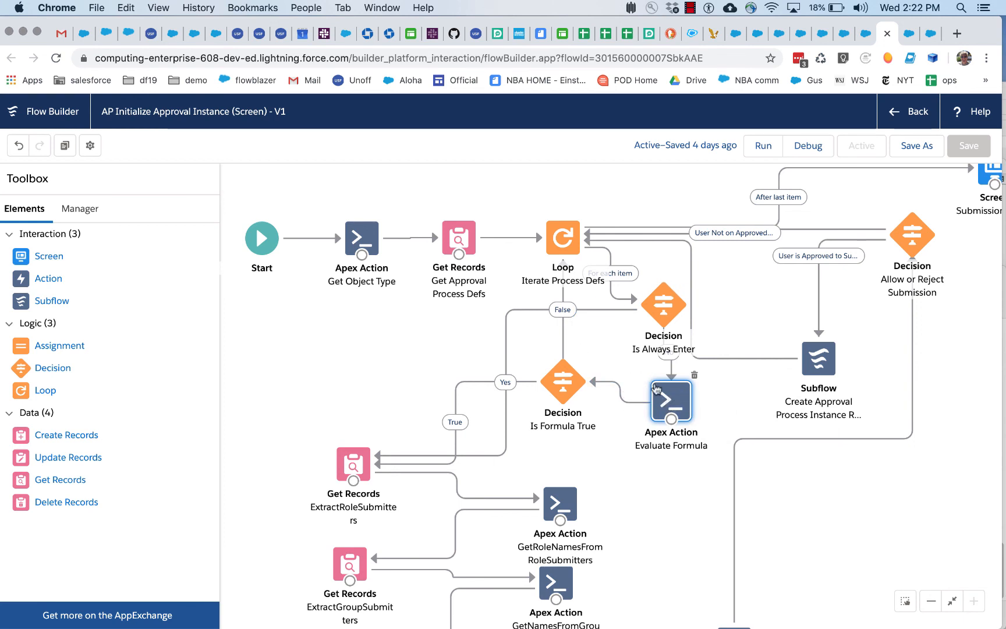
mouse_move(665, 391)
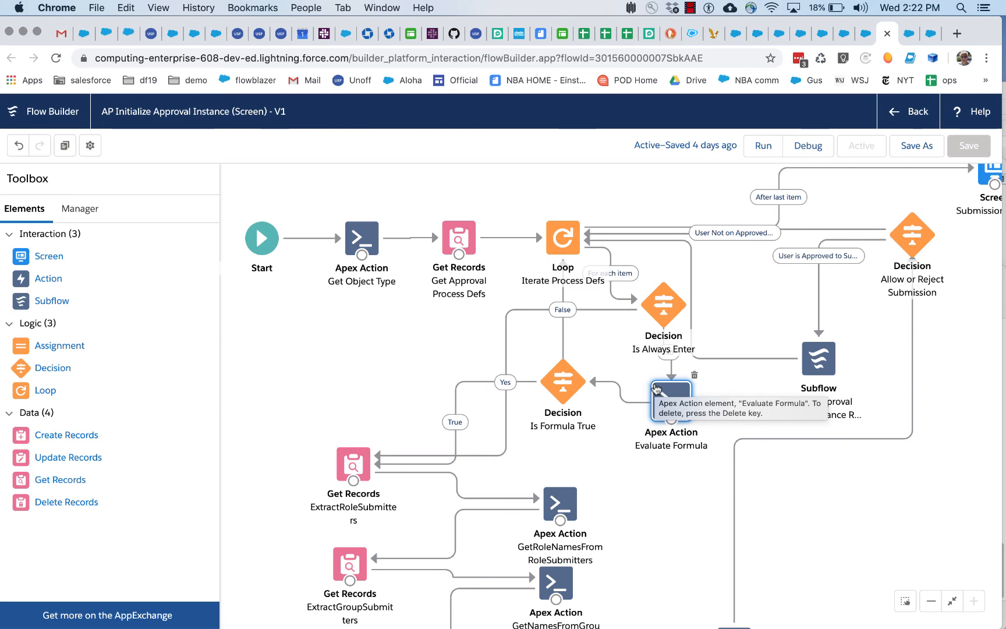